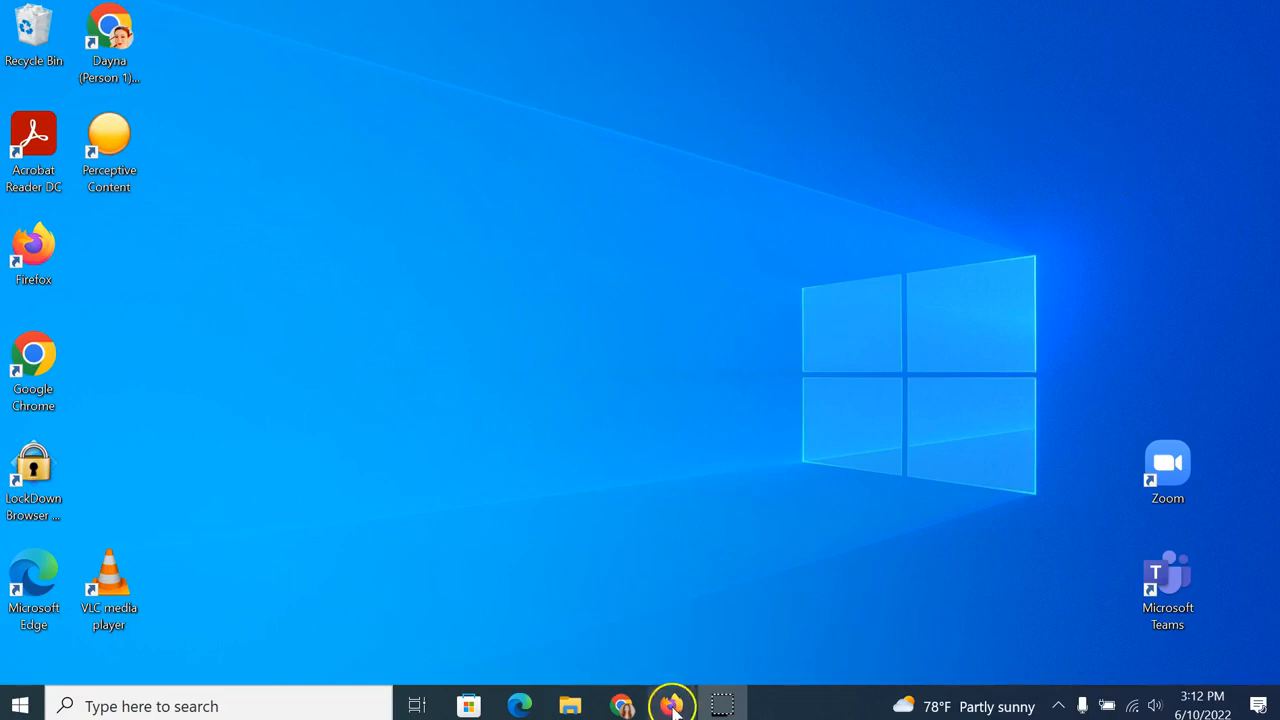
Launch Firefox from the taskbar to show the Laurel Ridge homepage.
left_click(672, 705)
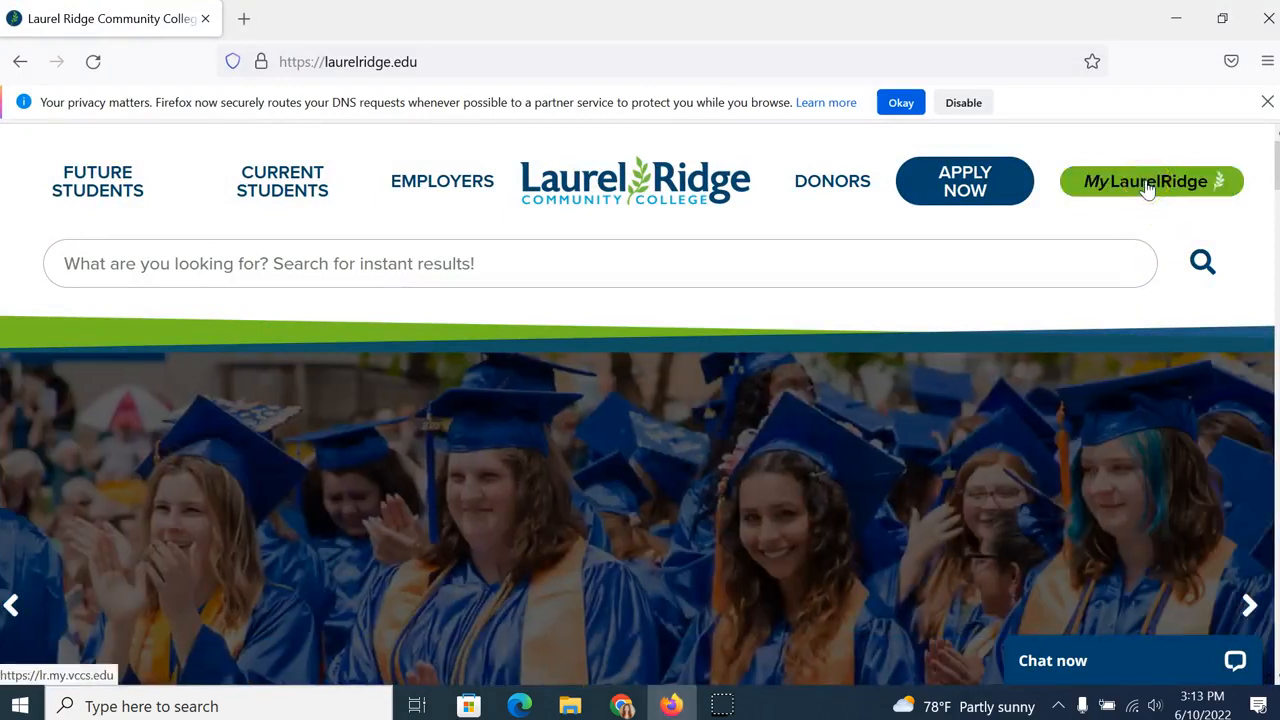
Sign in through MyLaurelRidge with username and password to reach My Applications.
left_click(1150, 181)
type("ls54544")
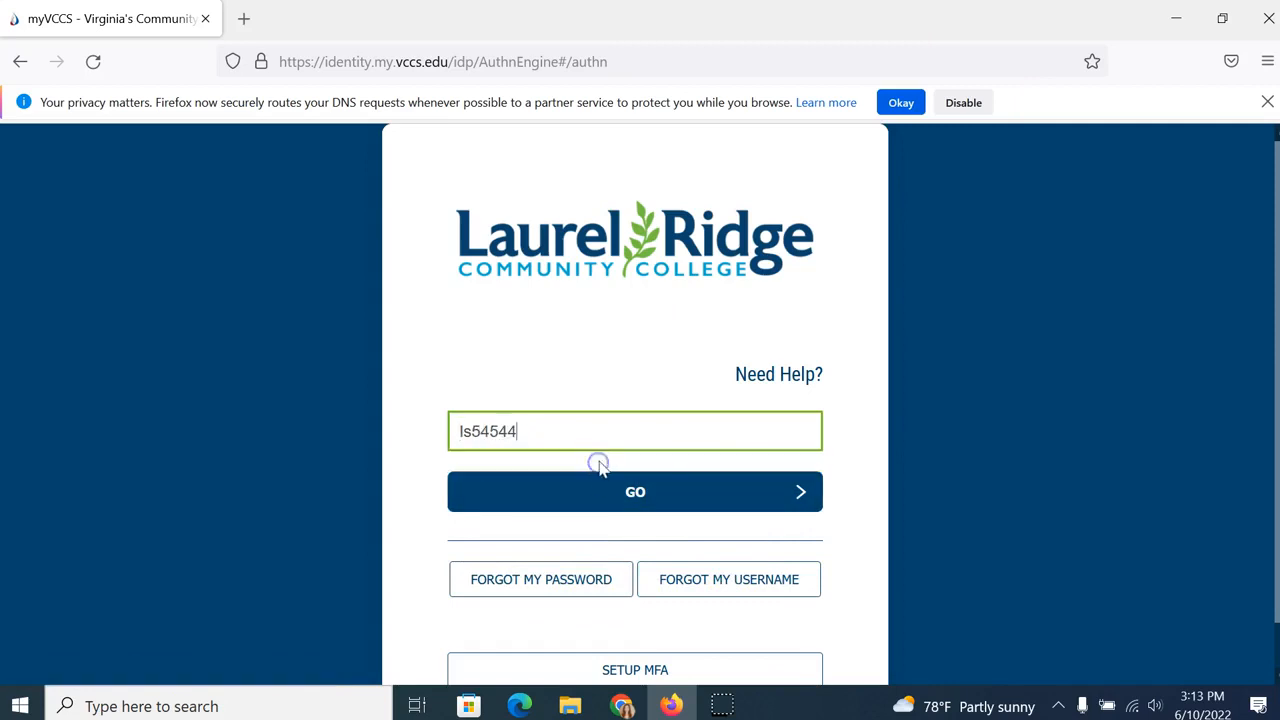
left_click(635, 491)
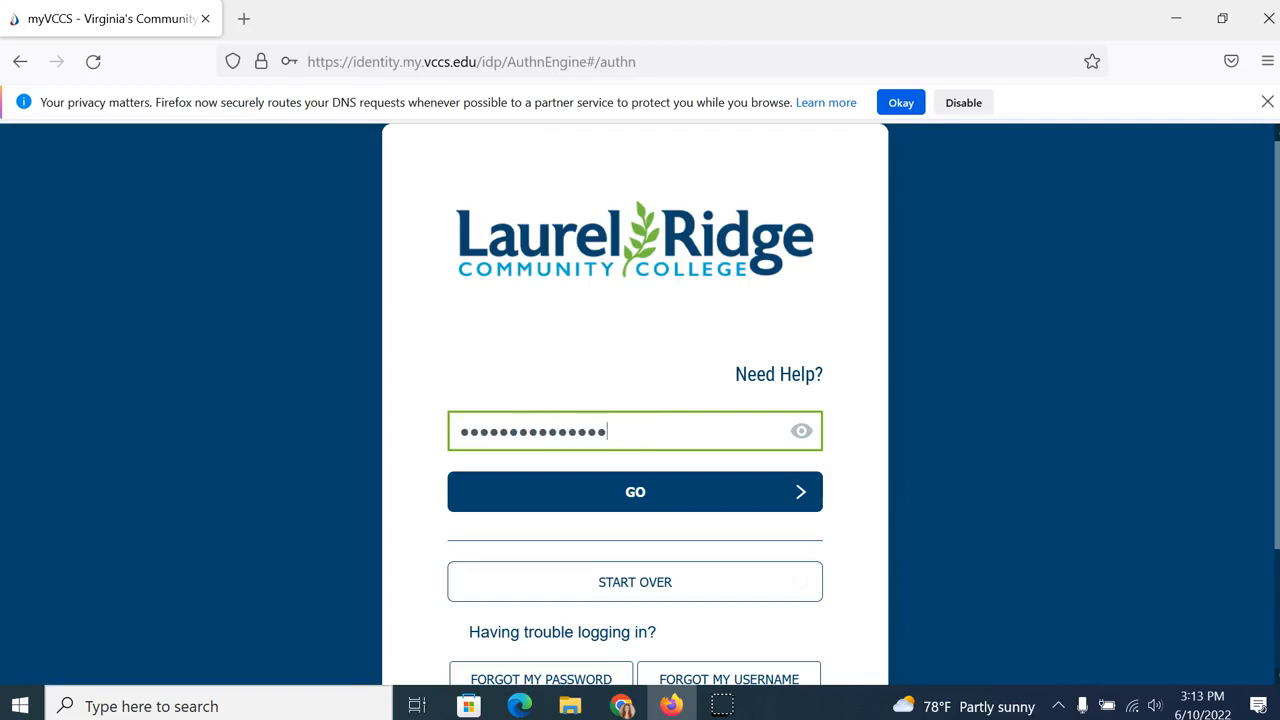
left_click(635, 491)
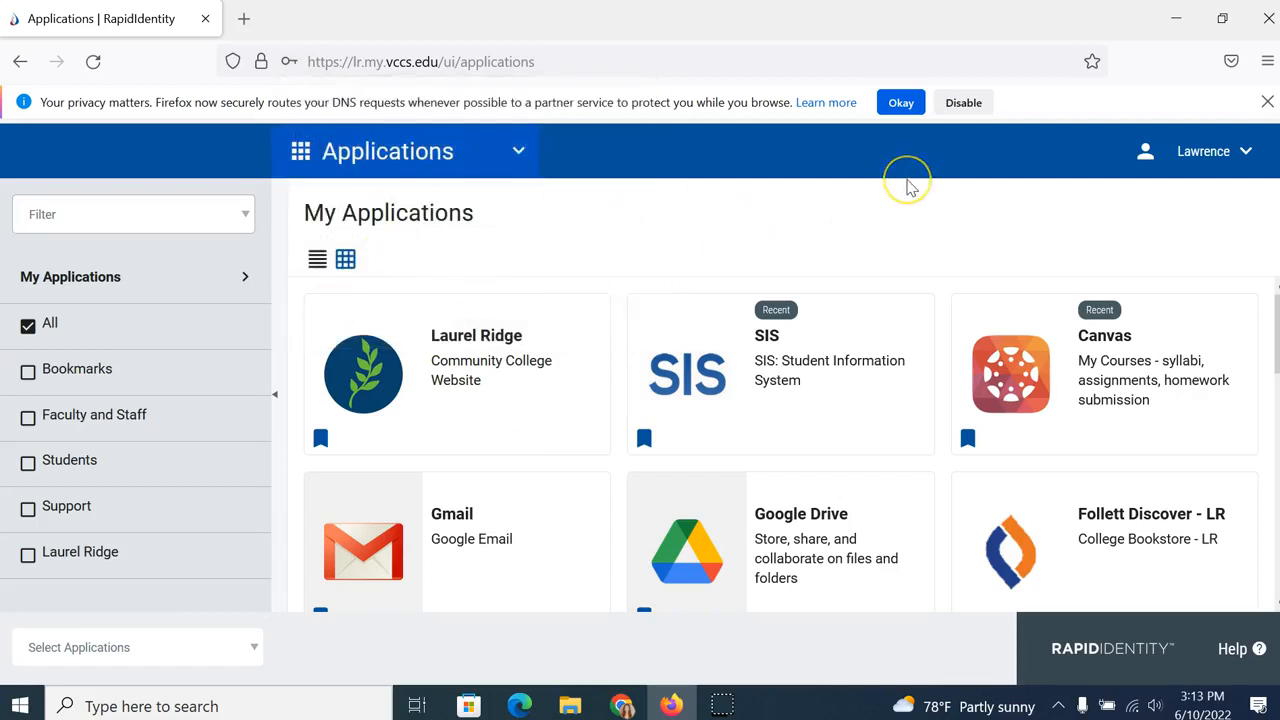
mouse_move(690, 370)
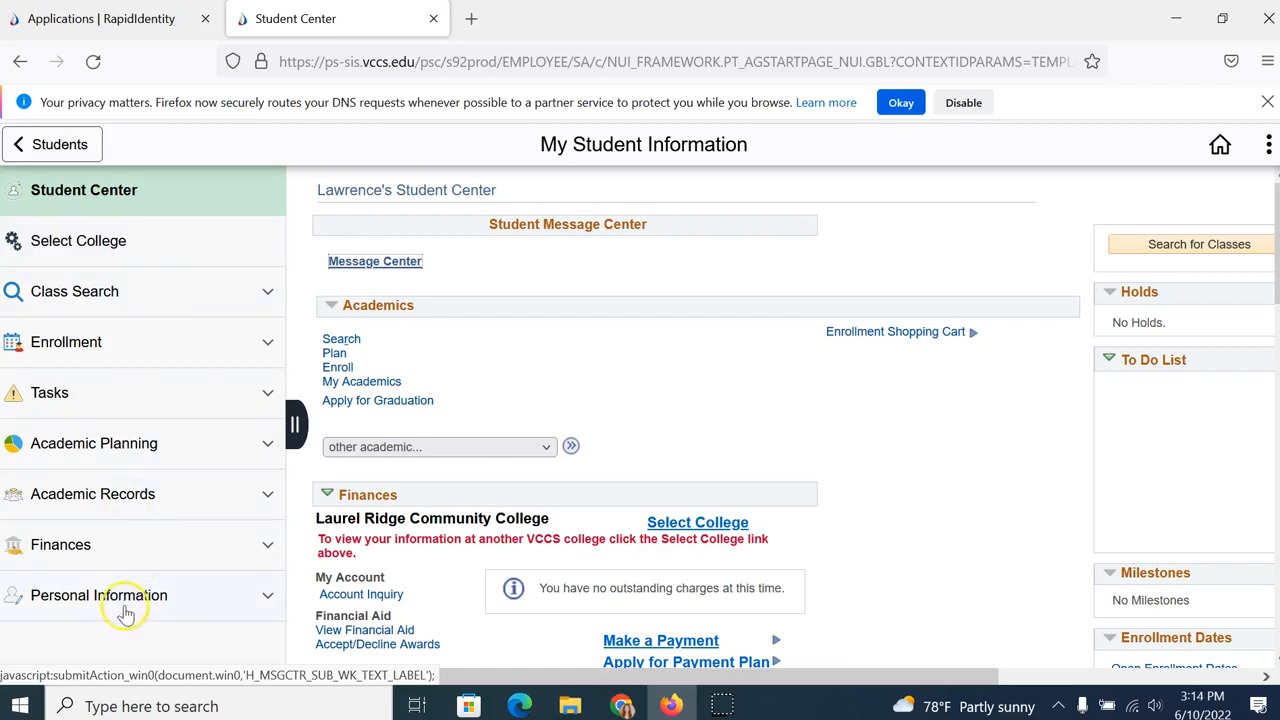
mouse_move(125, 608)
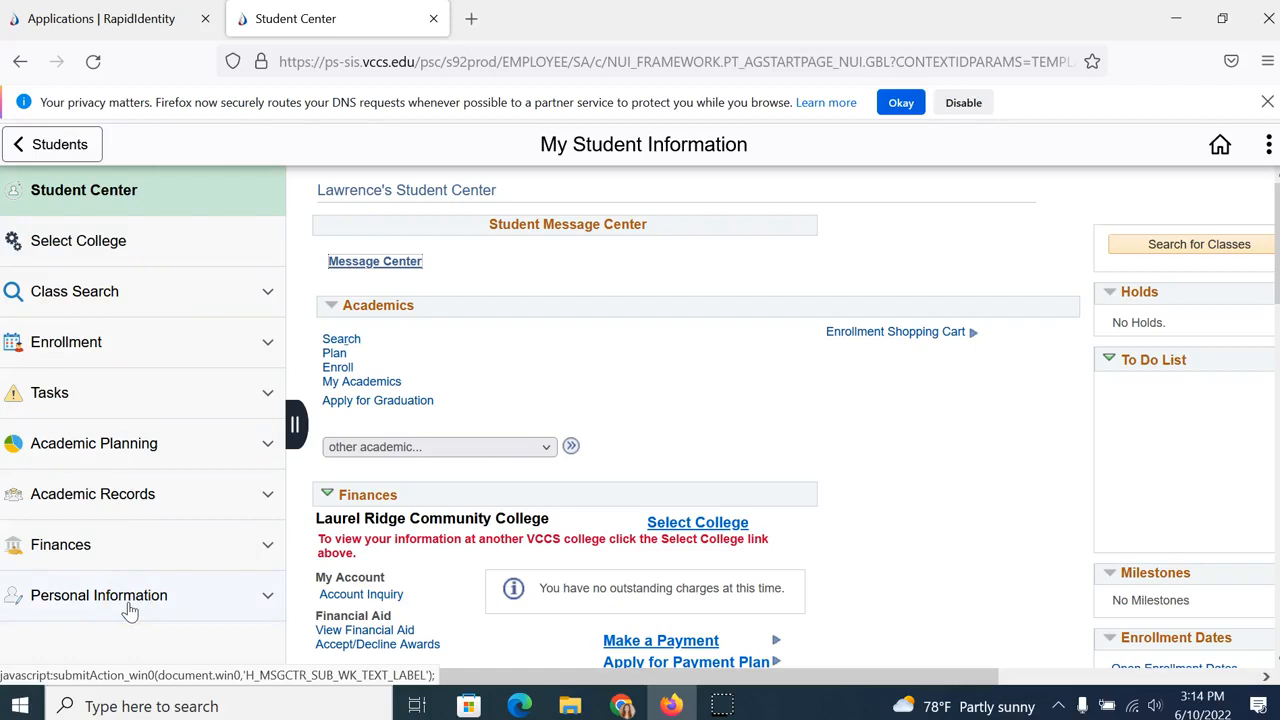
mouse_move(166, 448)
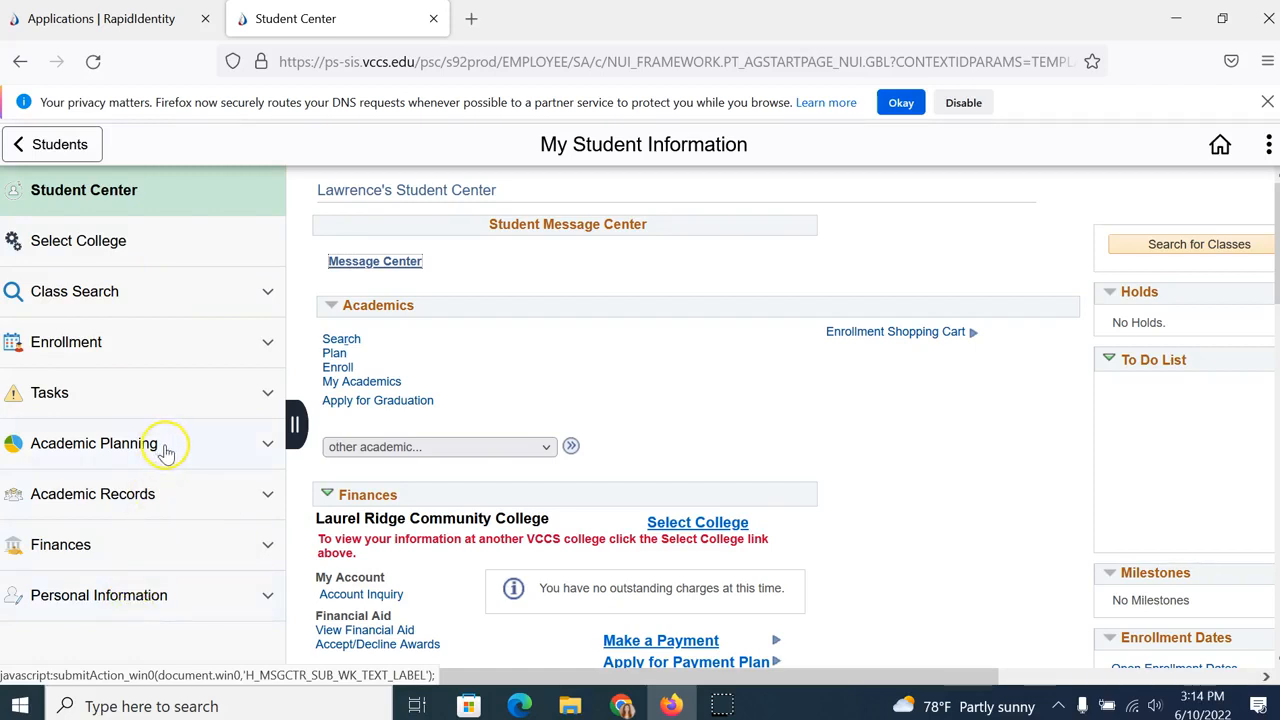
mouse_move(161, 510)
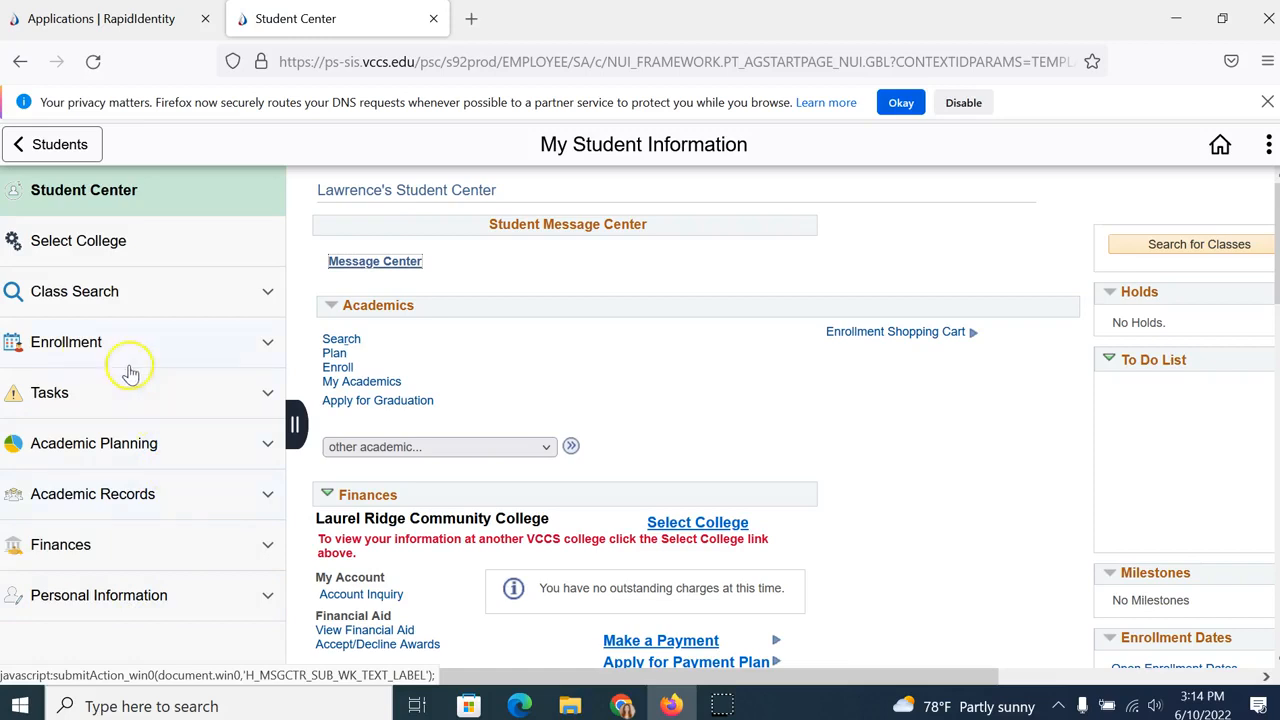
Expand Class Search in the left sidebar to show its submenu.
left_click(74, 291)
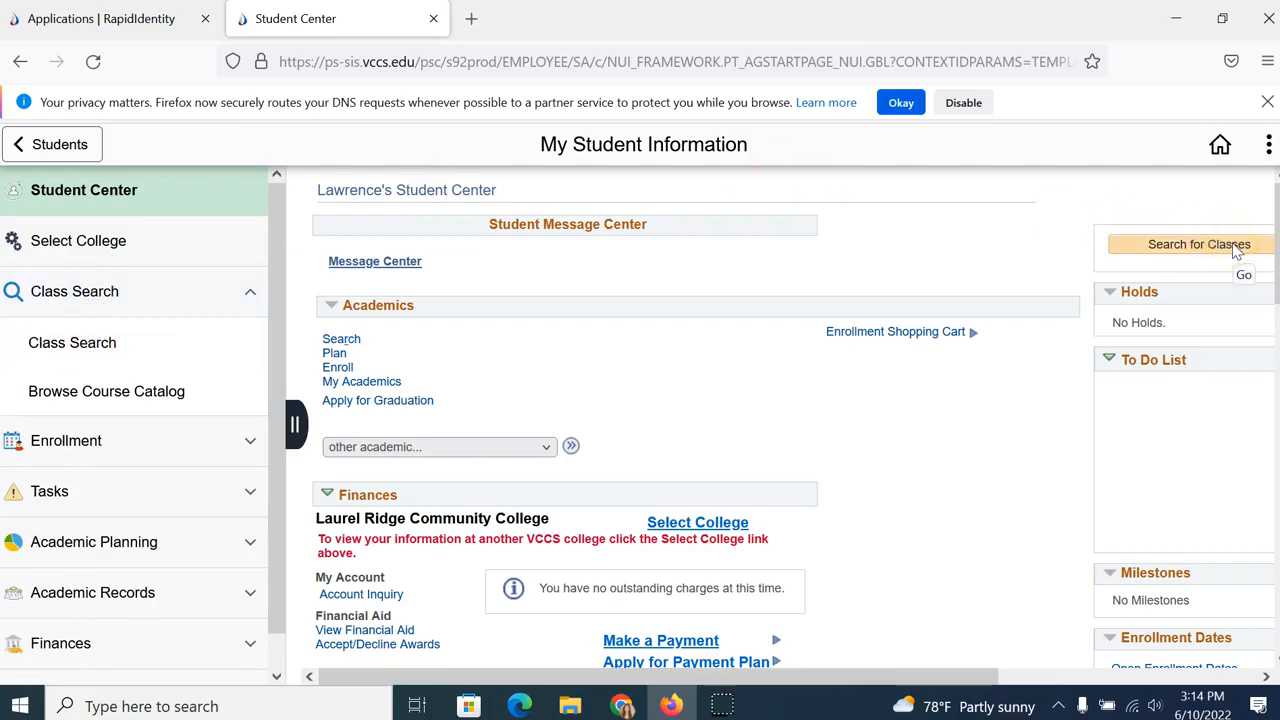
Open Search for Classes and switch the term from 2022 Summer to 2022 Fall.
left_click(1198, 244)
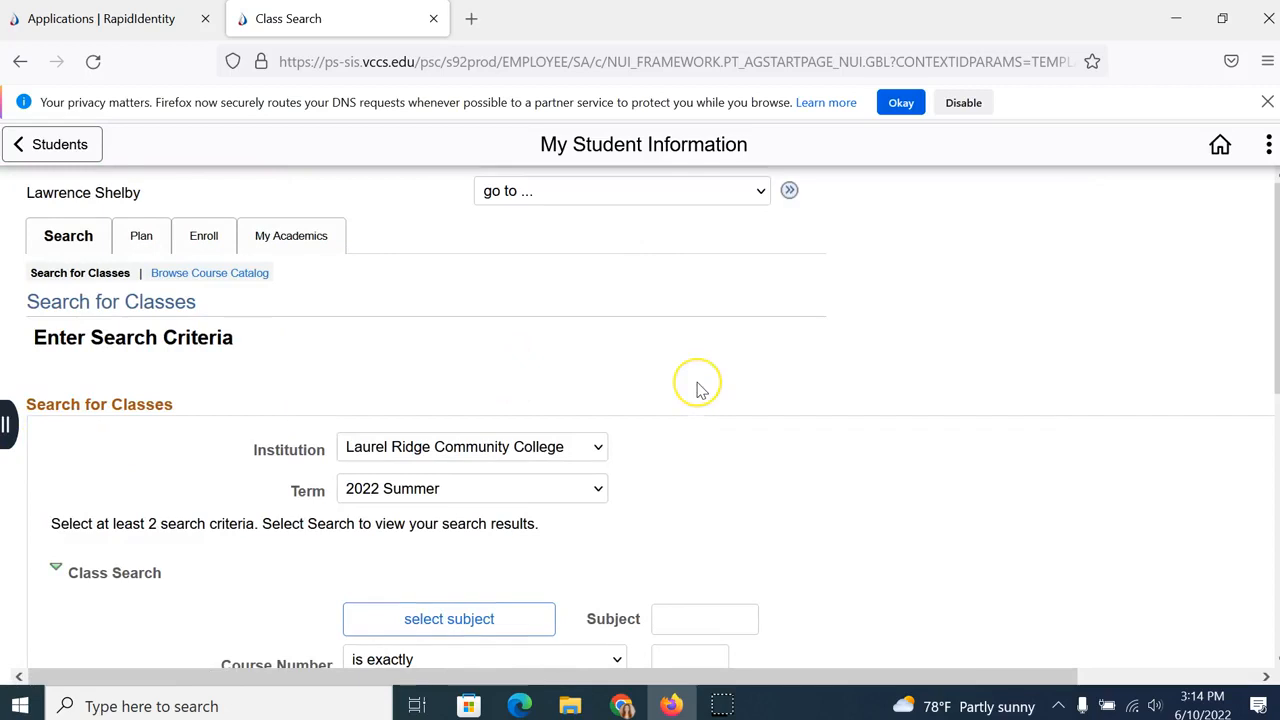
scroll("down", 3)
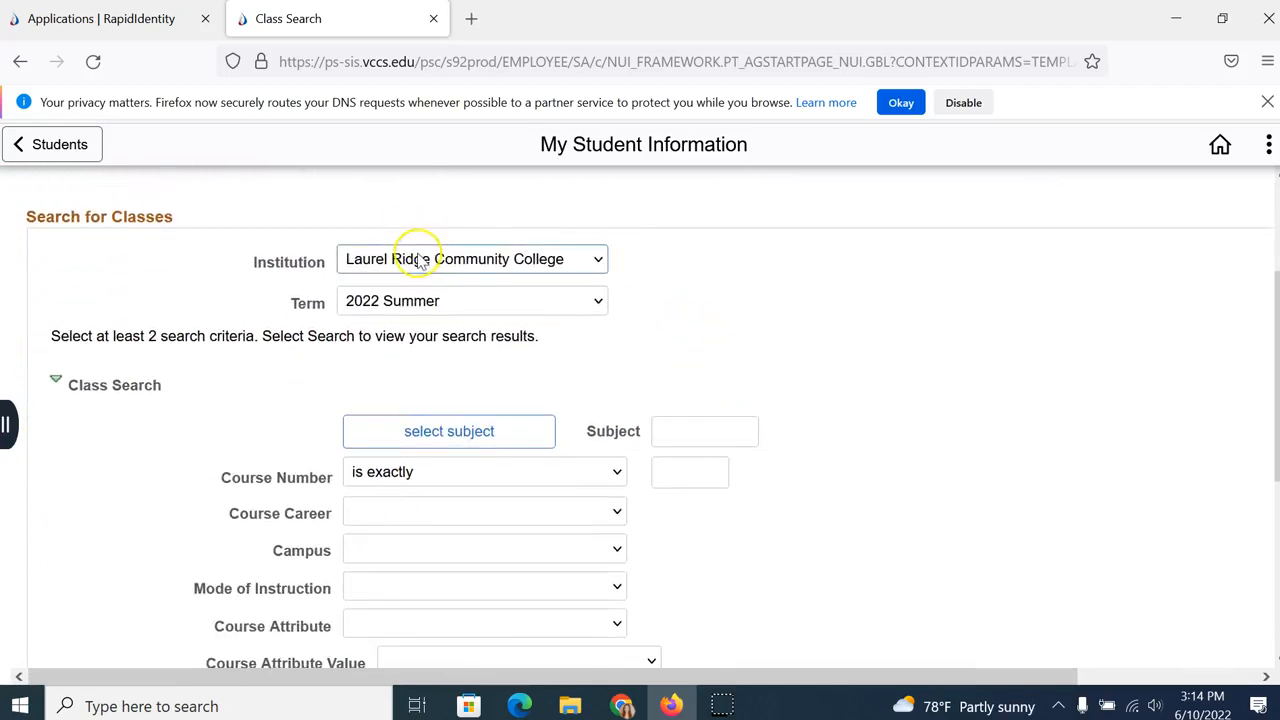
mouse_move(537, 270)
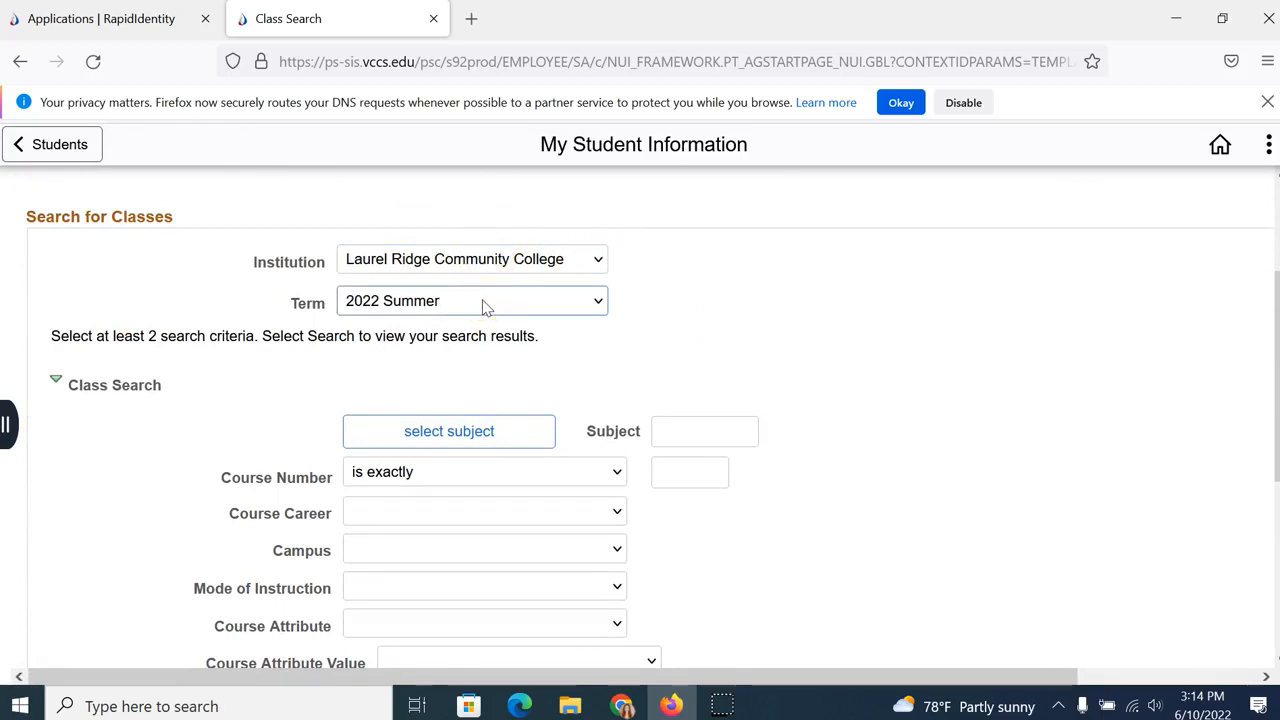
left_click(471, 300)
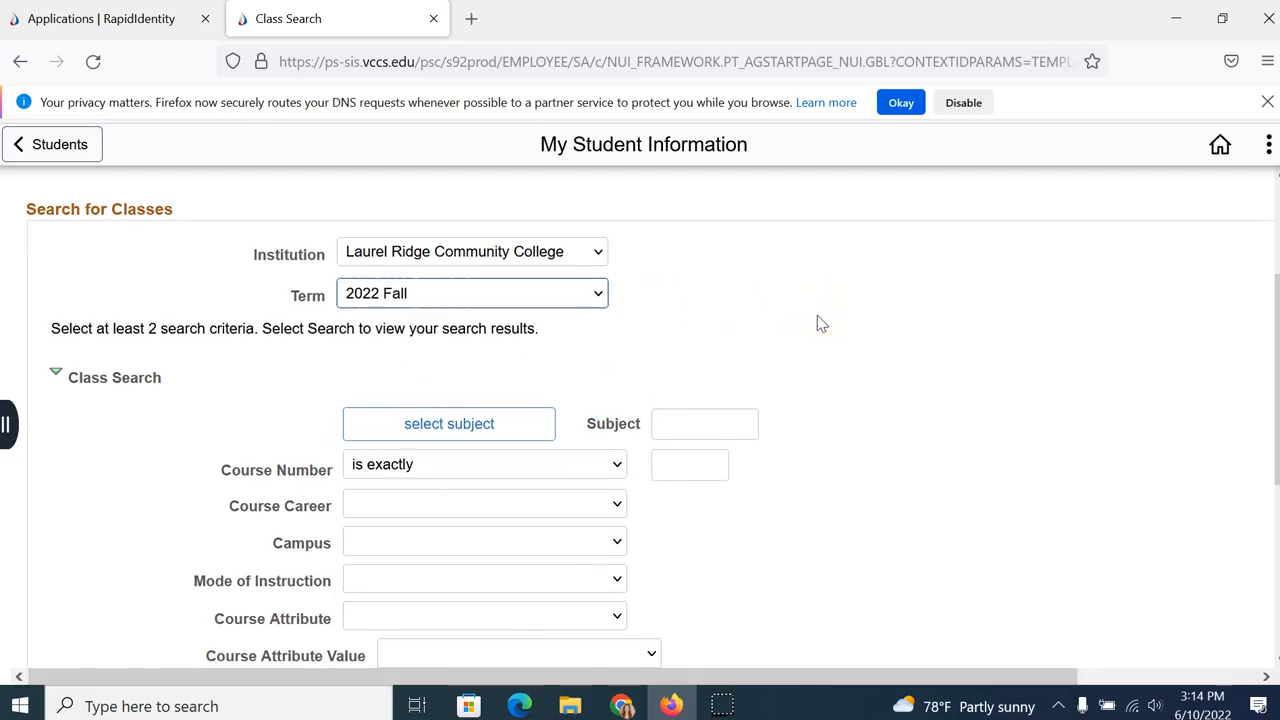
scroll("down", 3)
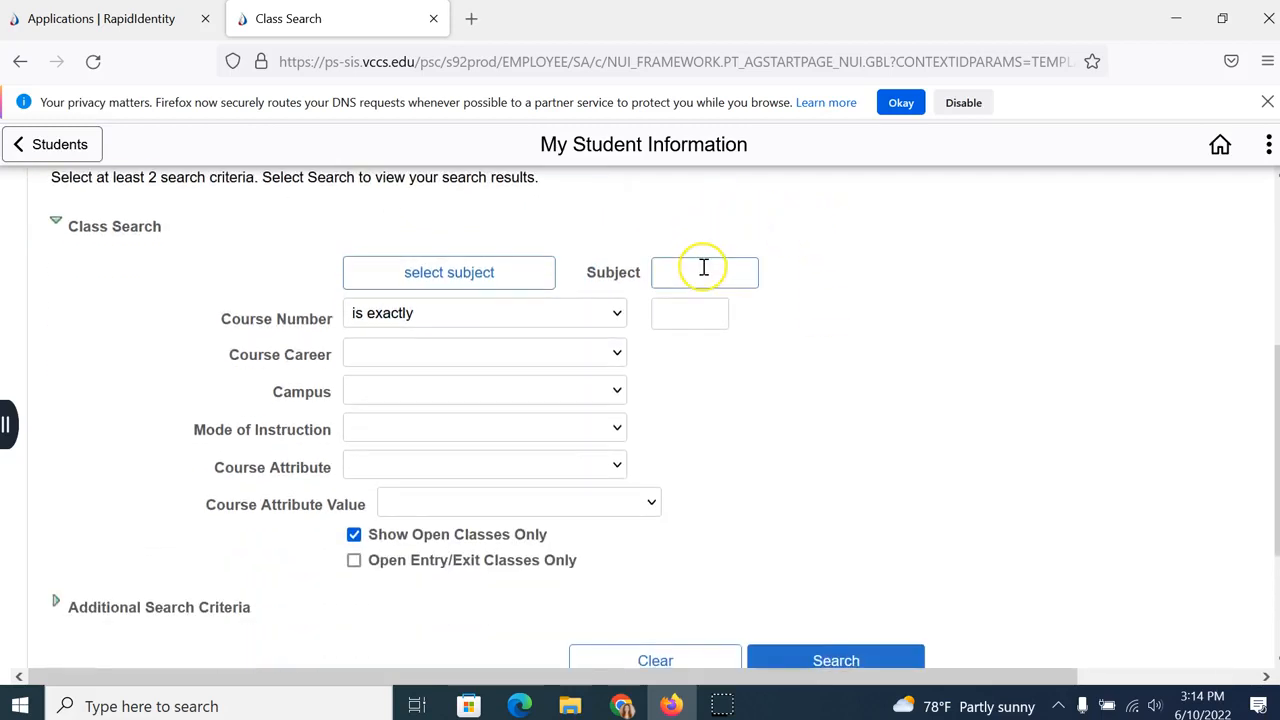
mouse_move(740, 313)
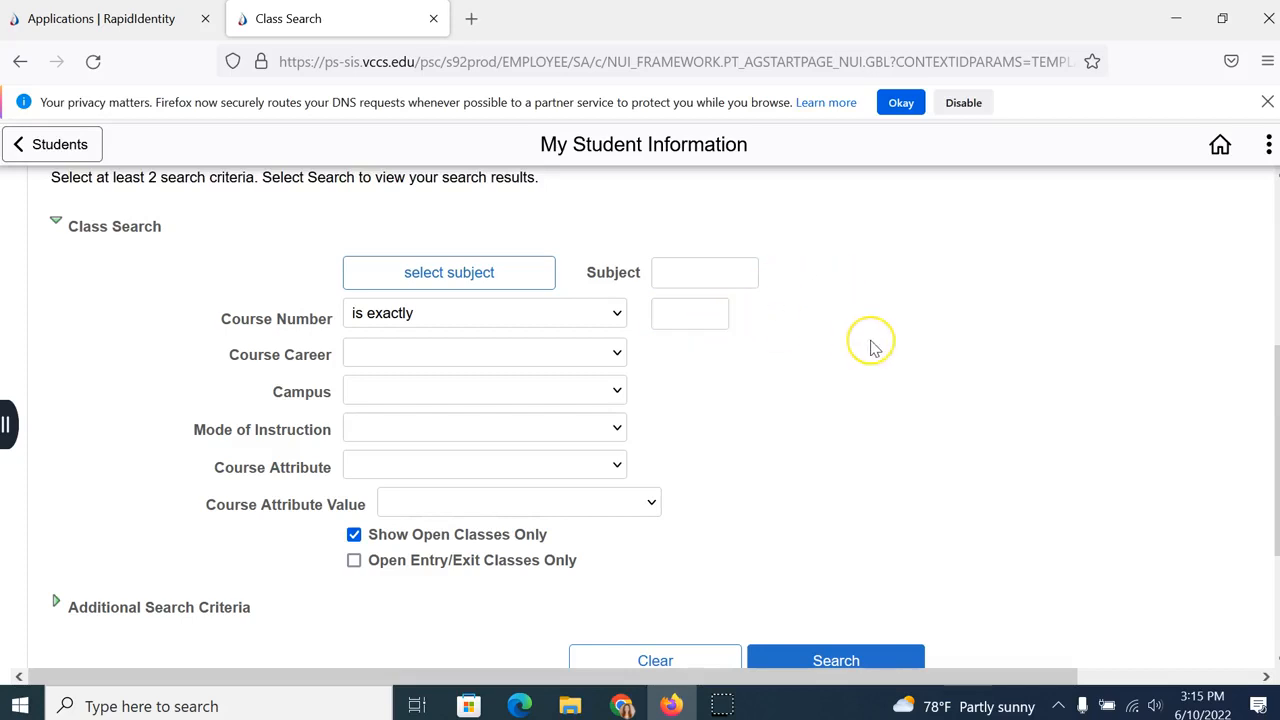
mouse_move(873, 348)
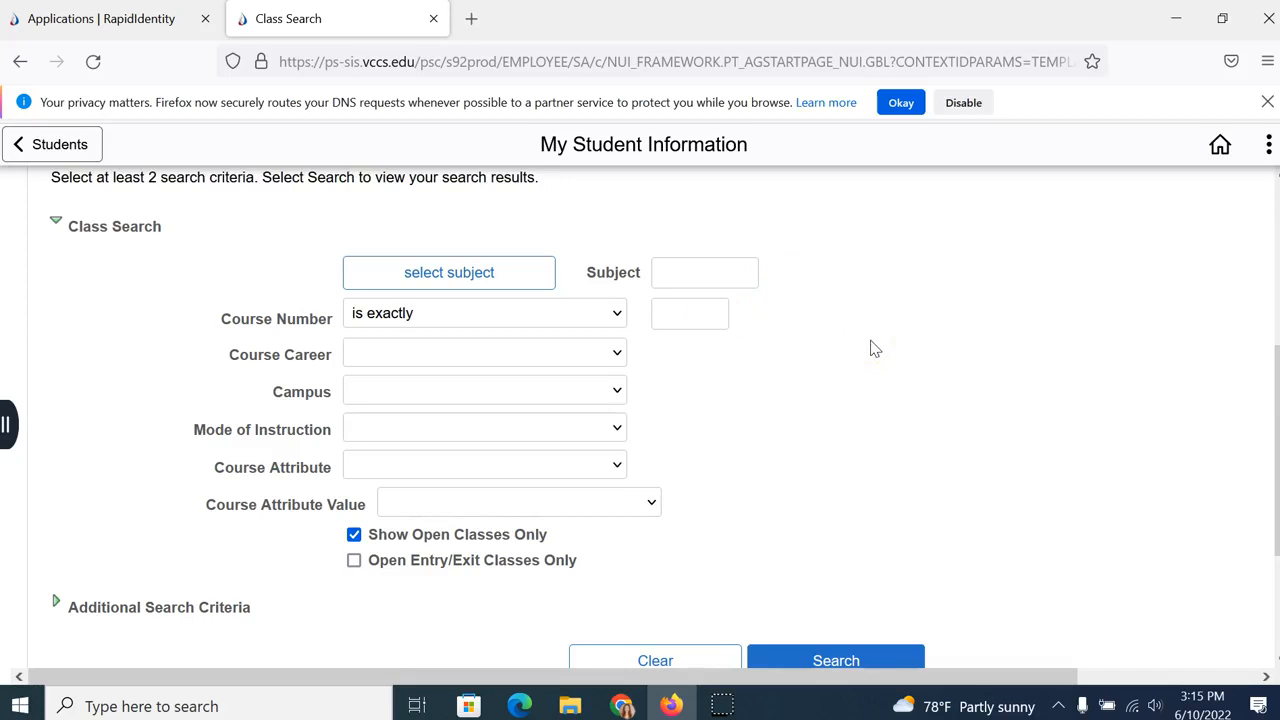
left_click(704, 272)
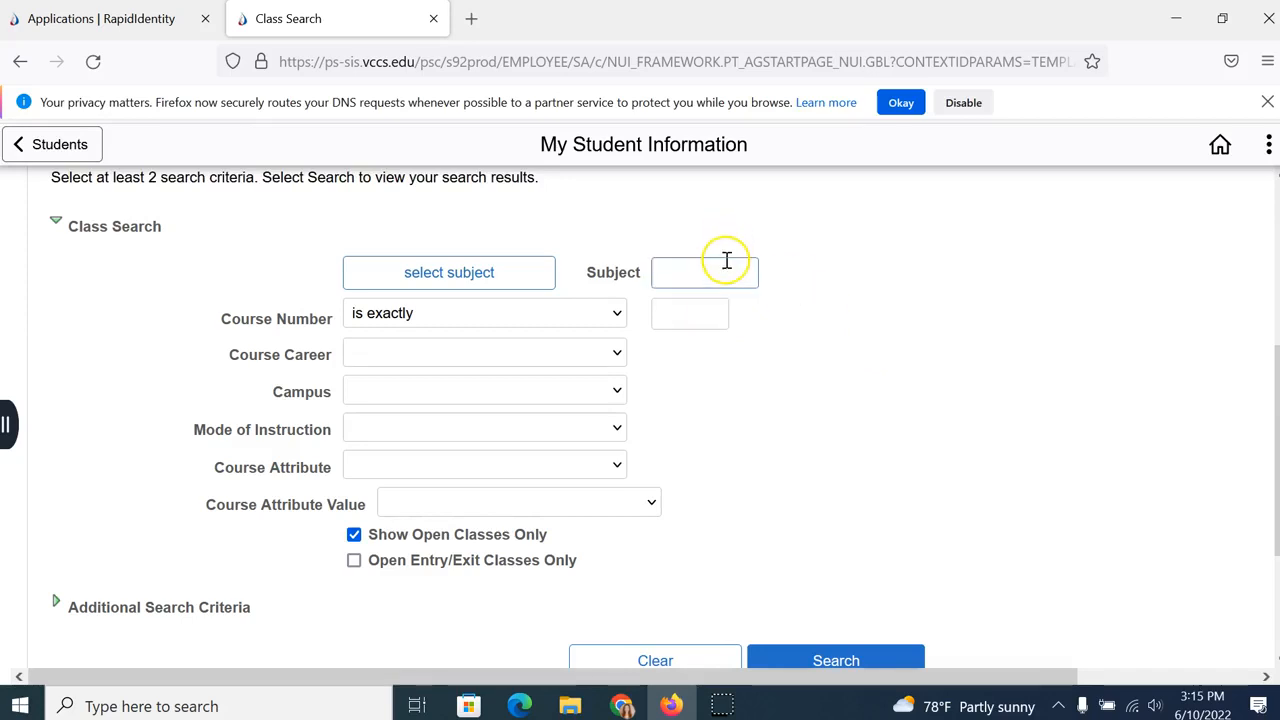
In the subject lookup, list subjects starting with B and select BIO Biology.
left_click(448, 272)
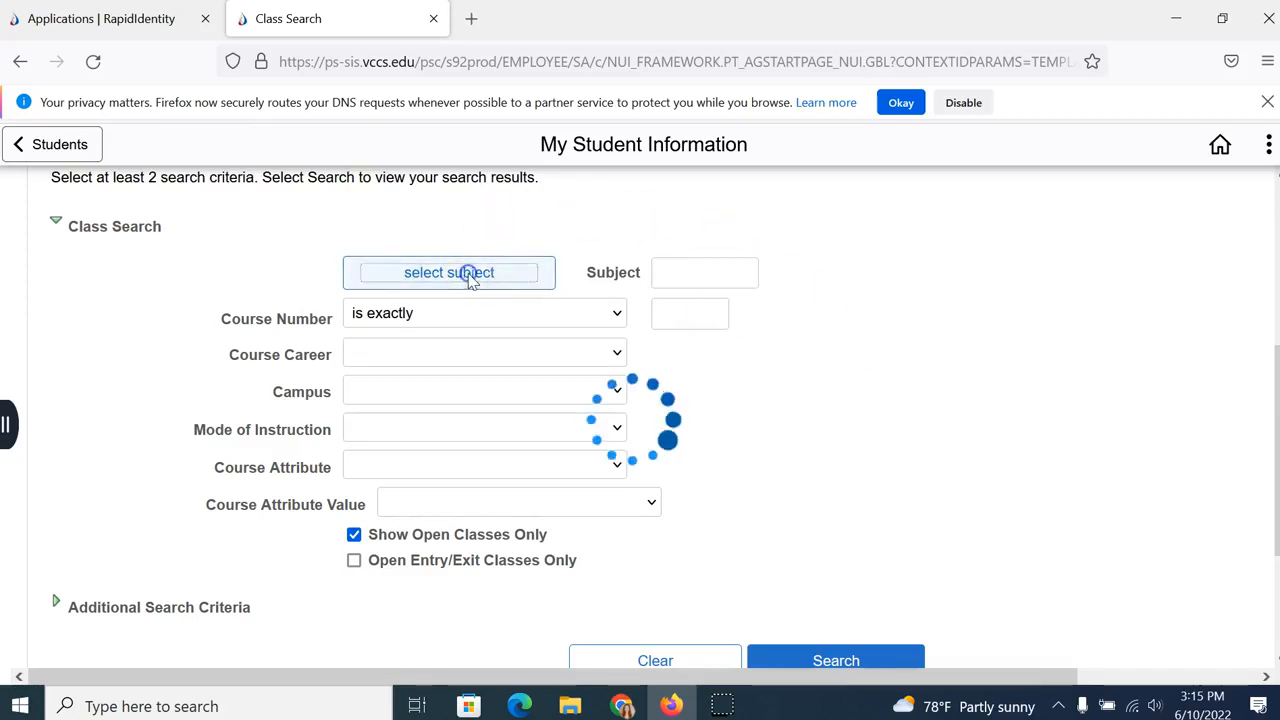
left_click(448, 272)
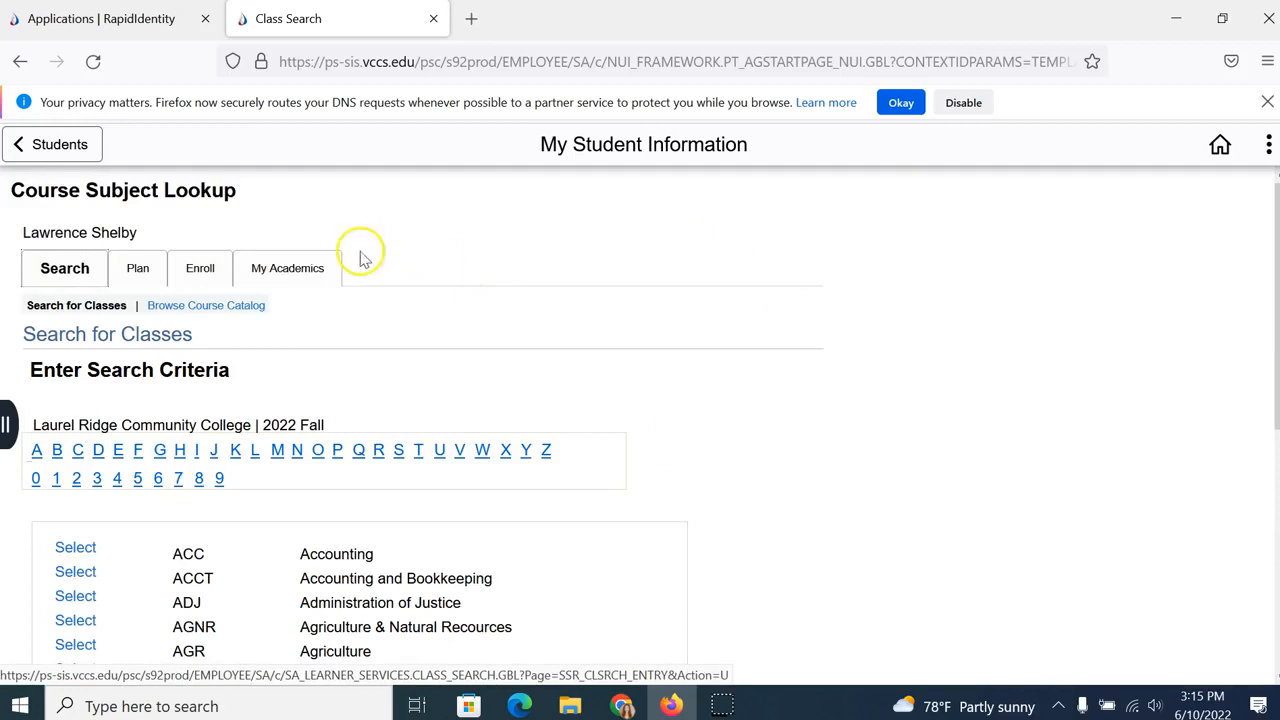
left_click(56, 450)
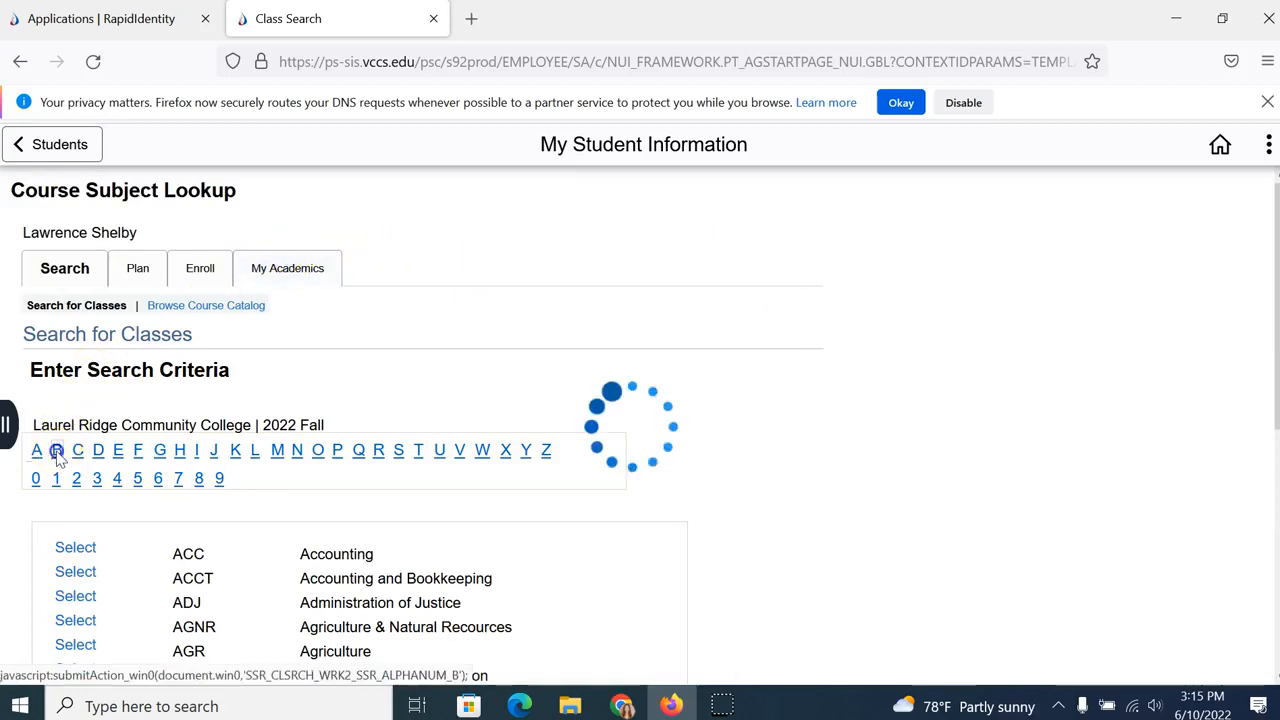
left_click(57, 450)
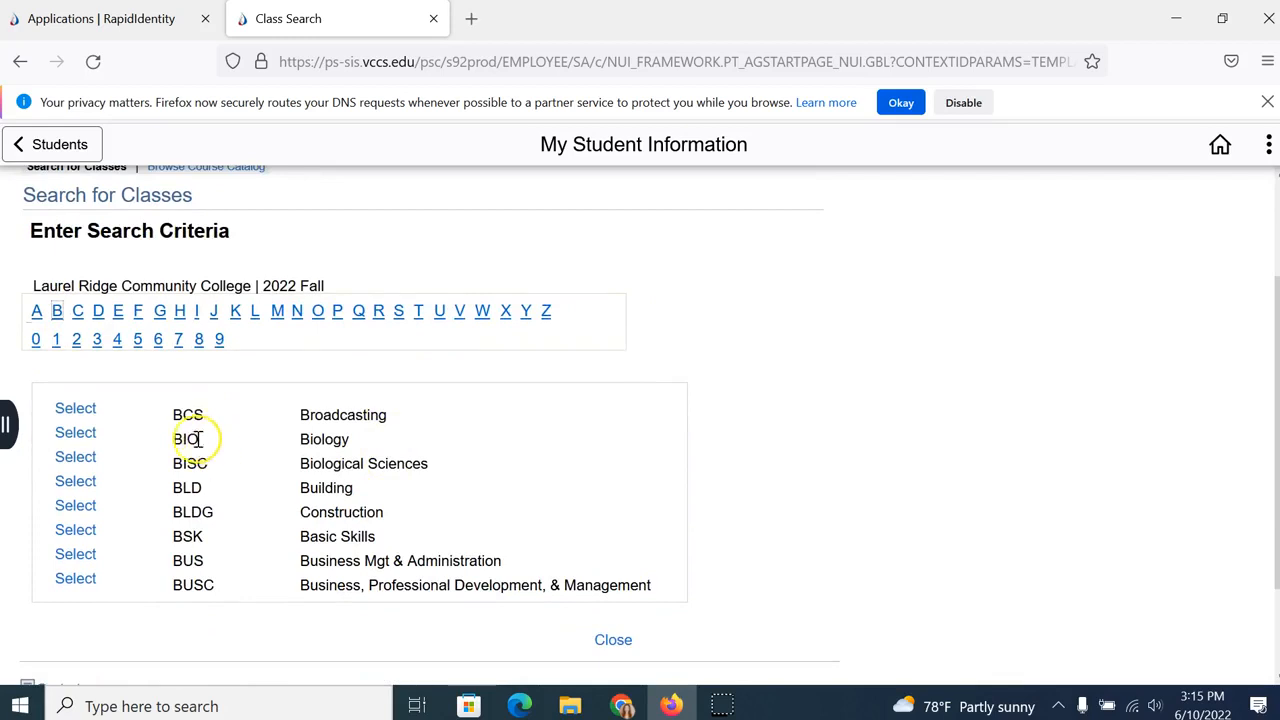
left_click(75, 432)
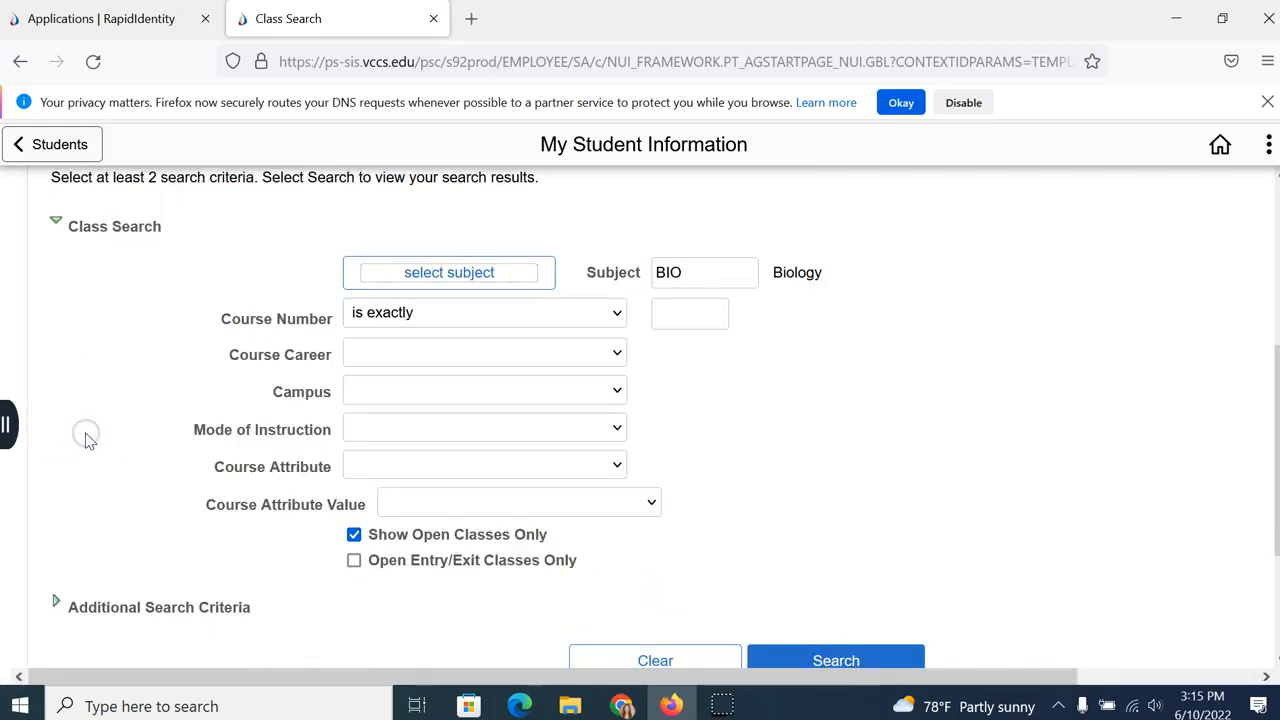
Enter course number 101 alongside the BIO subject.
left_click(704, 272)
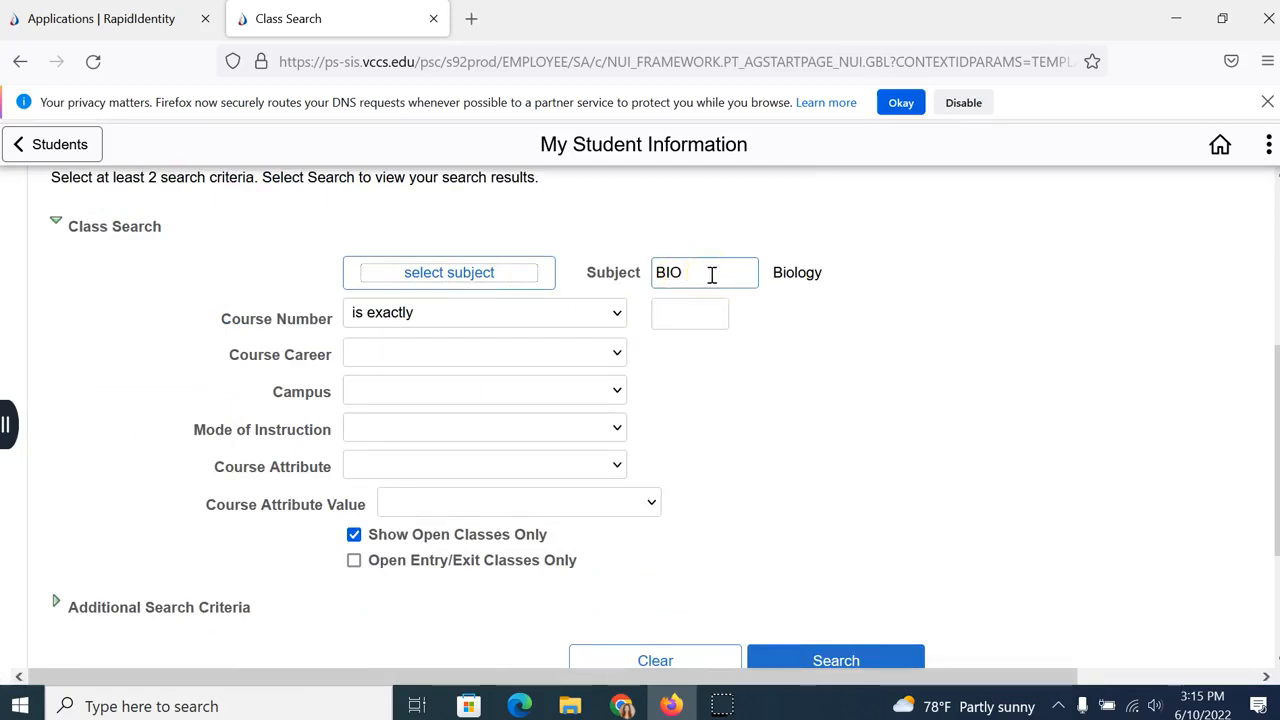
left_click(690, 313)
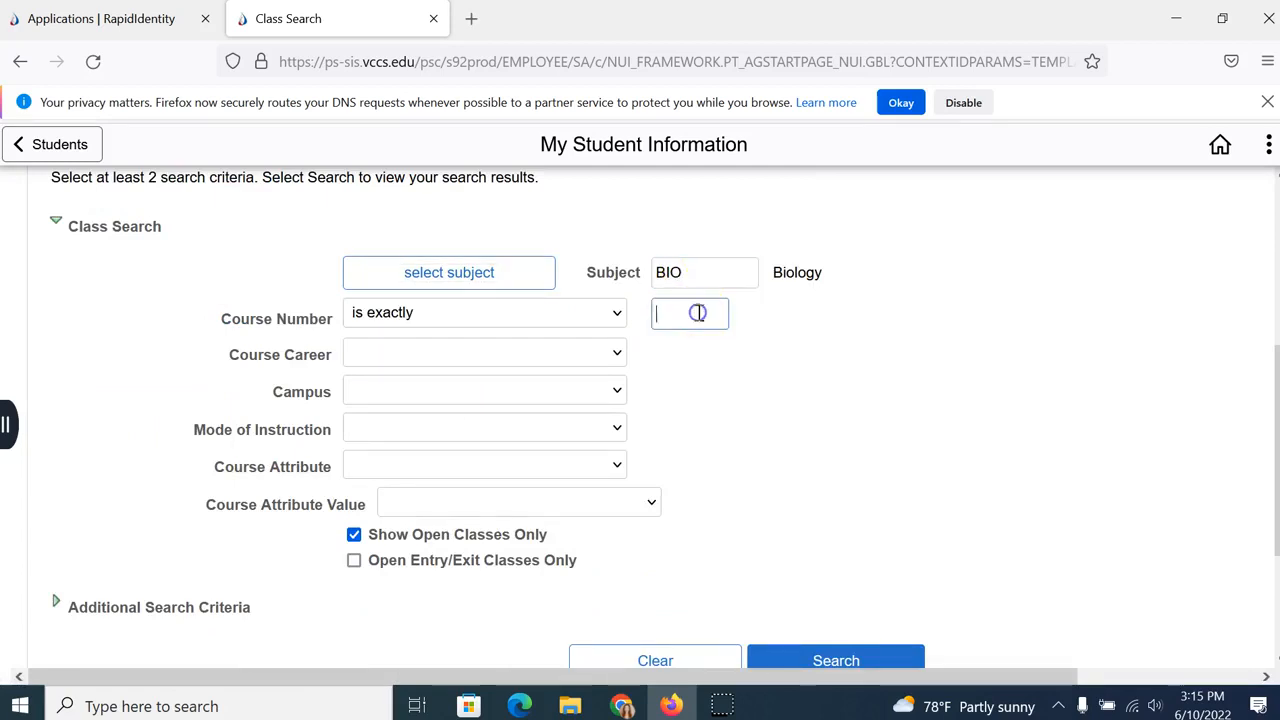
type("101")
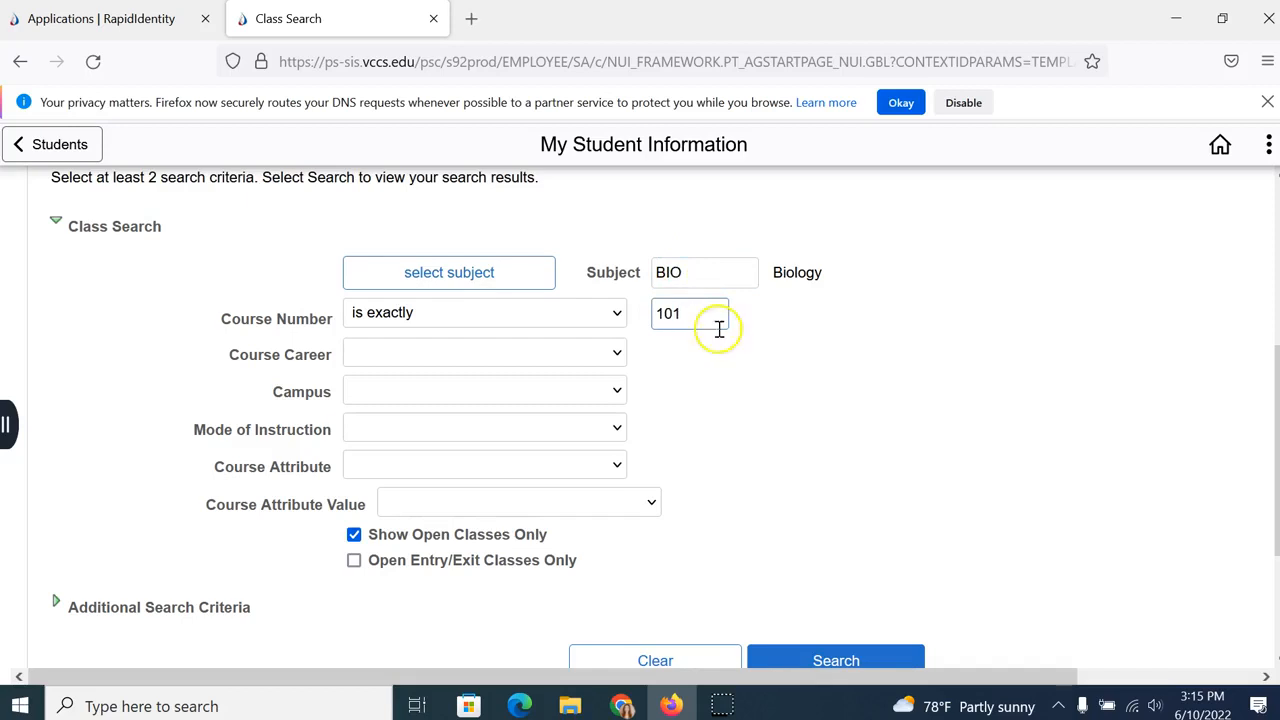
mouse_move(809, 384)
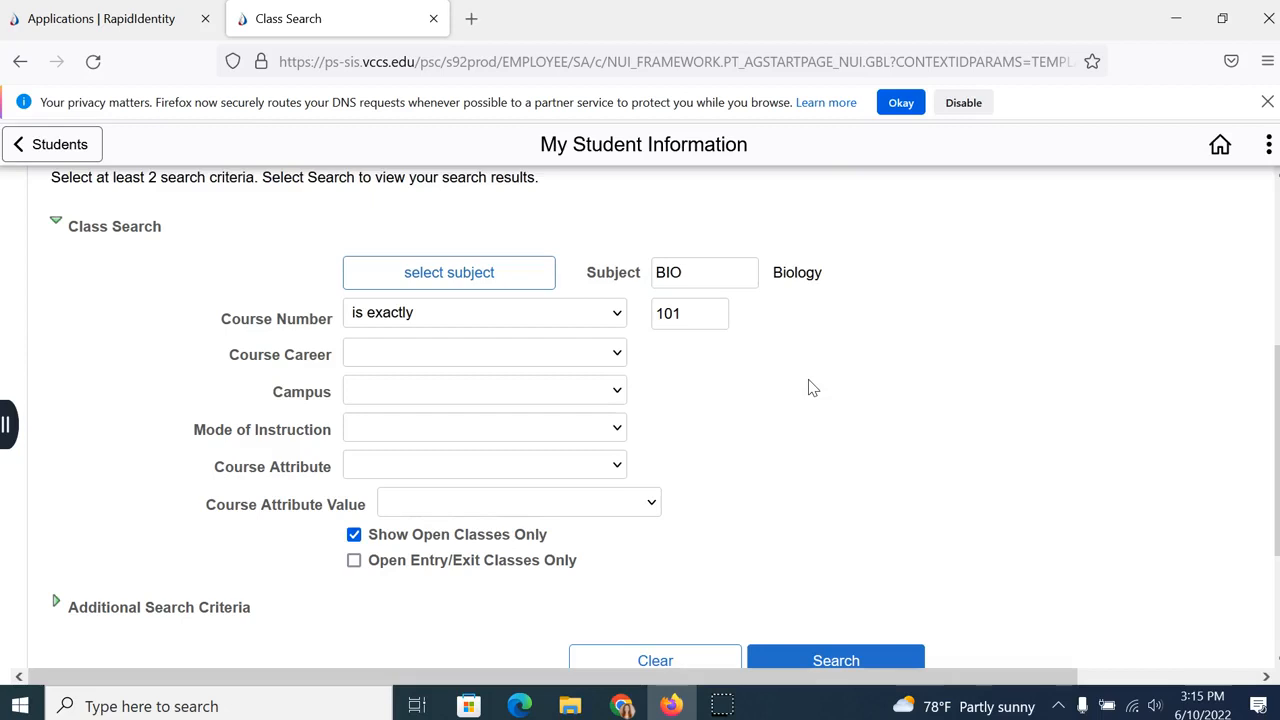
mouse_move(715, 272)
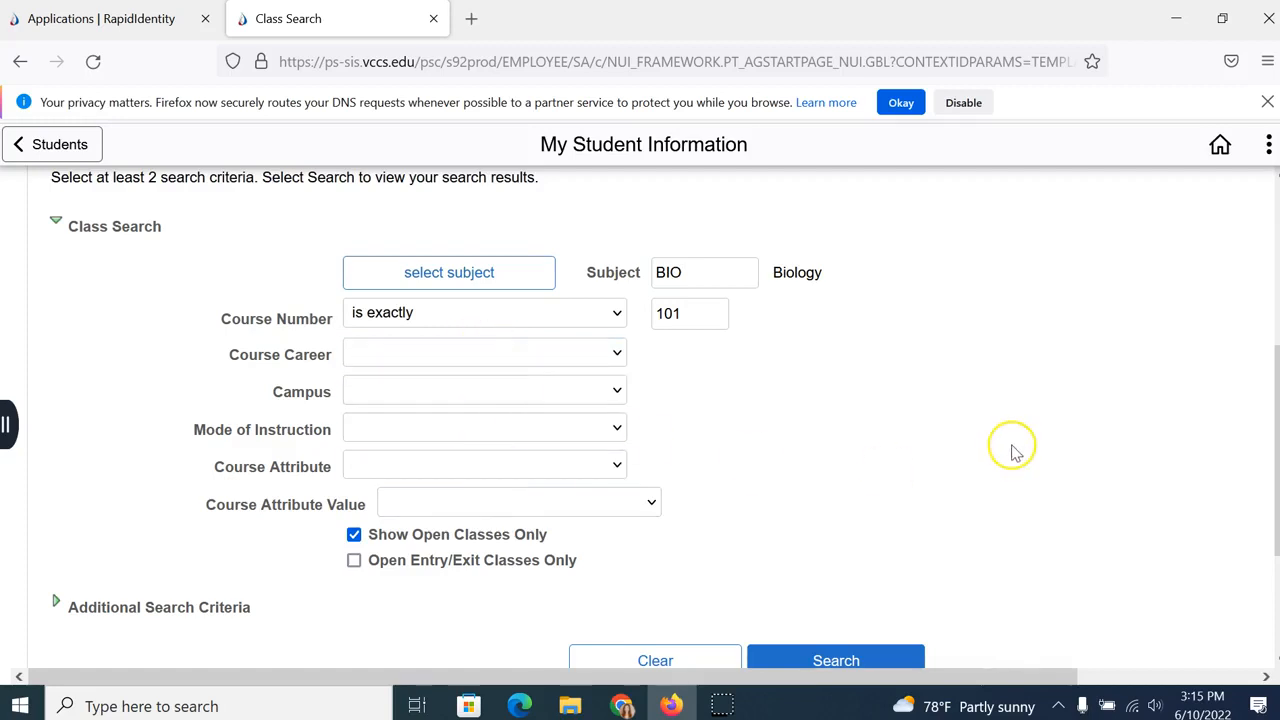
Choose Middletown Campus, leave mode of instruction blank, and keep open classes only.
left_click(485, 390)
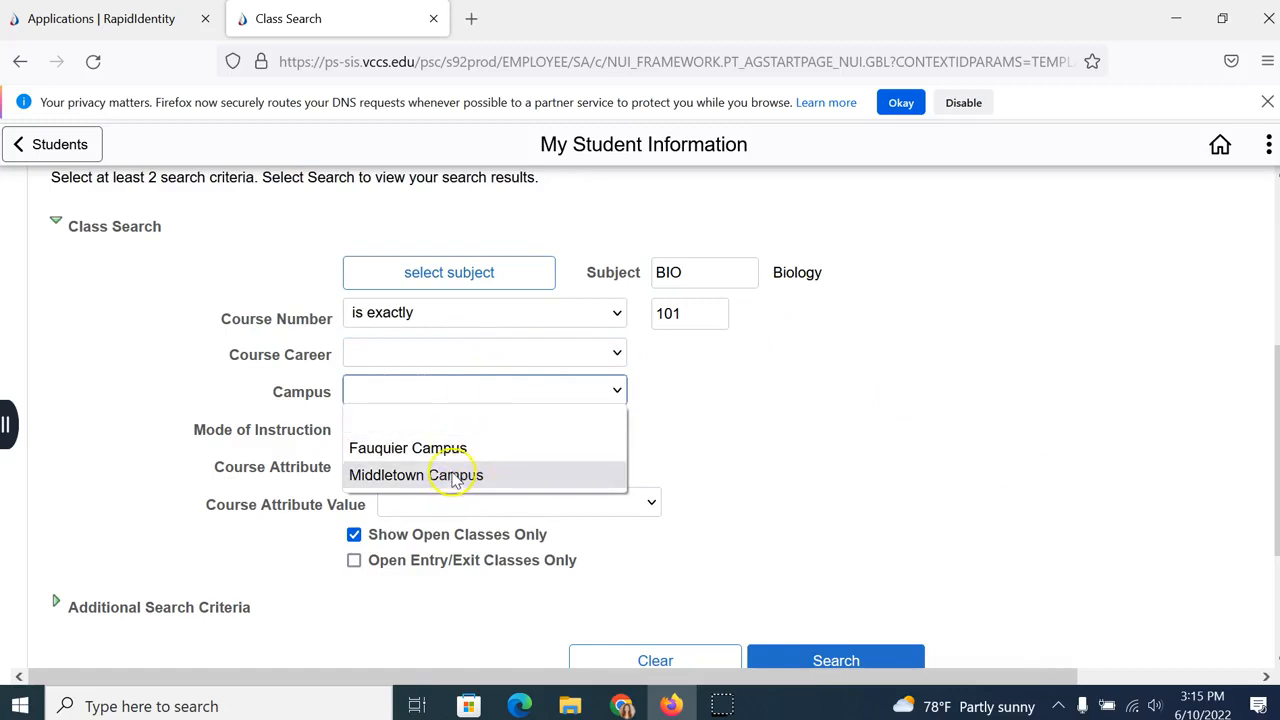
mouse_move(480, 395)
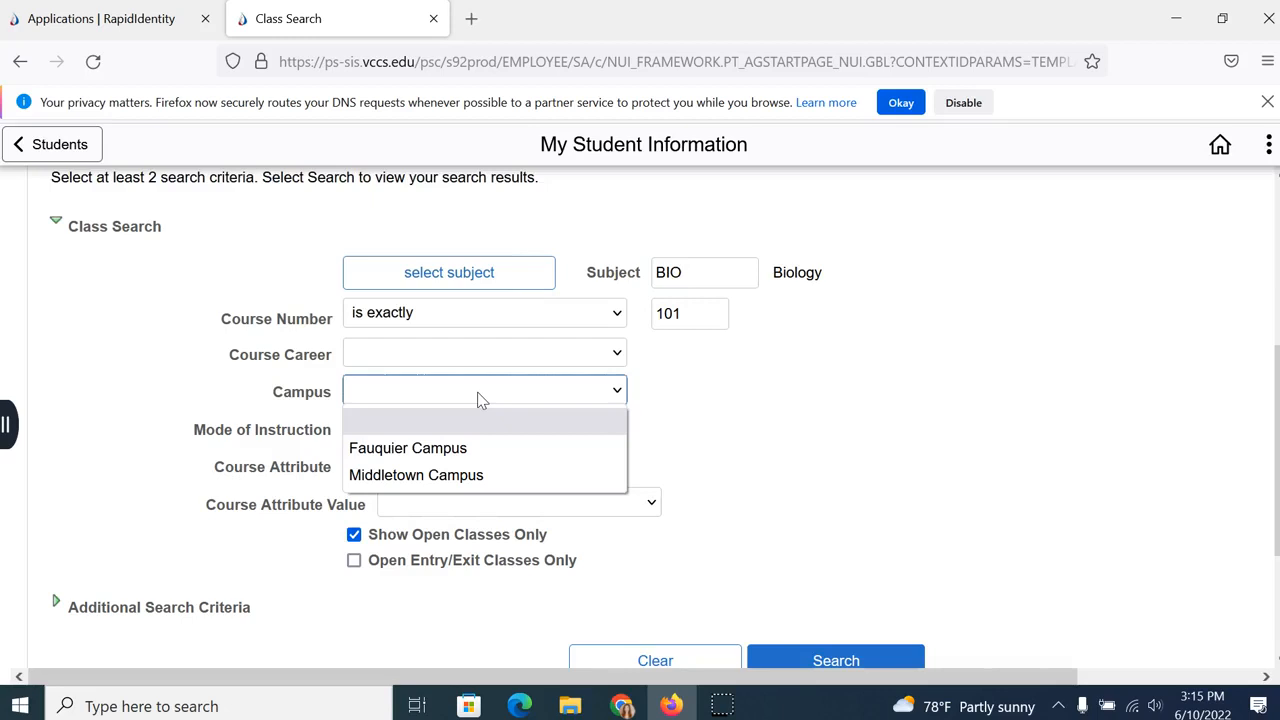
left_click(415, 475)
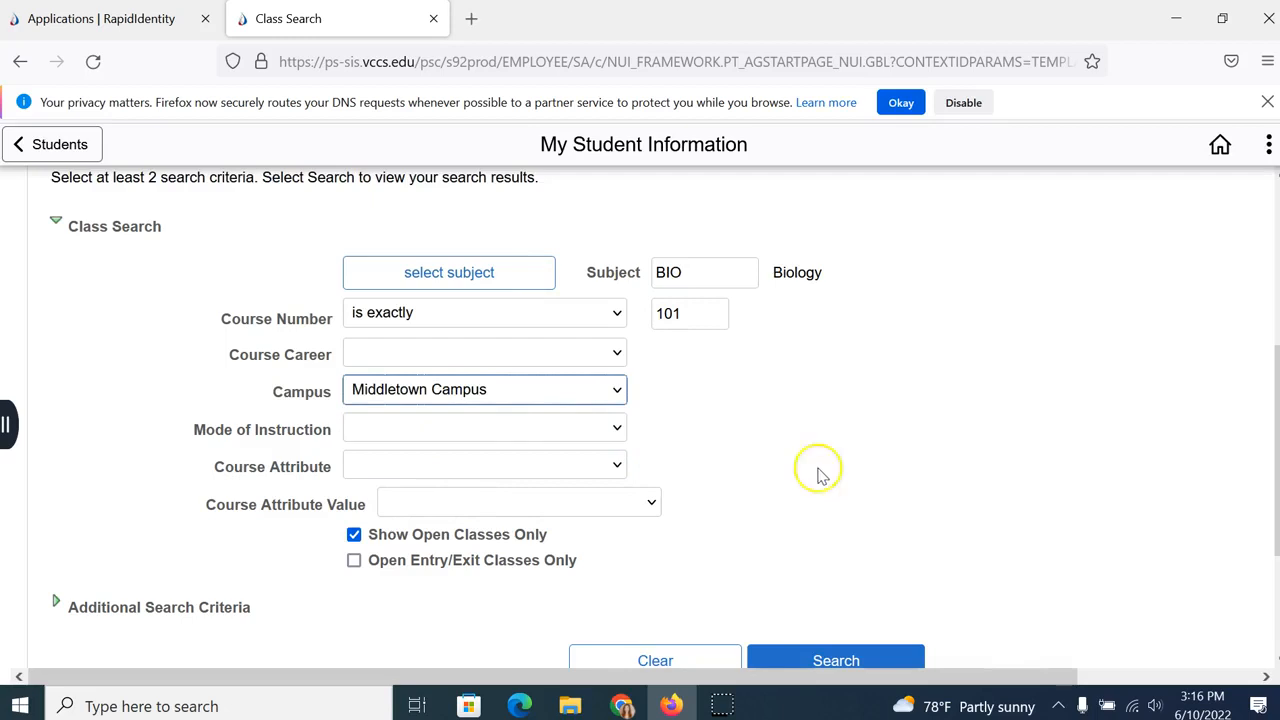
left_click(484, 428)
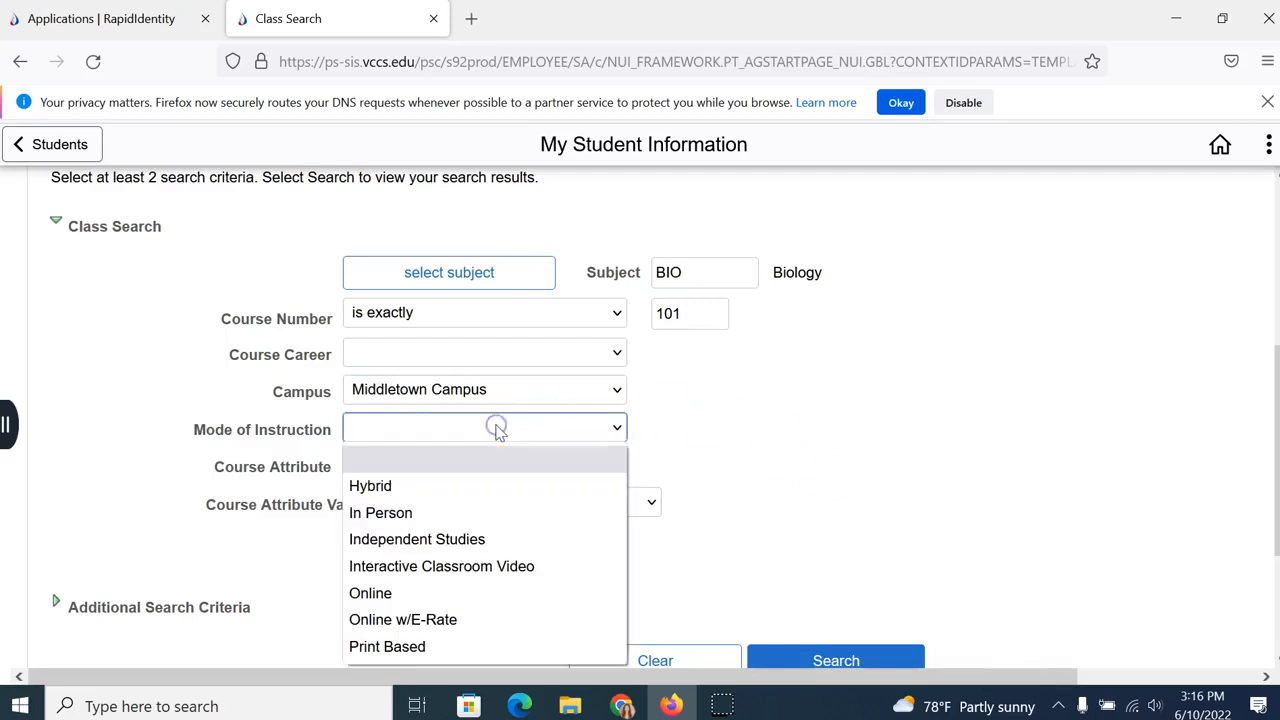
mouse_move(370, 593)
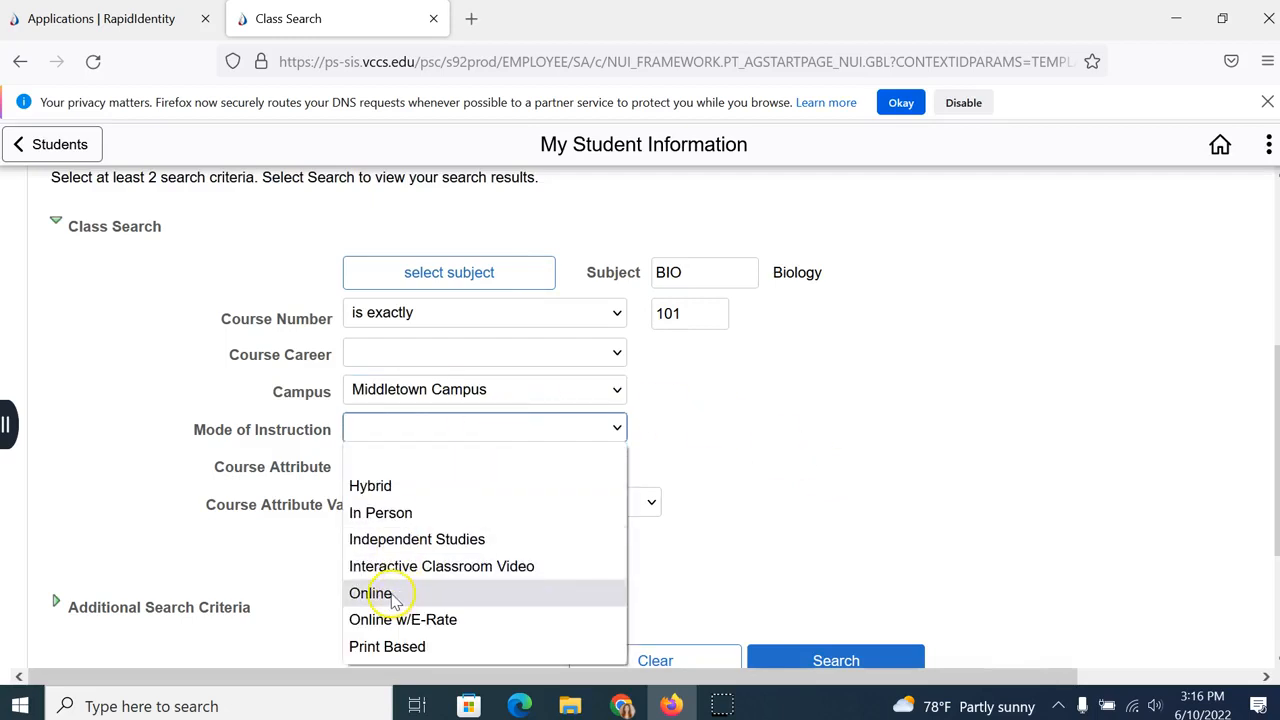
mouse_move(390, 460)
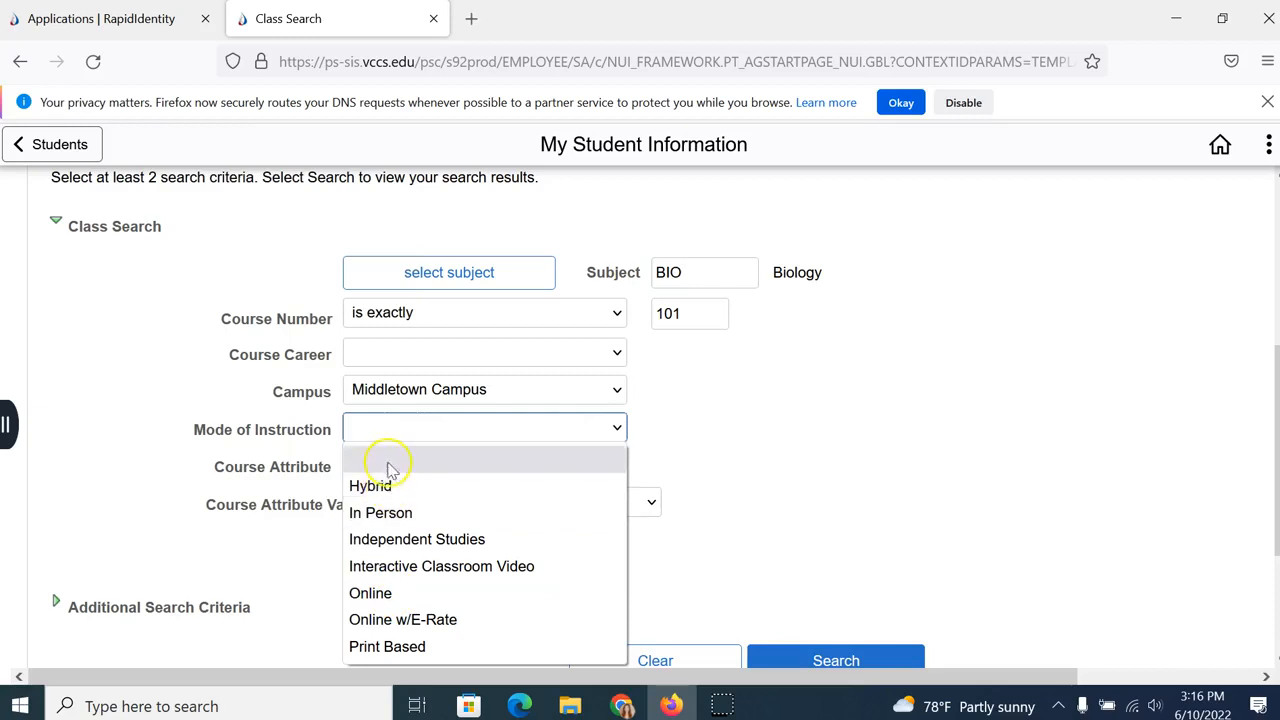
mouse_move(410, 513)
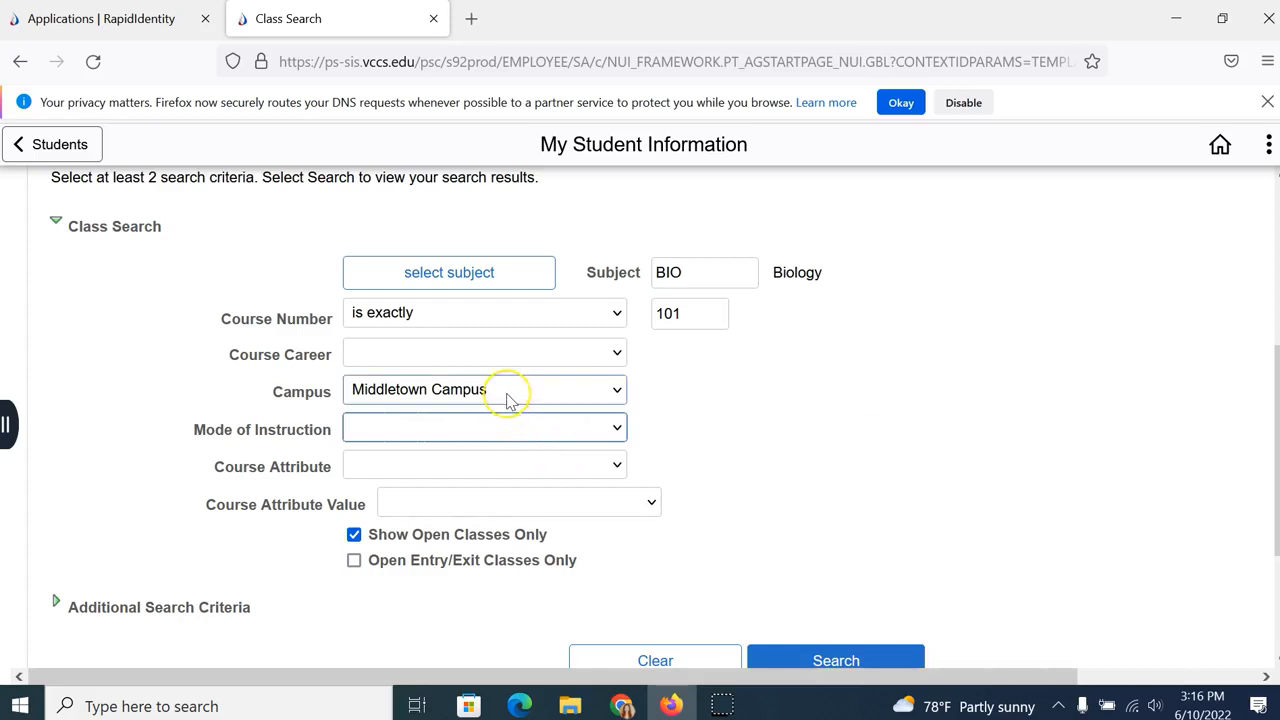
mouse_move(864, 420)
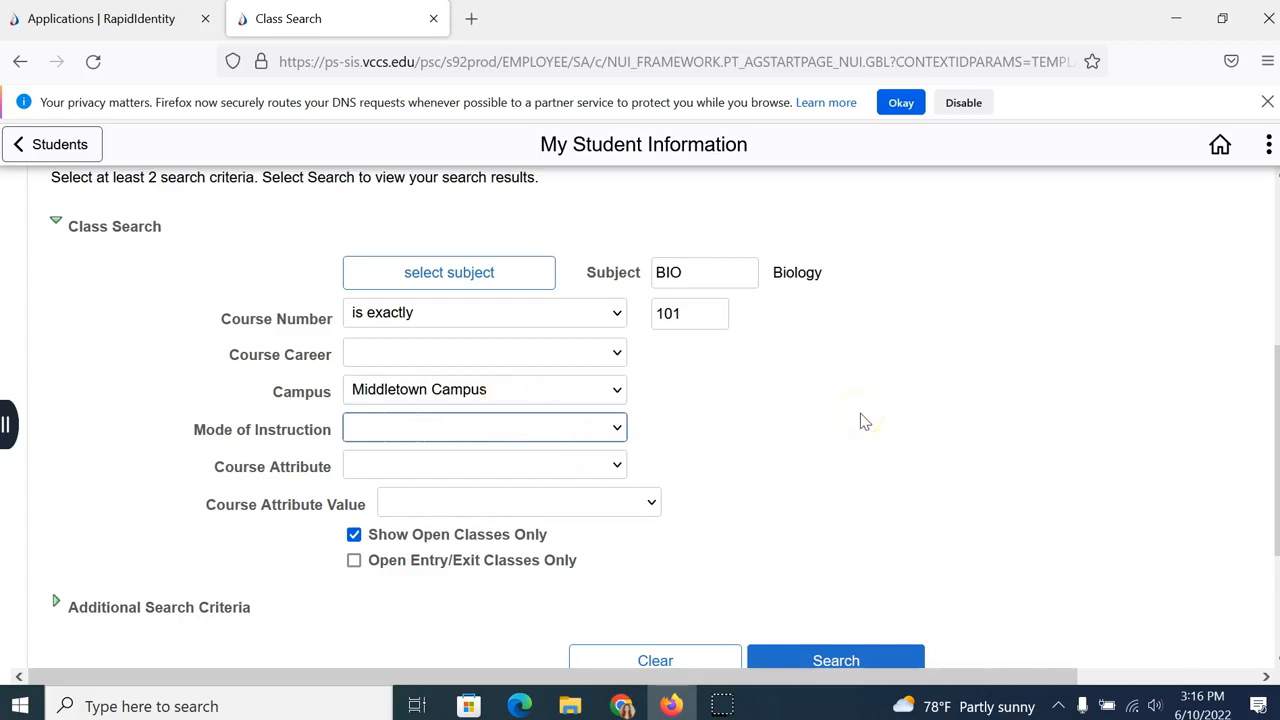
mouse_move(864, 420)
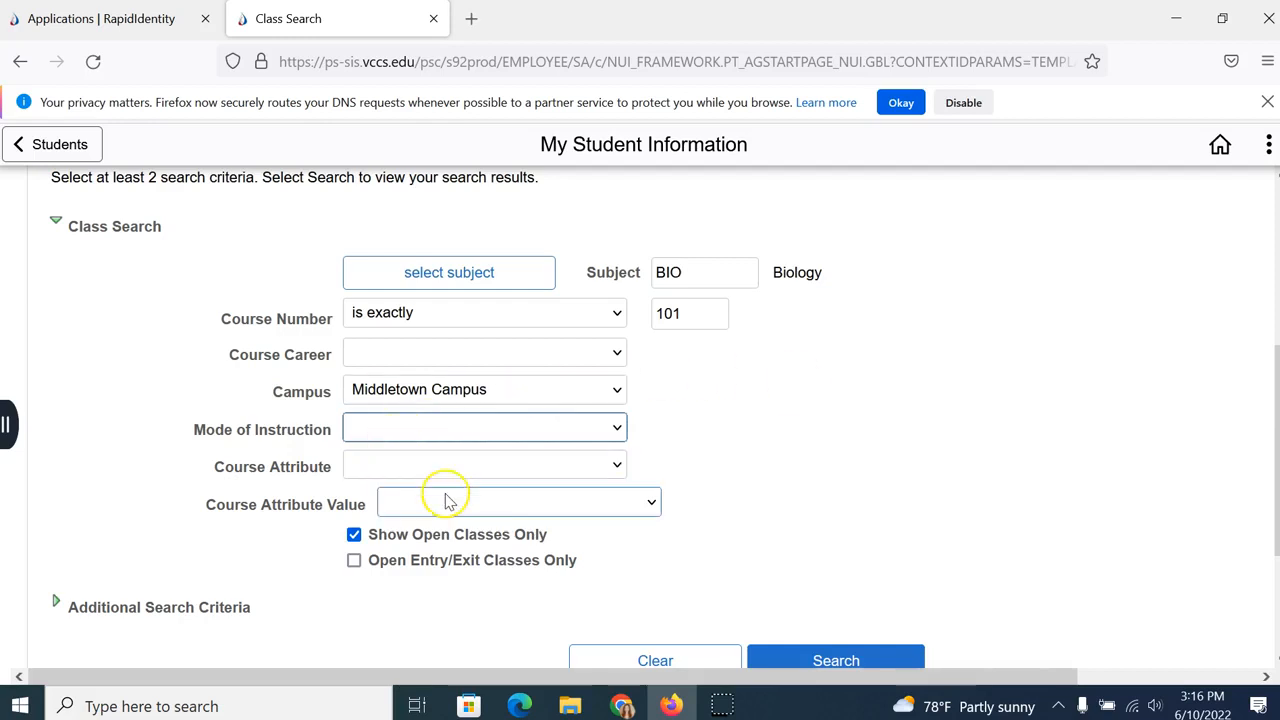
mouse_move(1018, 470)
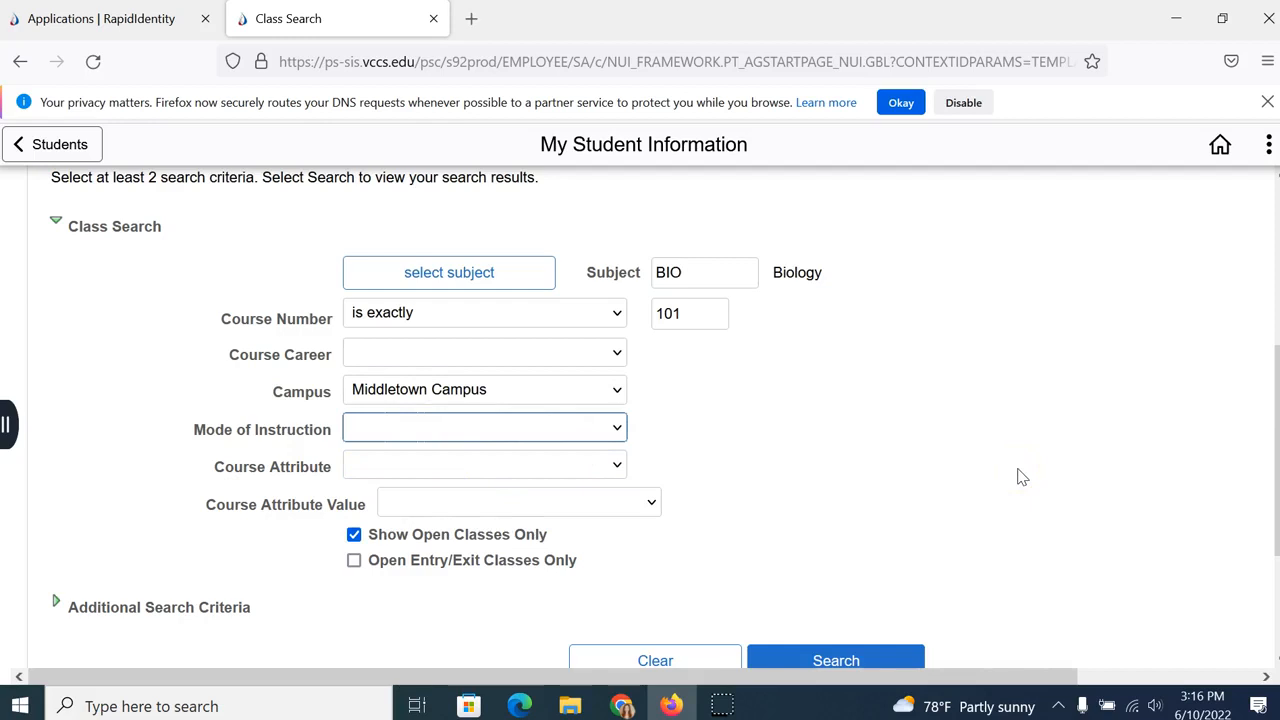
left_click(354, 534)
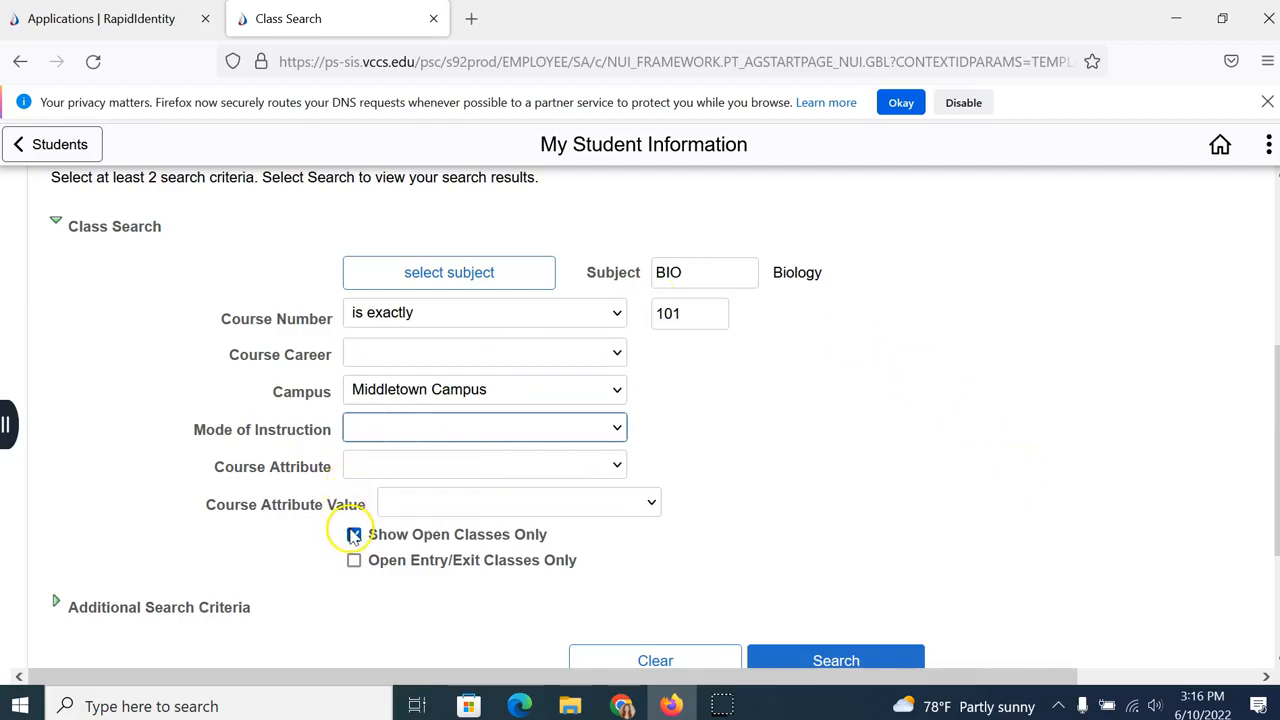
left_click(354, 534)
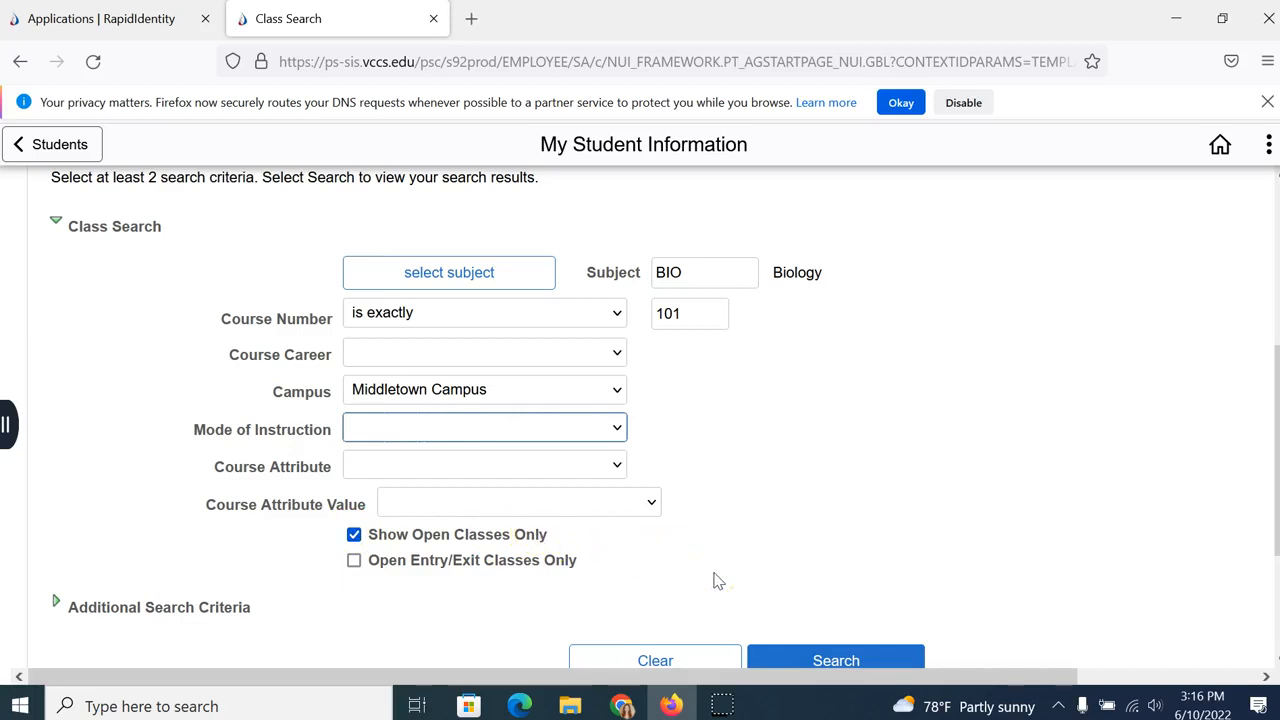
scroll("down", 3)
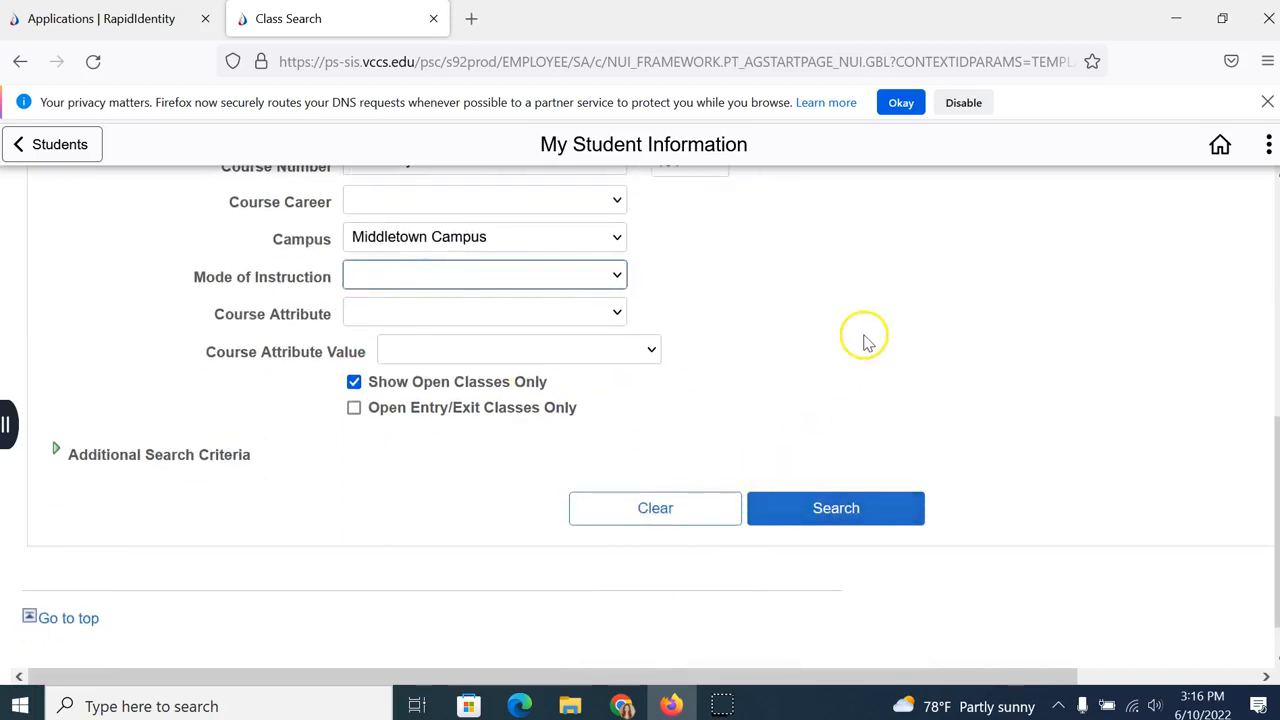
Run the BIO 101 search and Show All for My Class Schedule and Shopping Cart.
left_click(835, 508)
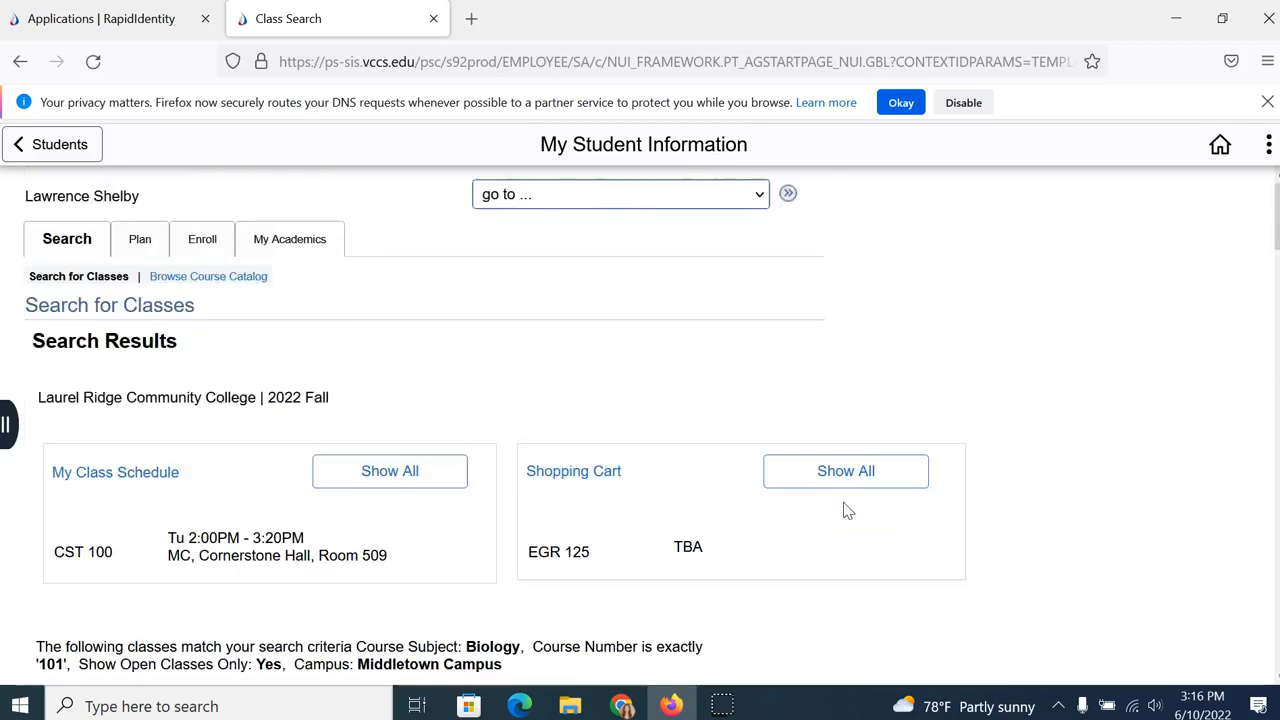
scroll("down", 3)
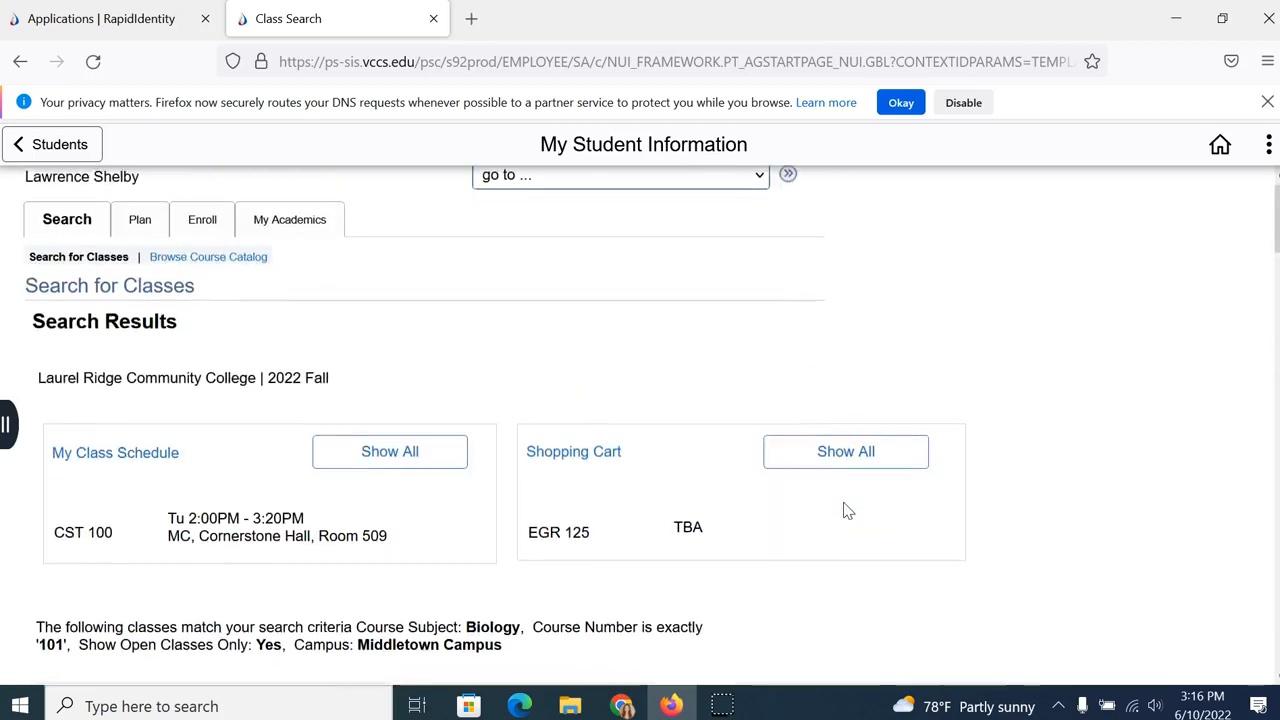
scroll("down", 3)
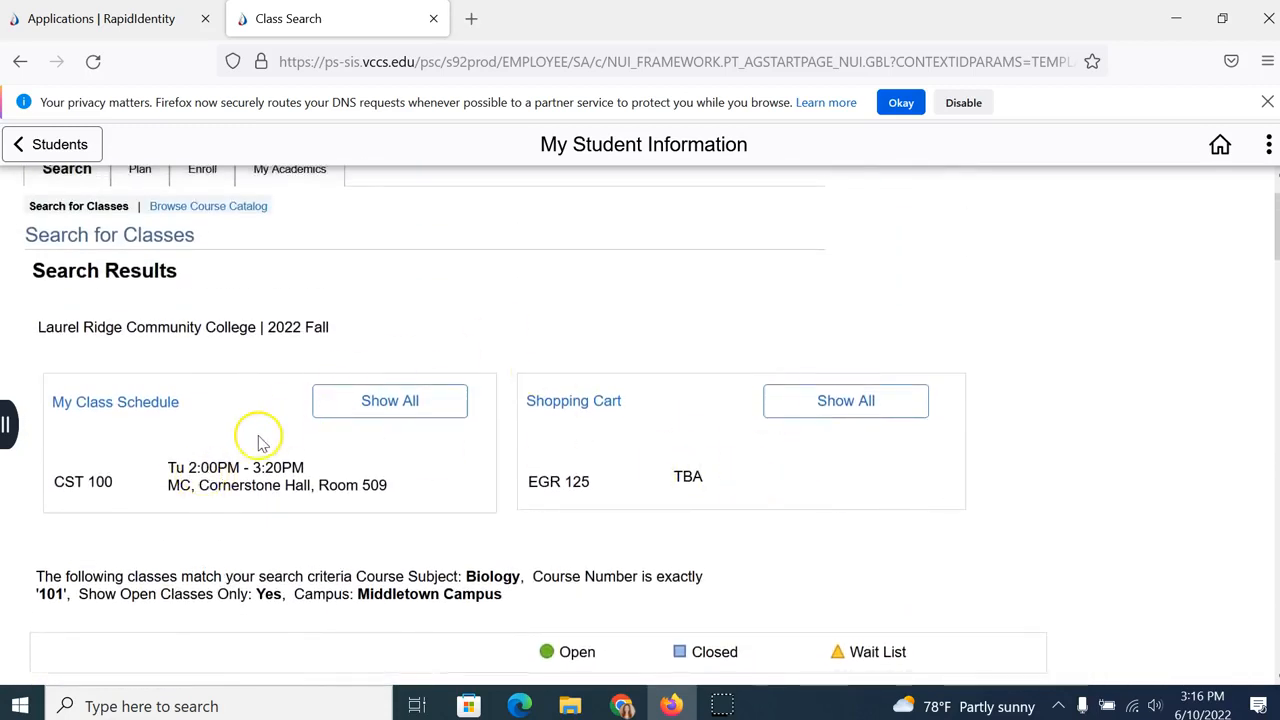
mouse_move(688, 417)
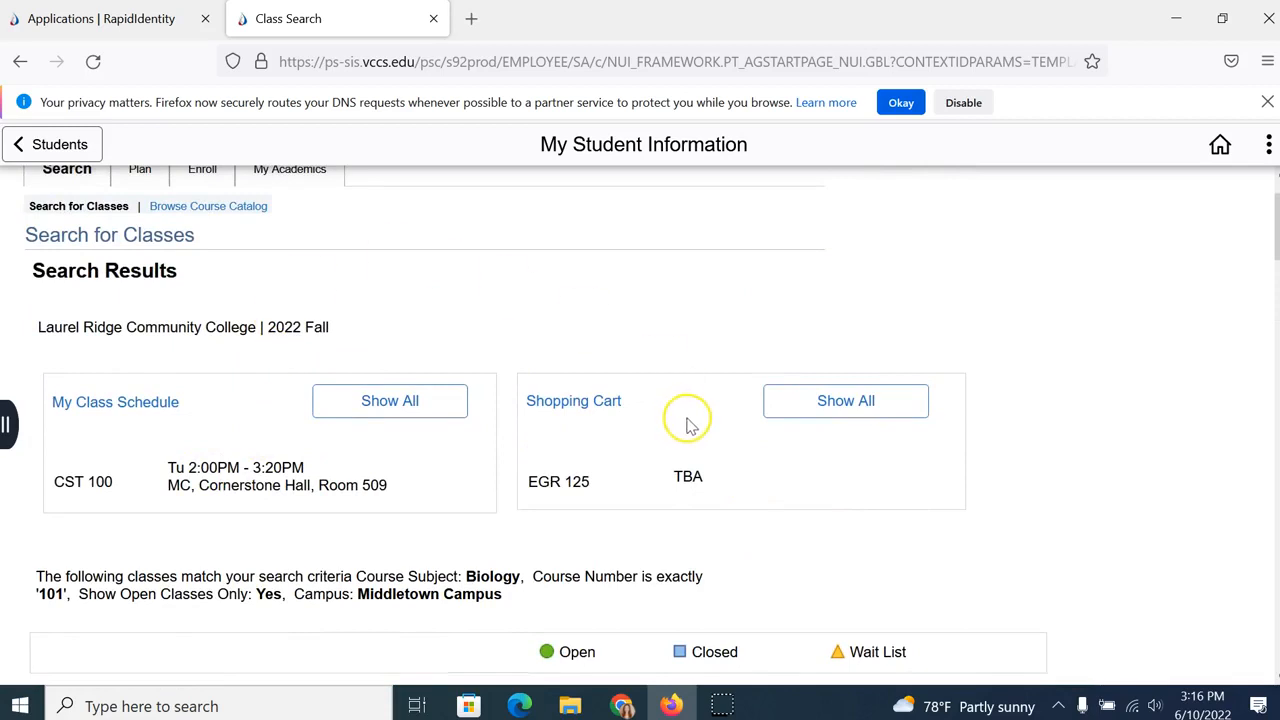
mouse_move(258, 442)
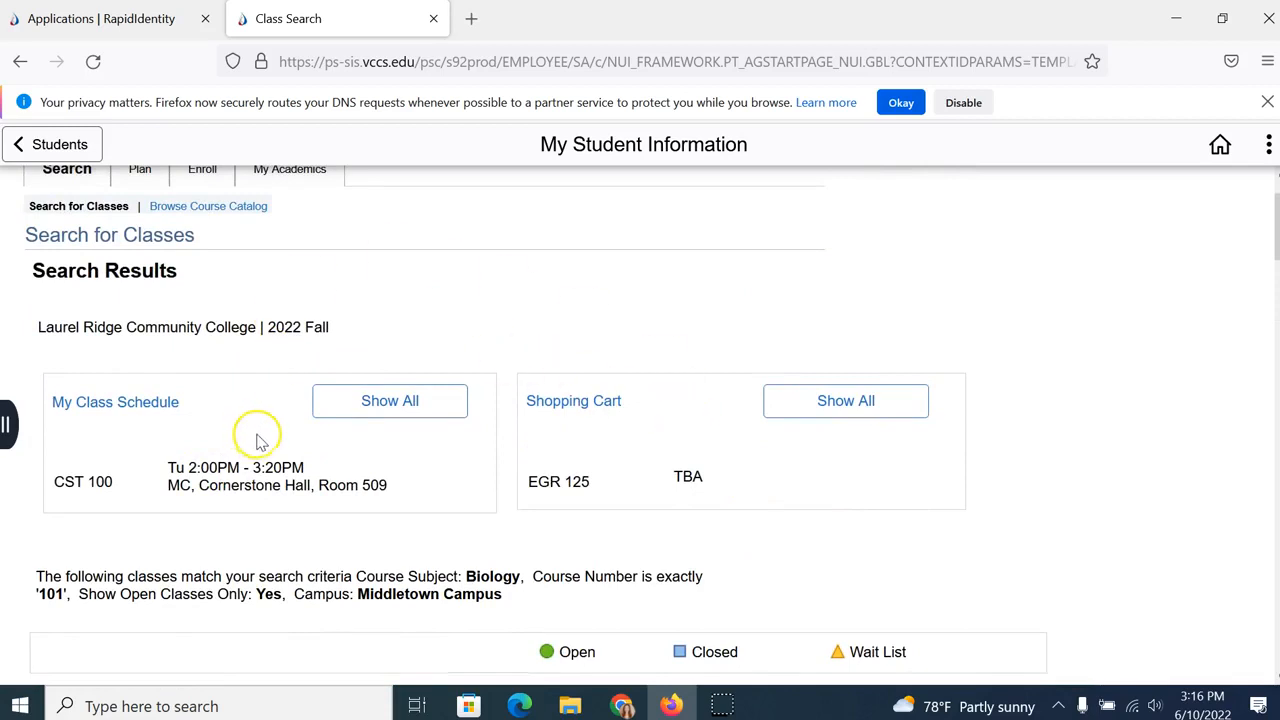
mouse_move(262, 442)
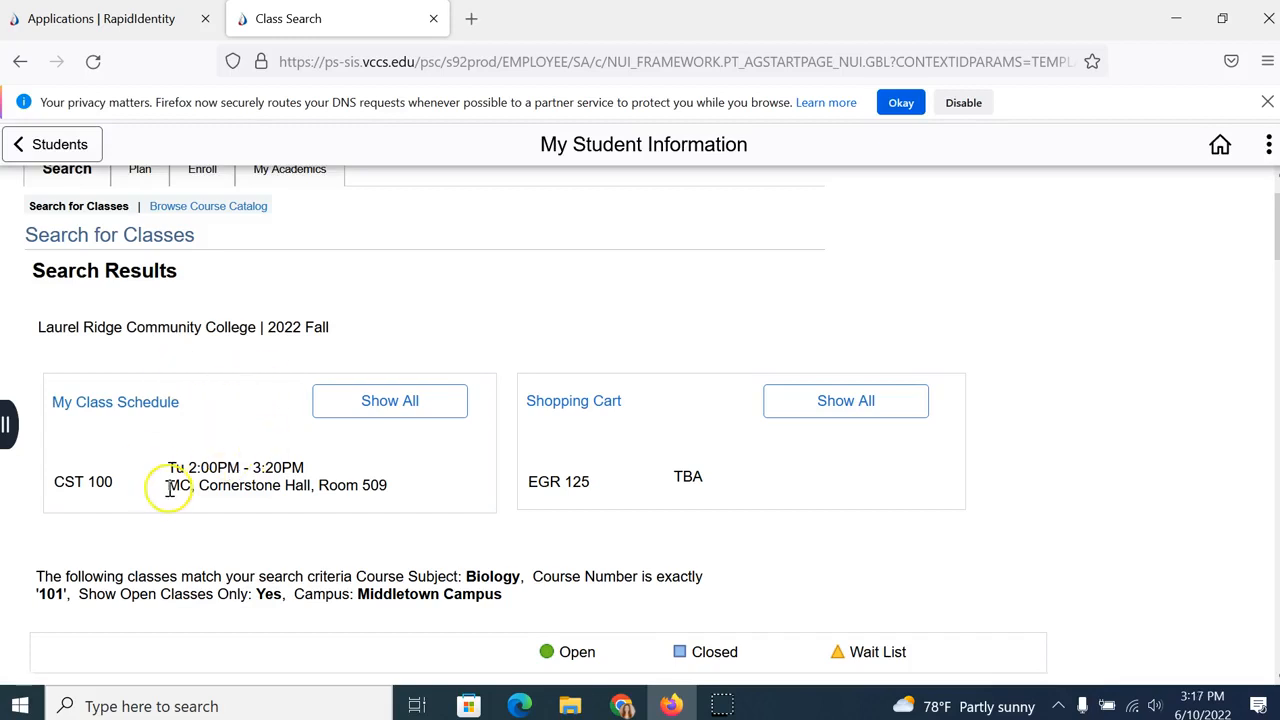
mouse_move(343, 443)
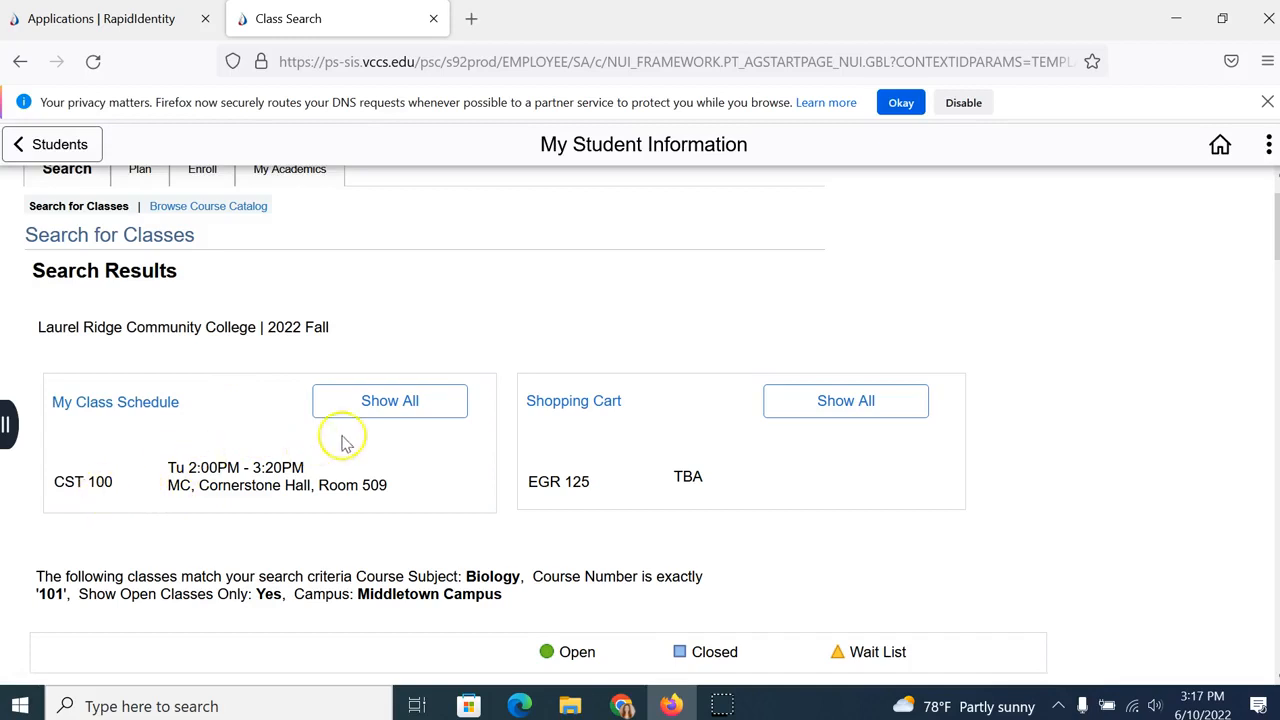
left_click(389, 400)
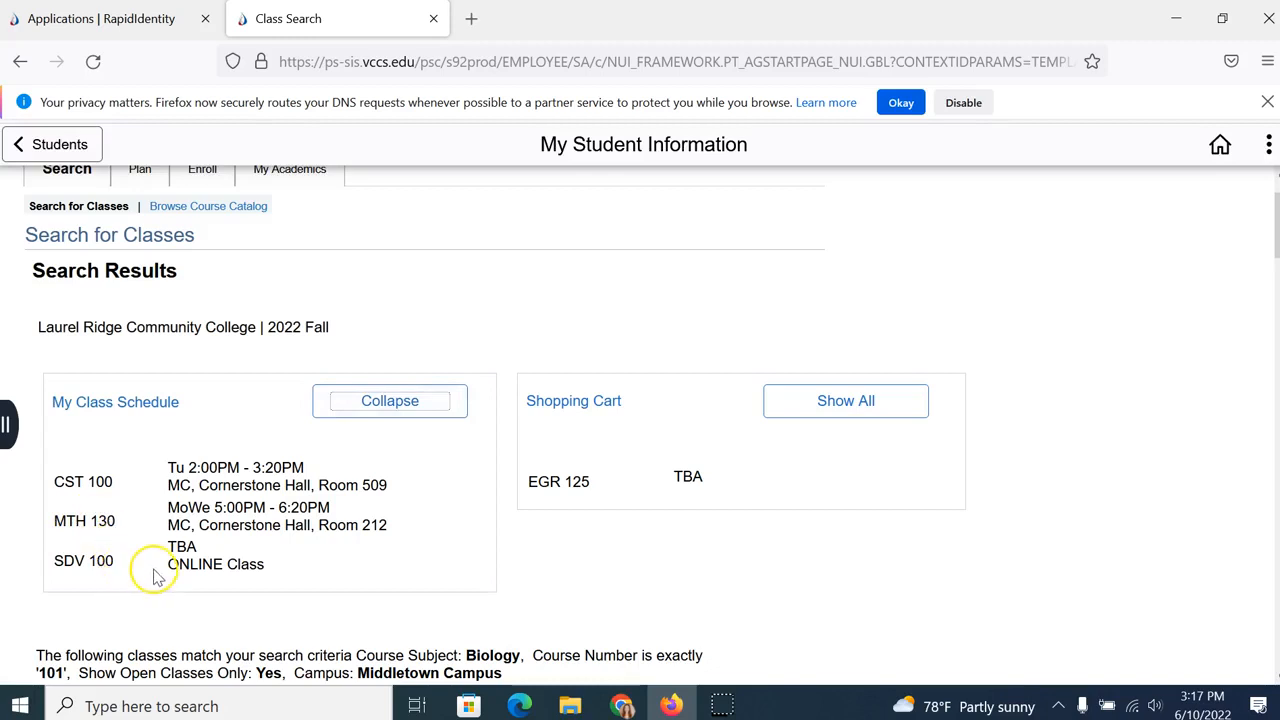
mouse_move(249, 493)
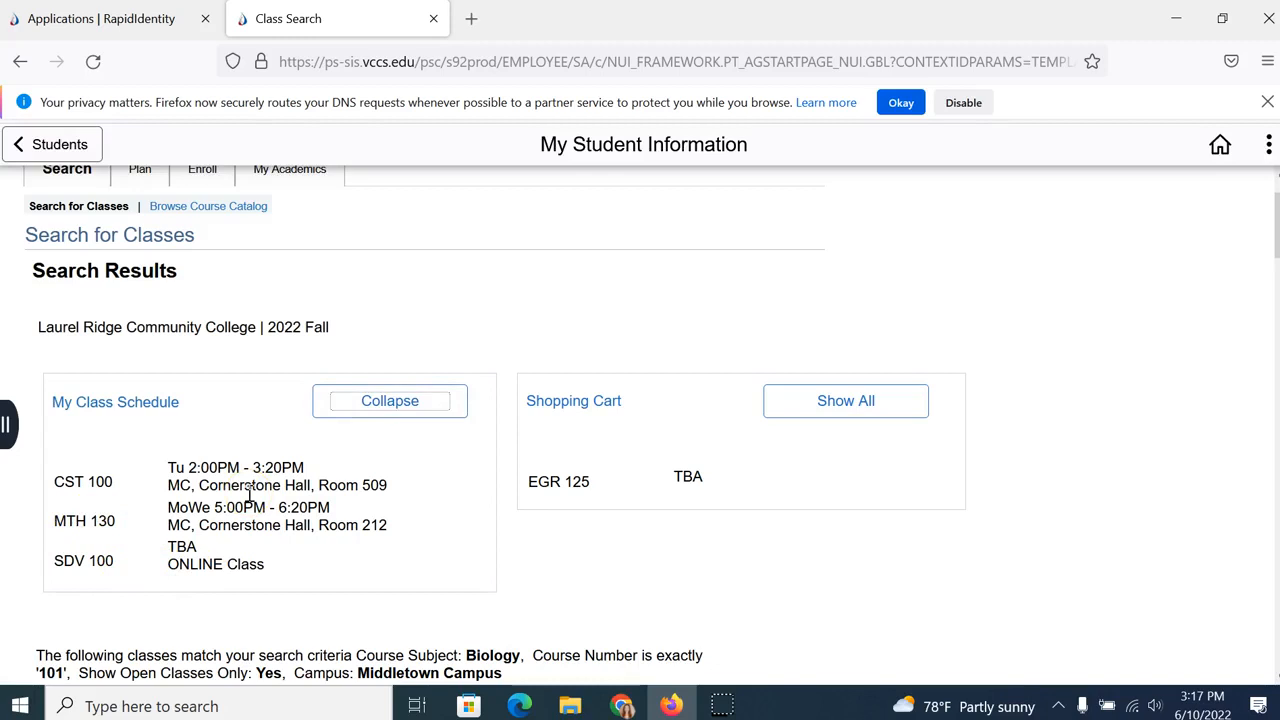
mouse_move(613, 430)
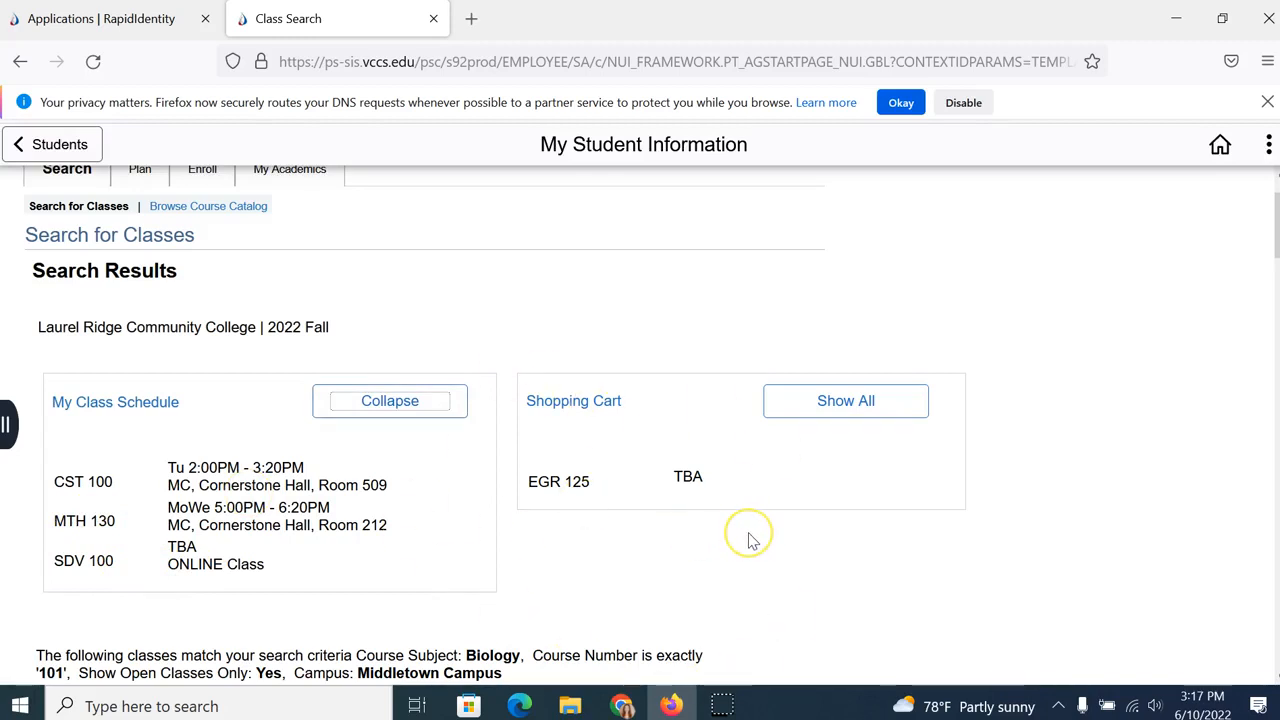
mouse_move(753, 541)
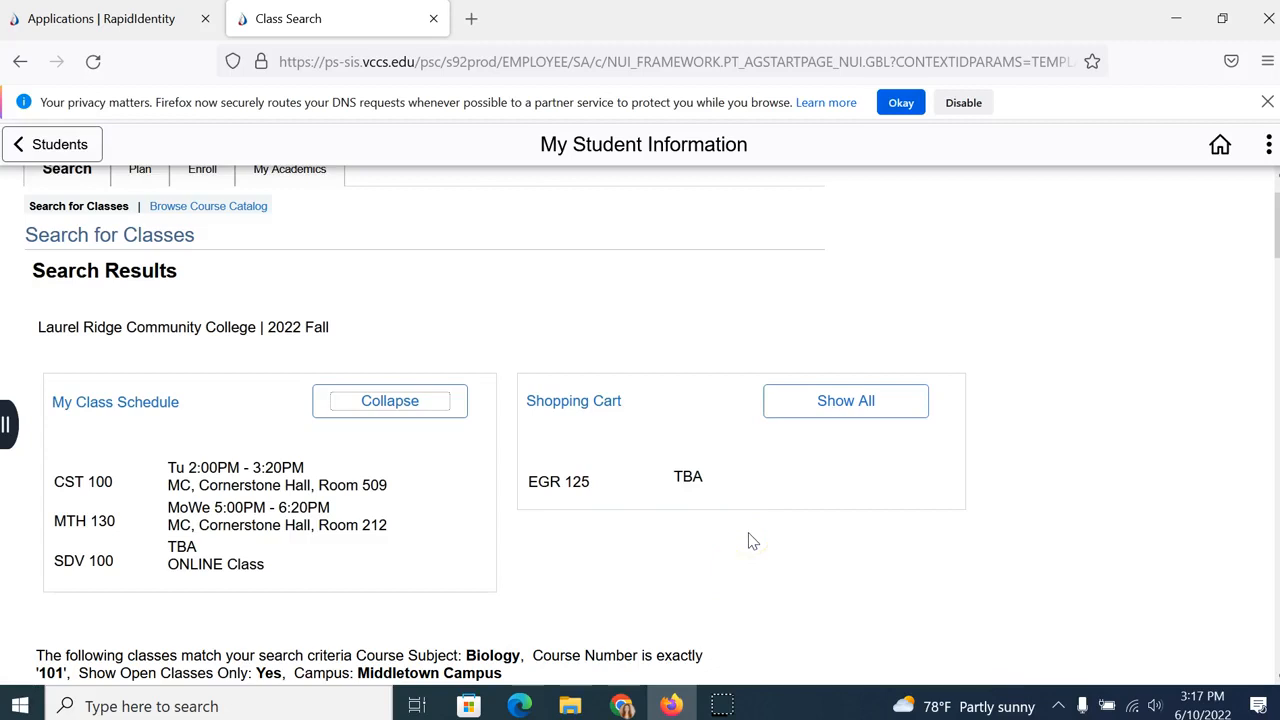
left_click(900, 542)
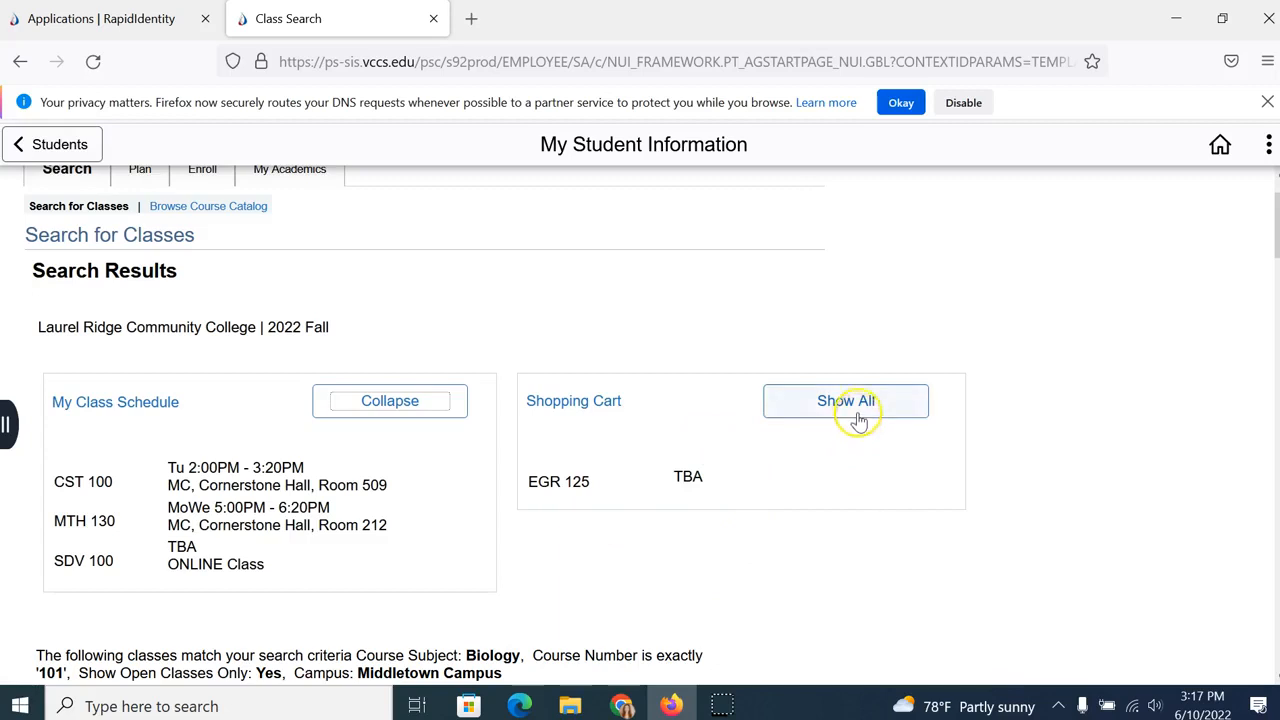
left_click(846, 400)
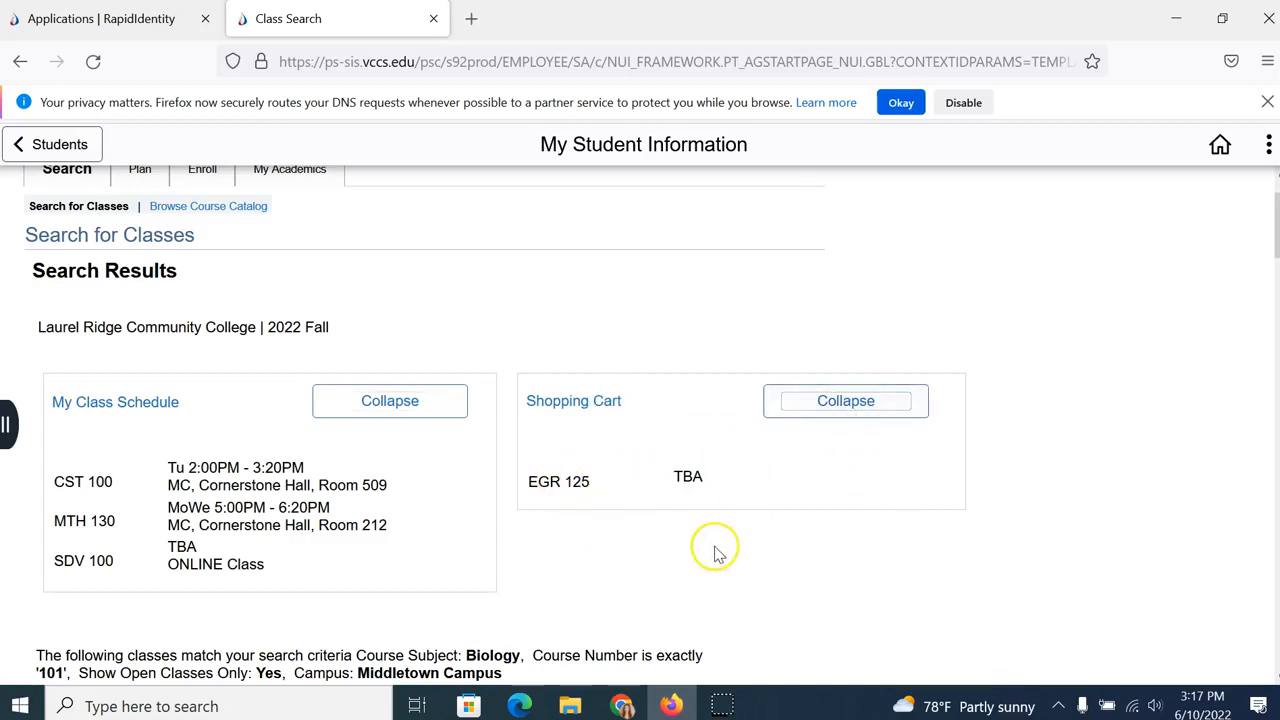
mouse_move(650, 520)
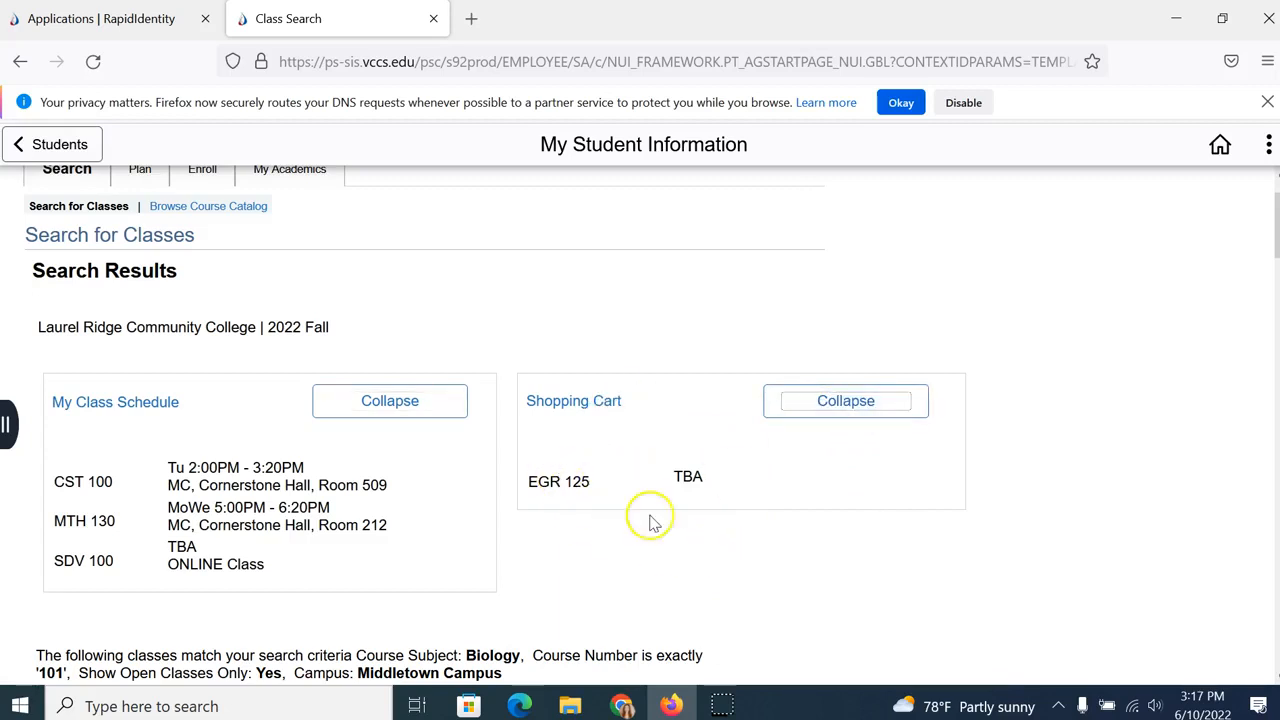
scroll("down", 3)
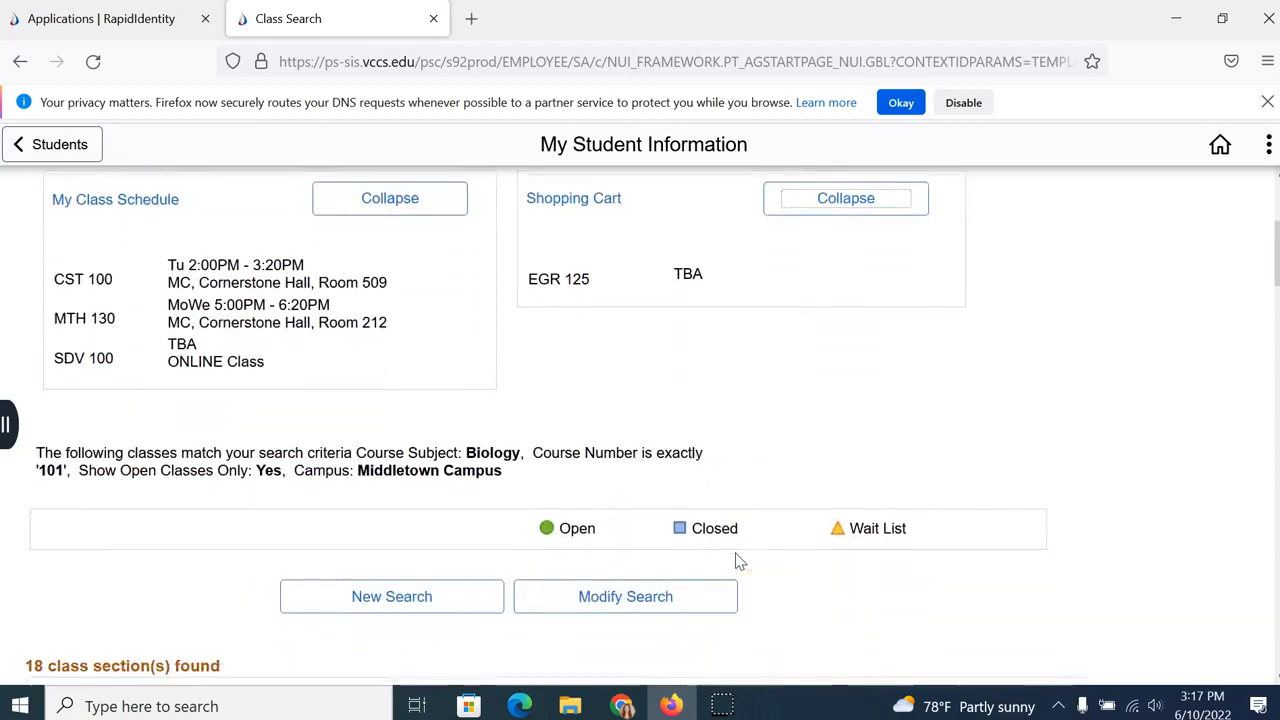
scroll("down", 3)
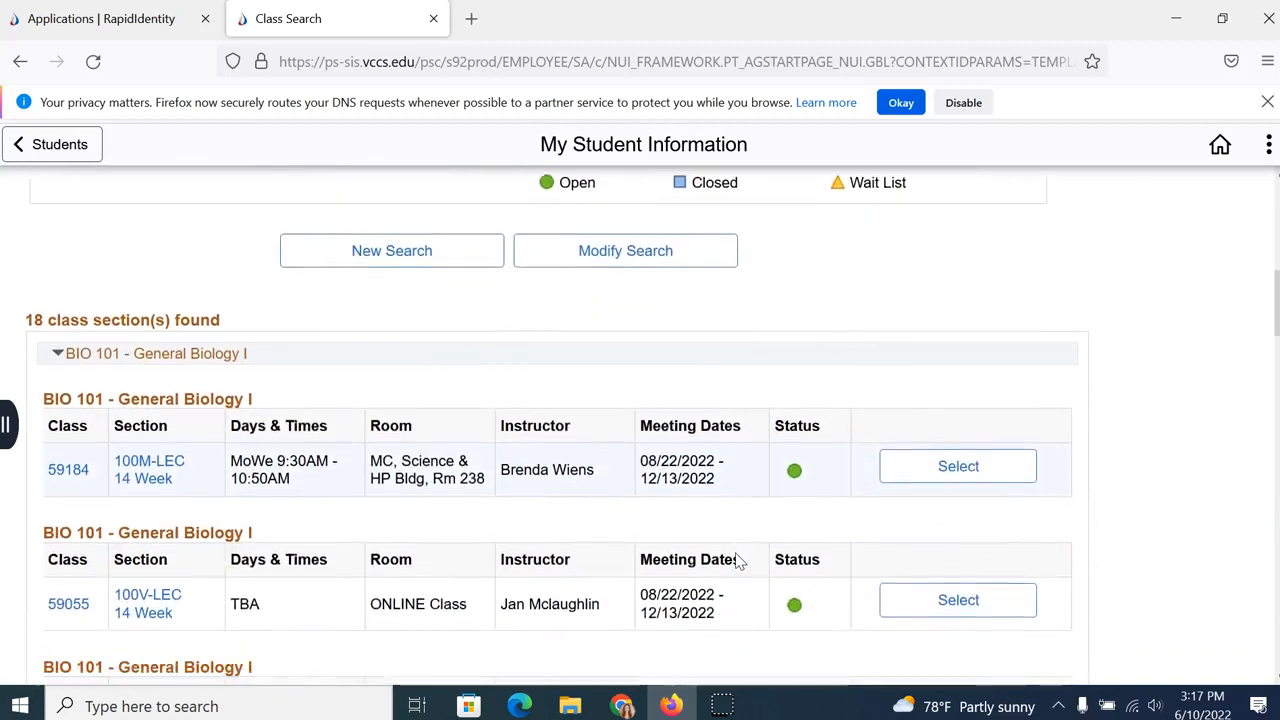
scroll("down", 3)
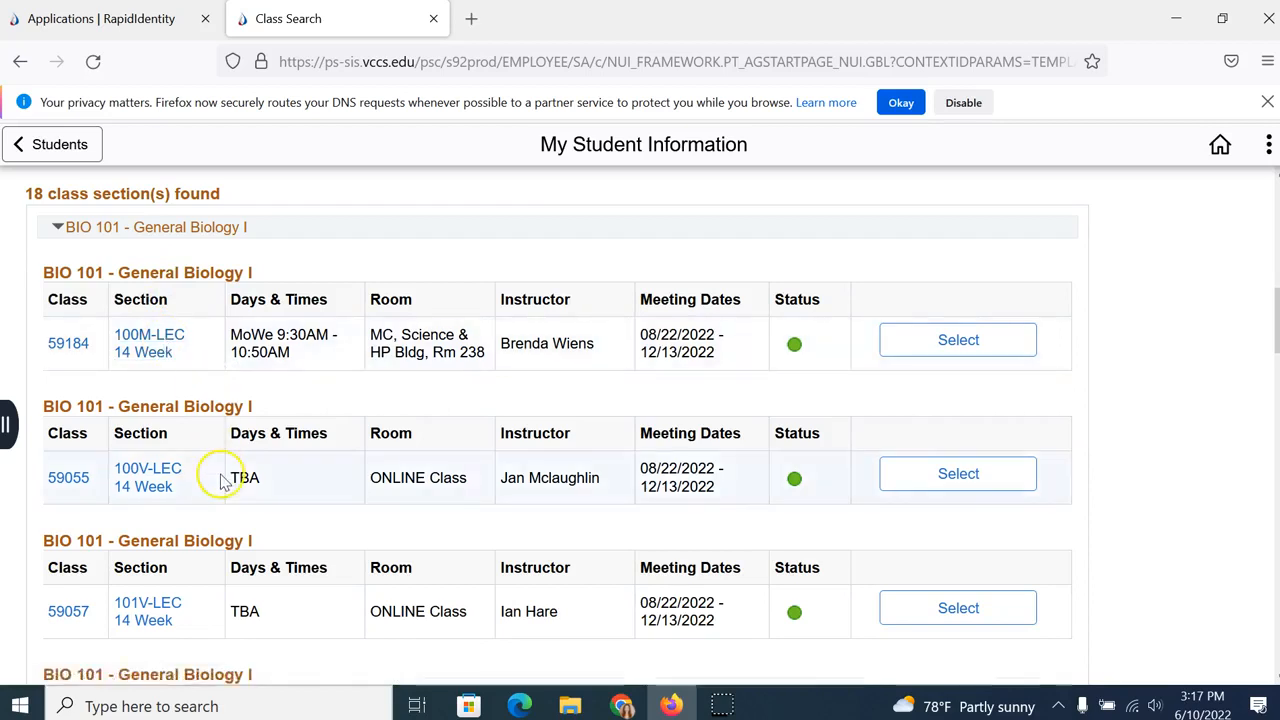
scroll("down", 3)
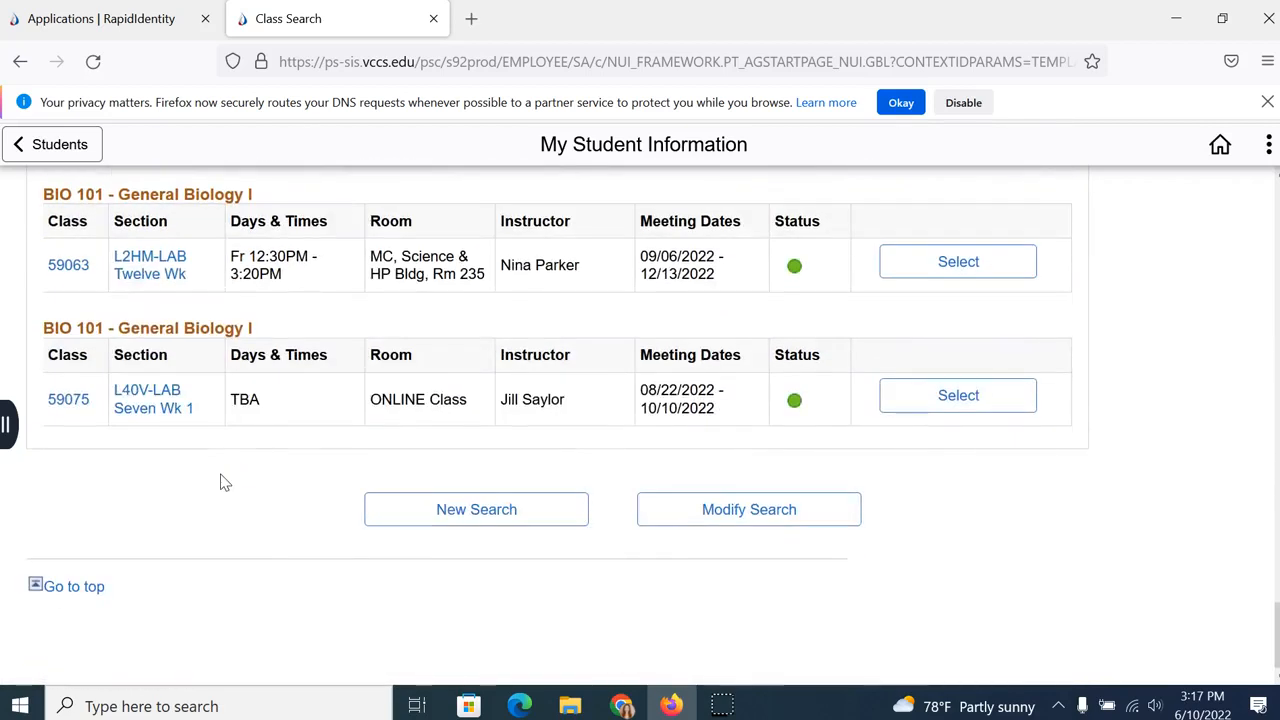
mouse_move(147, 398)
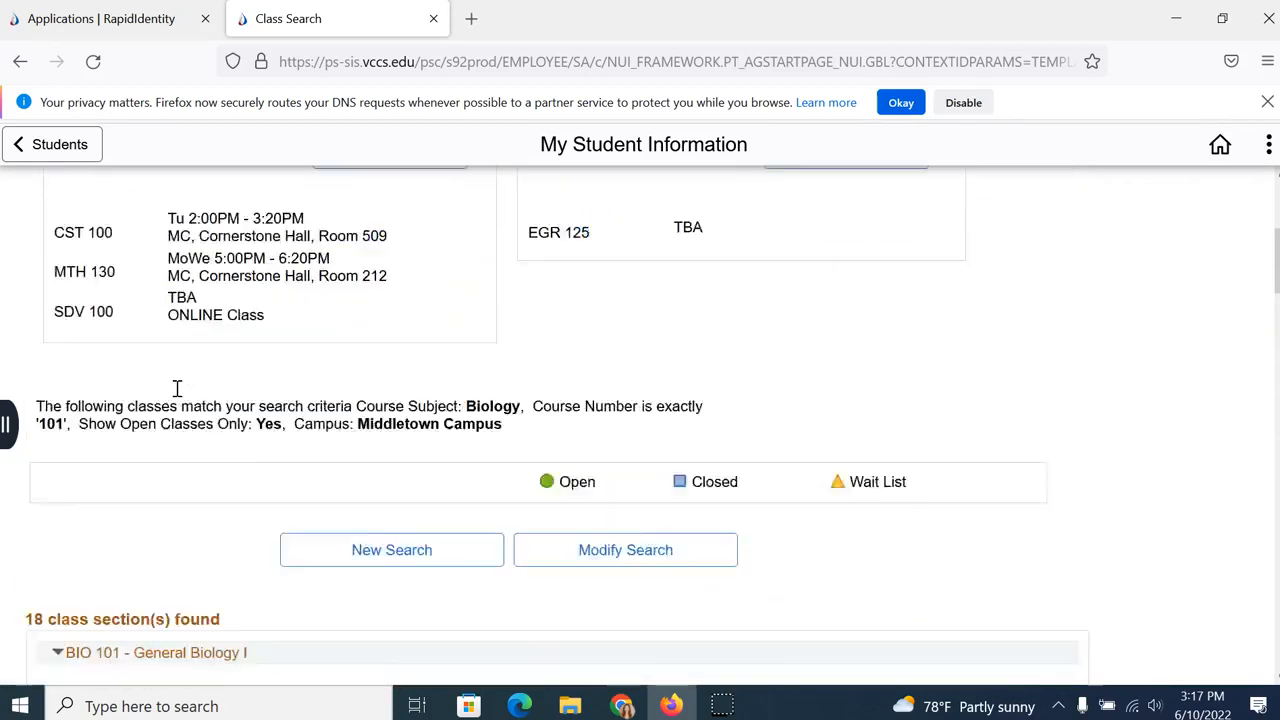
scroll("down", 3)
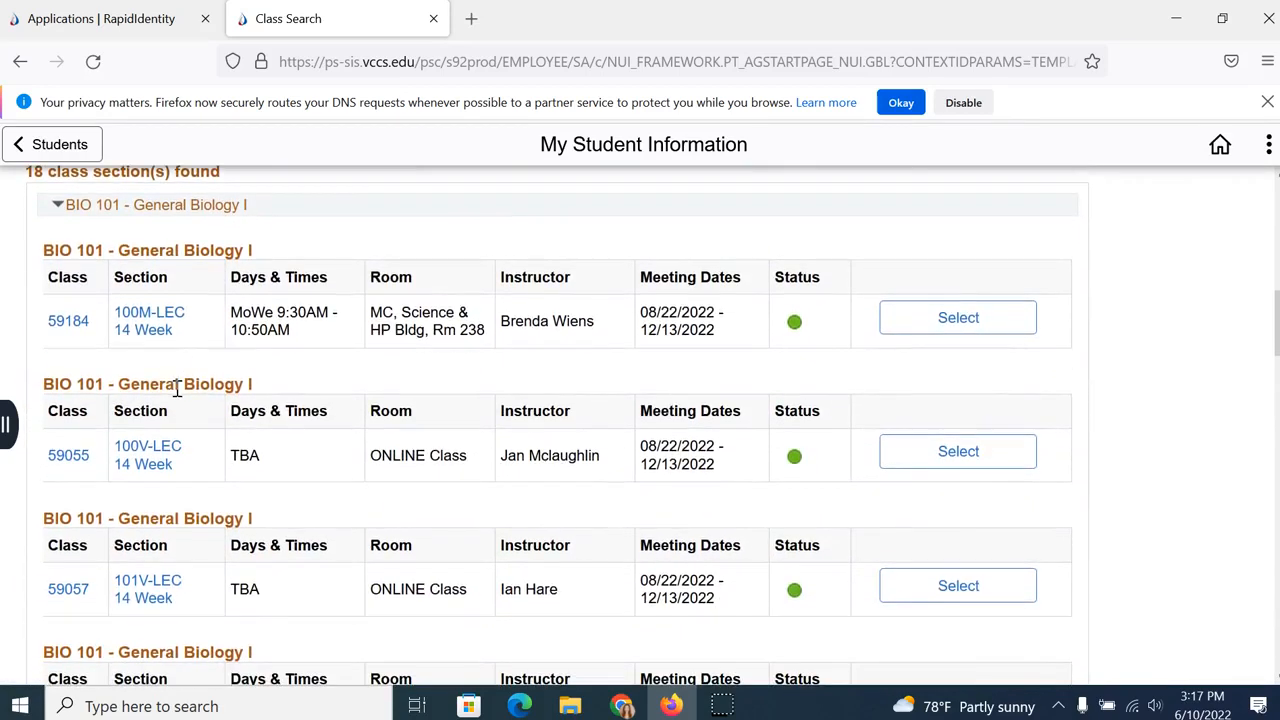
mouse_move(715, 355)
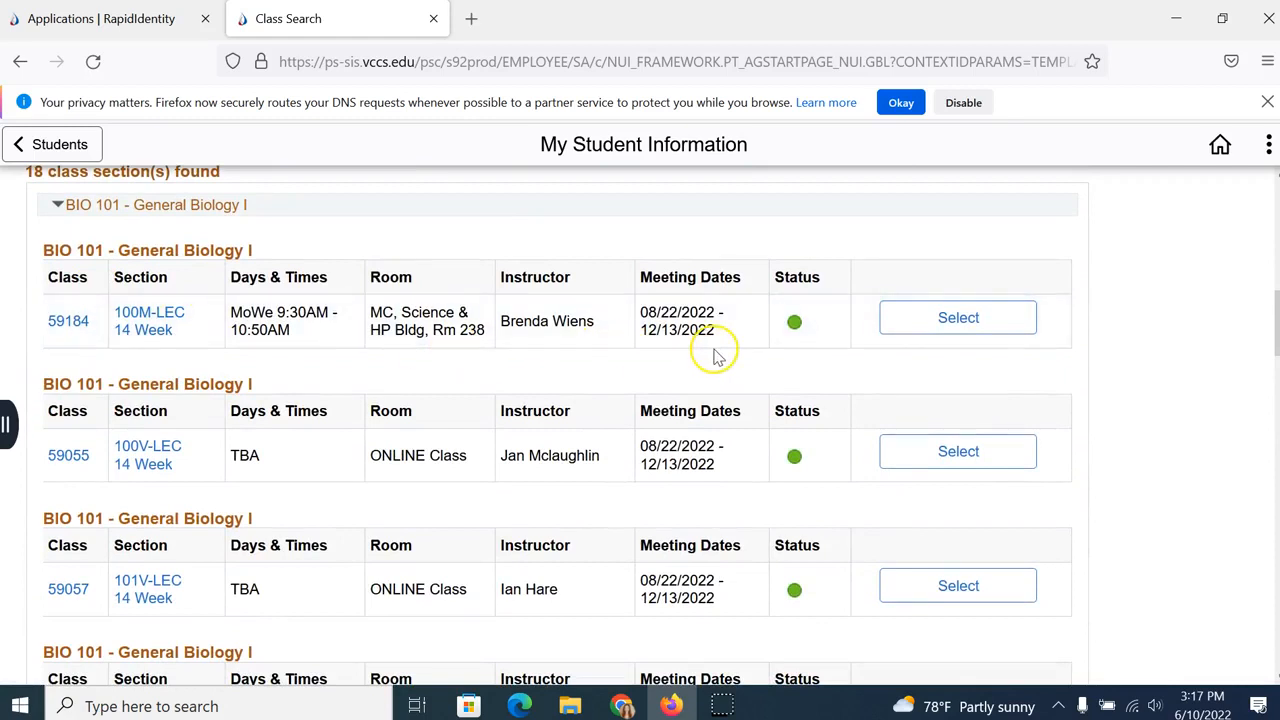
mouse_move(230, 350)
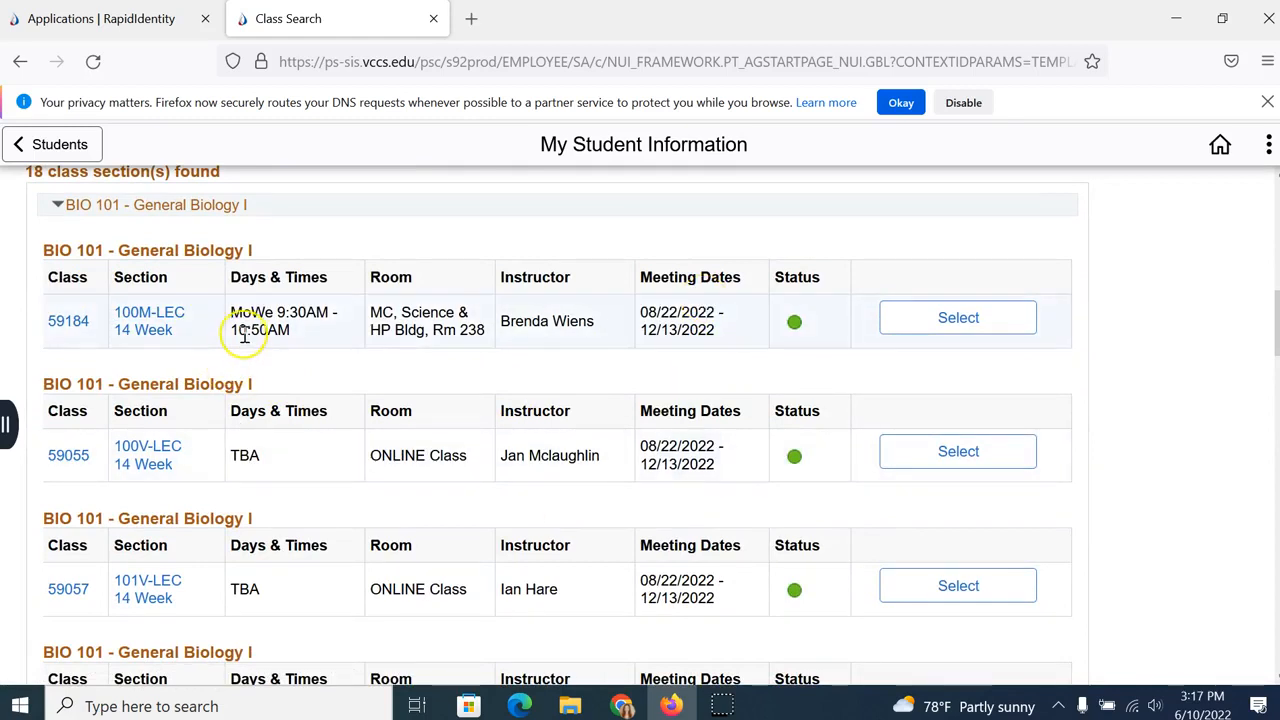
mouse_move(550, 358)
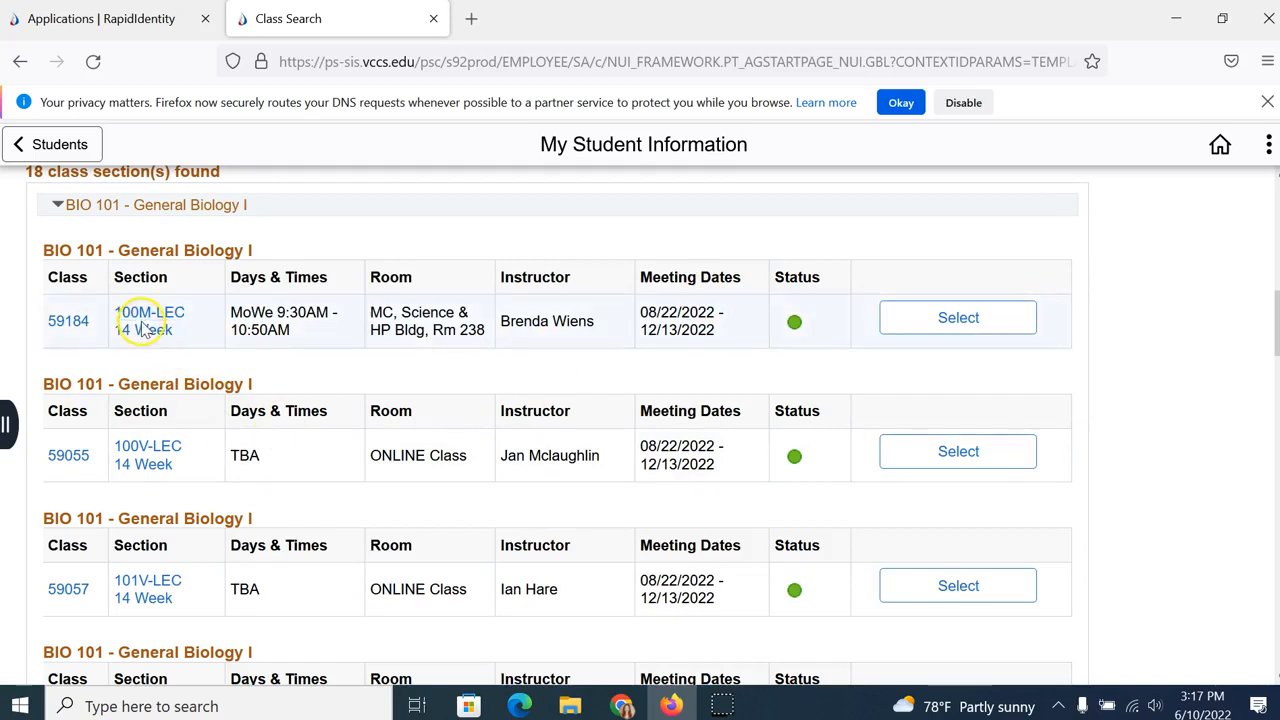
mouse_move(695, 353)
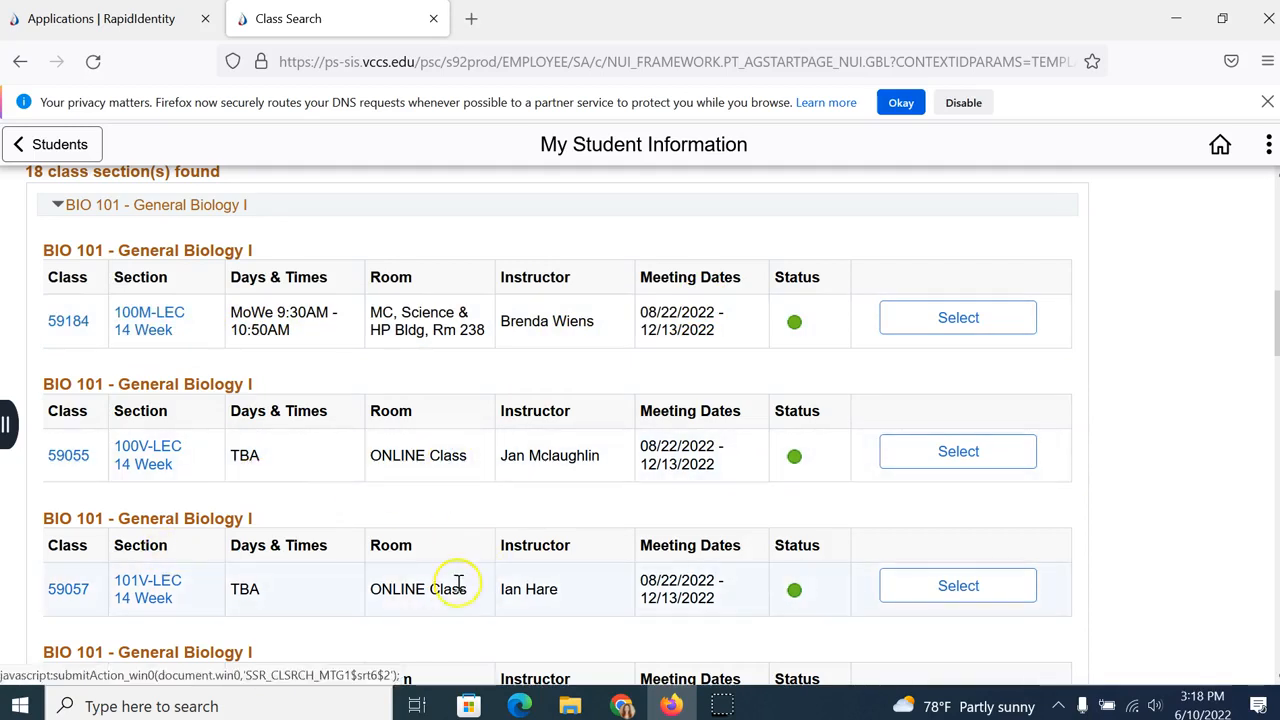
scroll("down", 3)
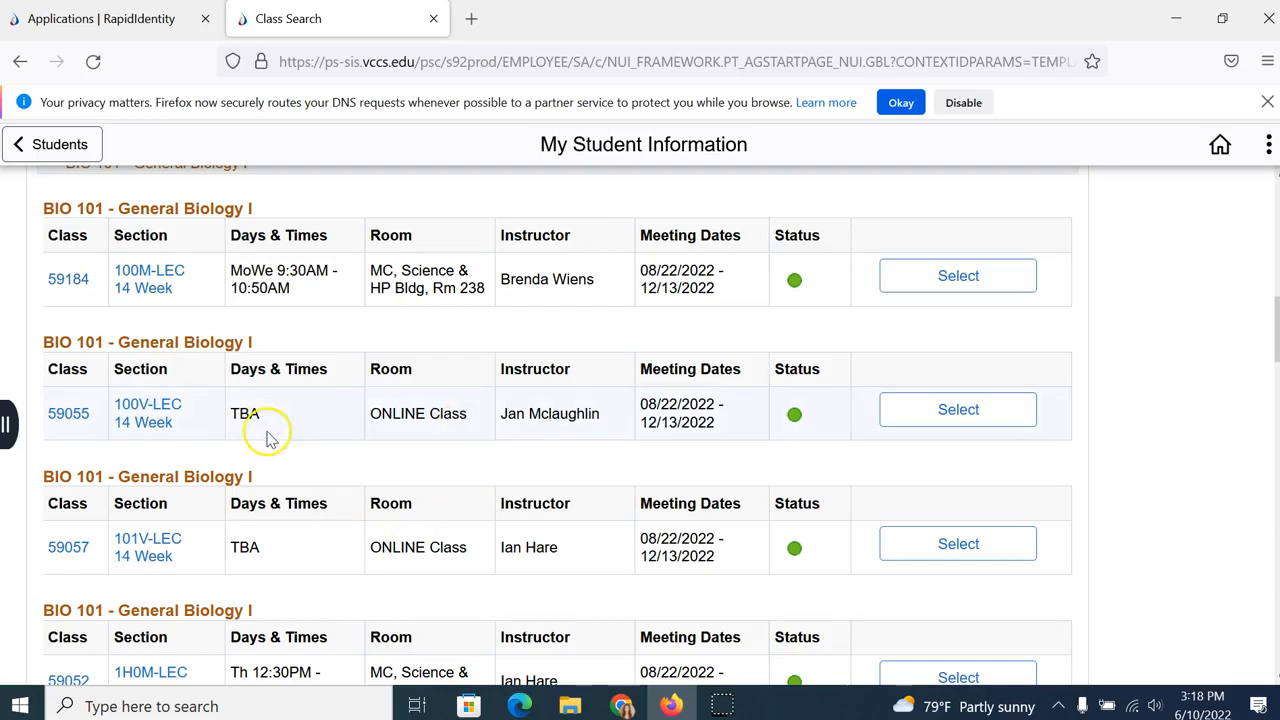
mouse_move(280, 437)
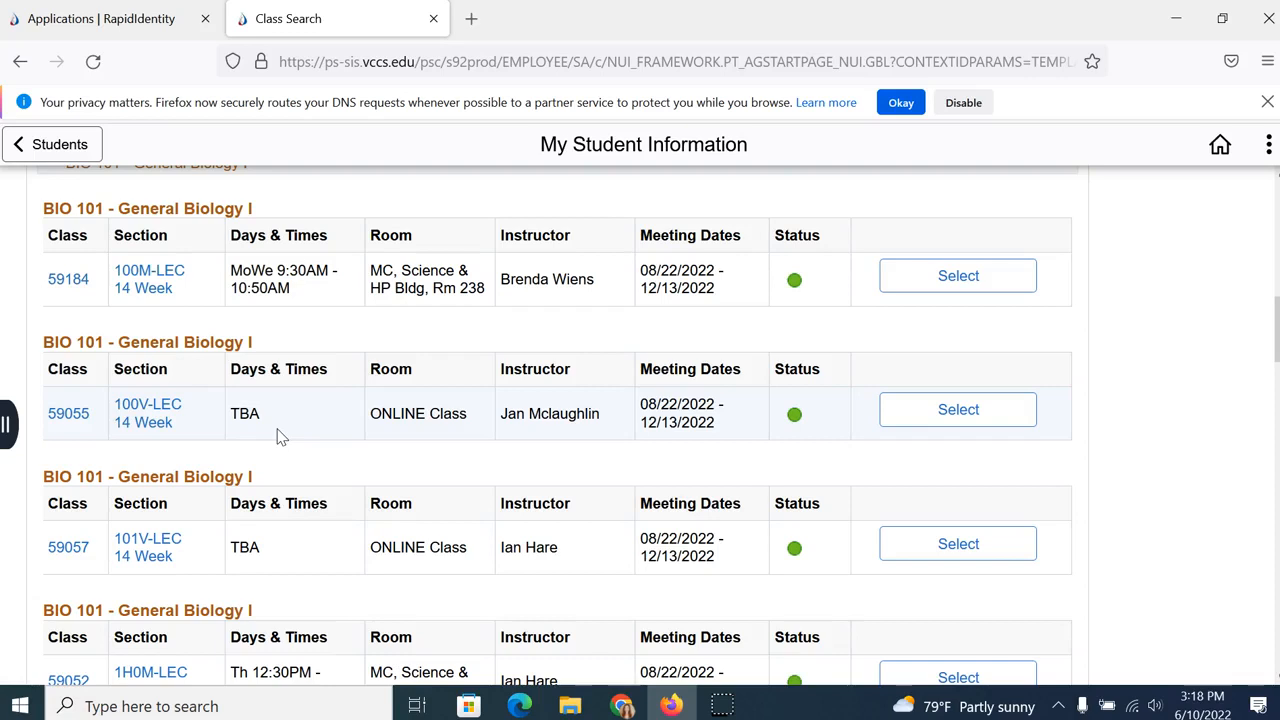
scroll("down", 3)
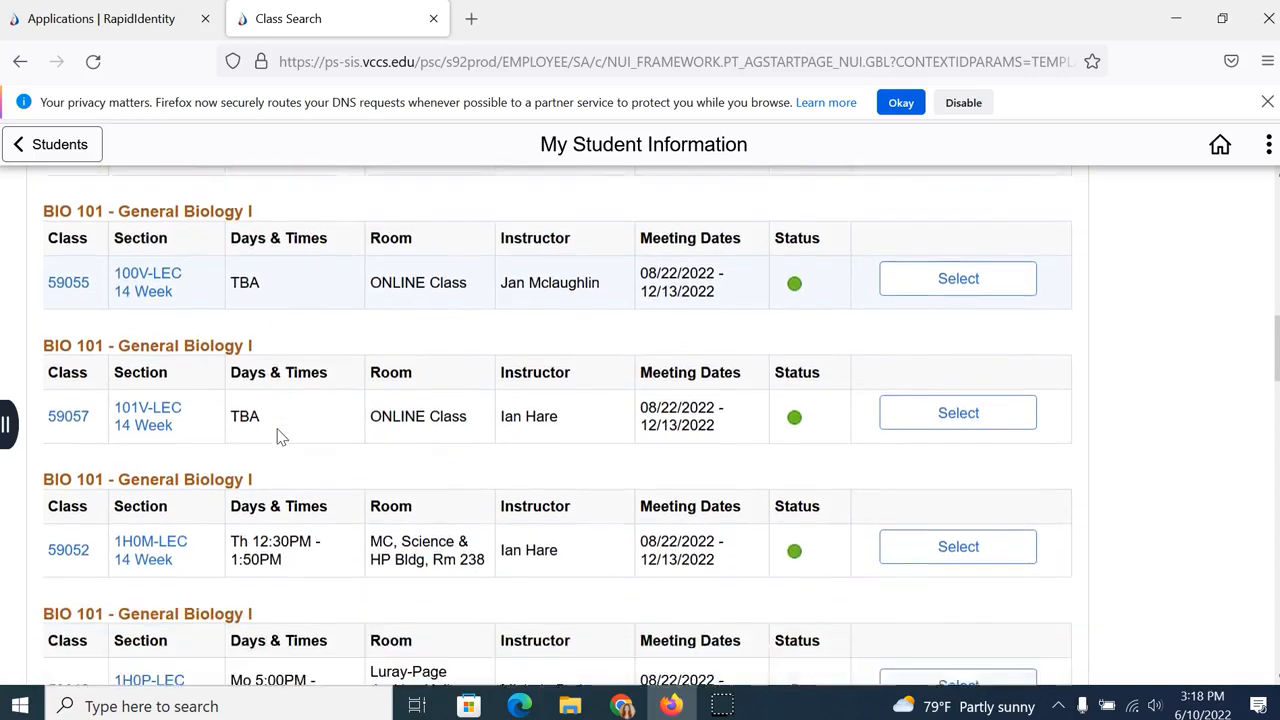
scroll("down", 3)
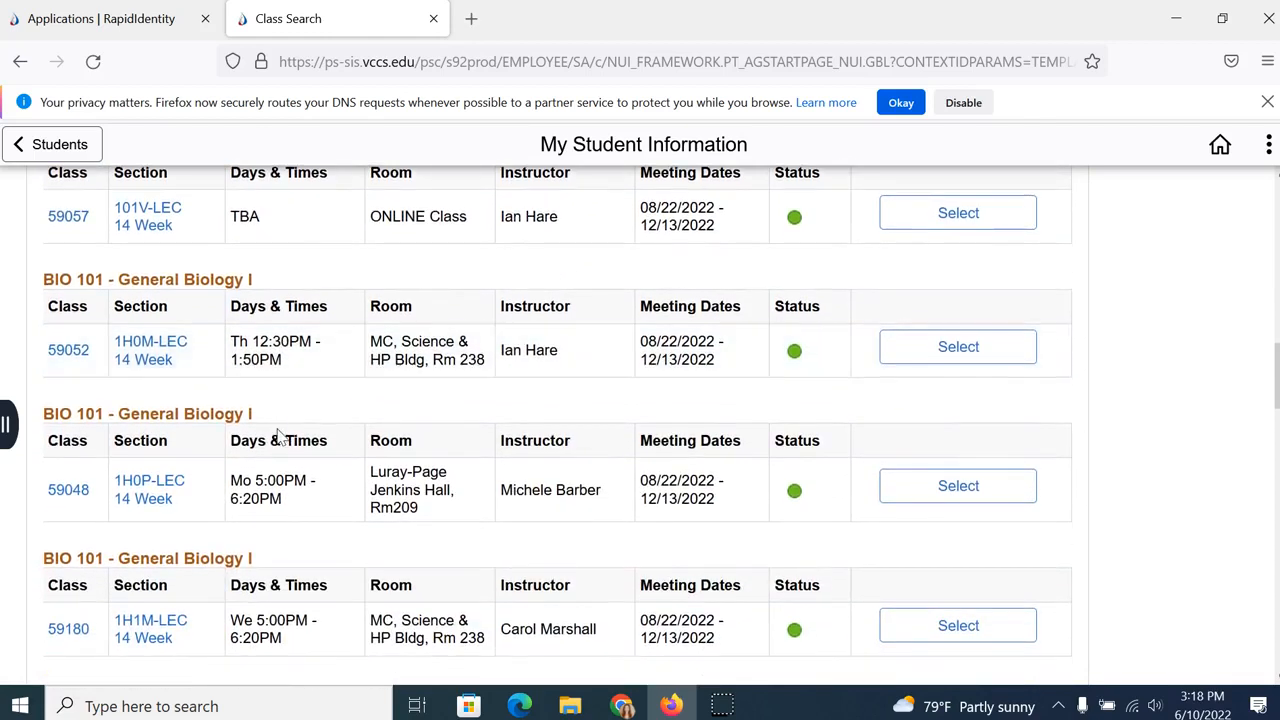
mouse_move(217, 405)
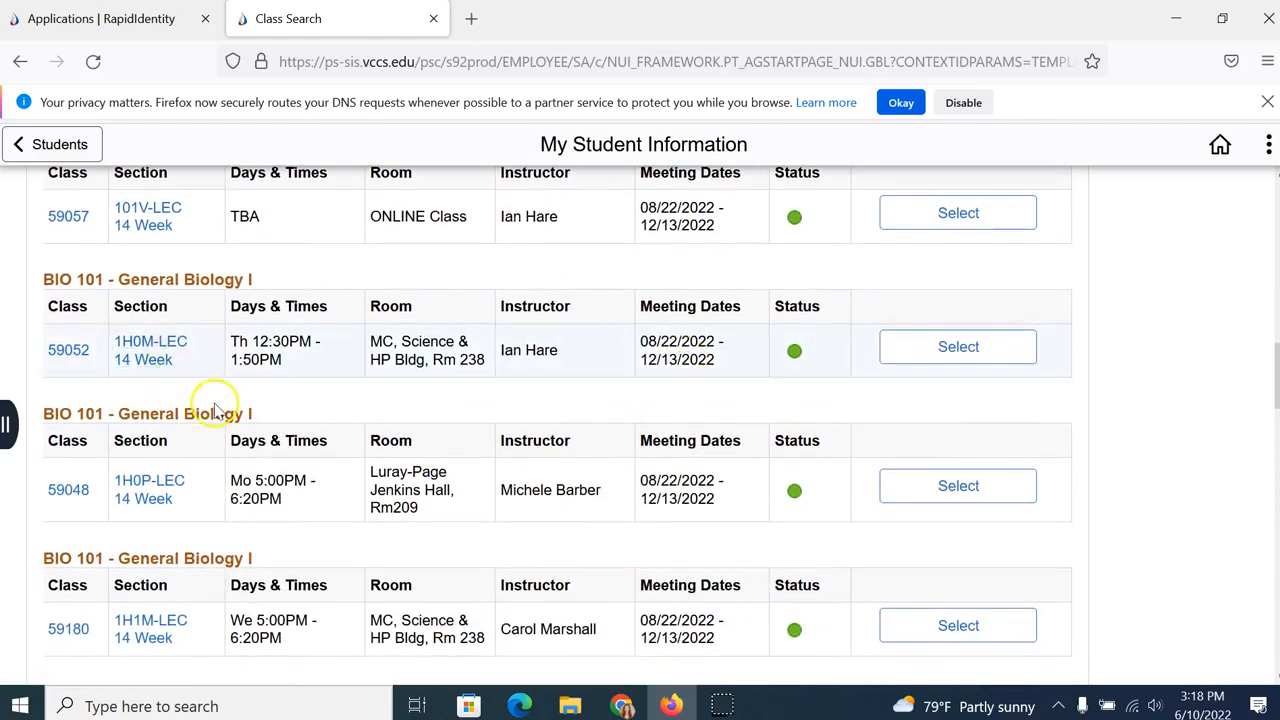
scroll("down", 3)
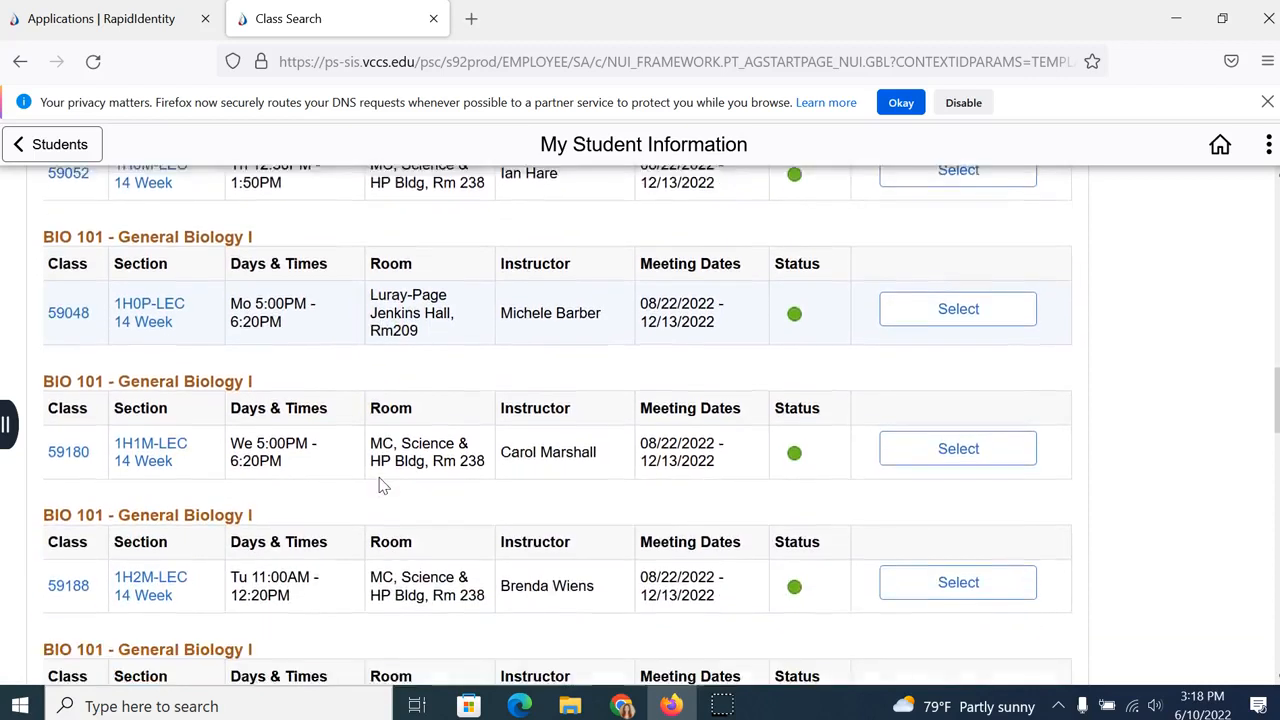
scroll("down", 3)
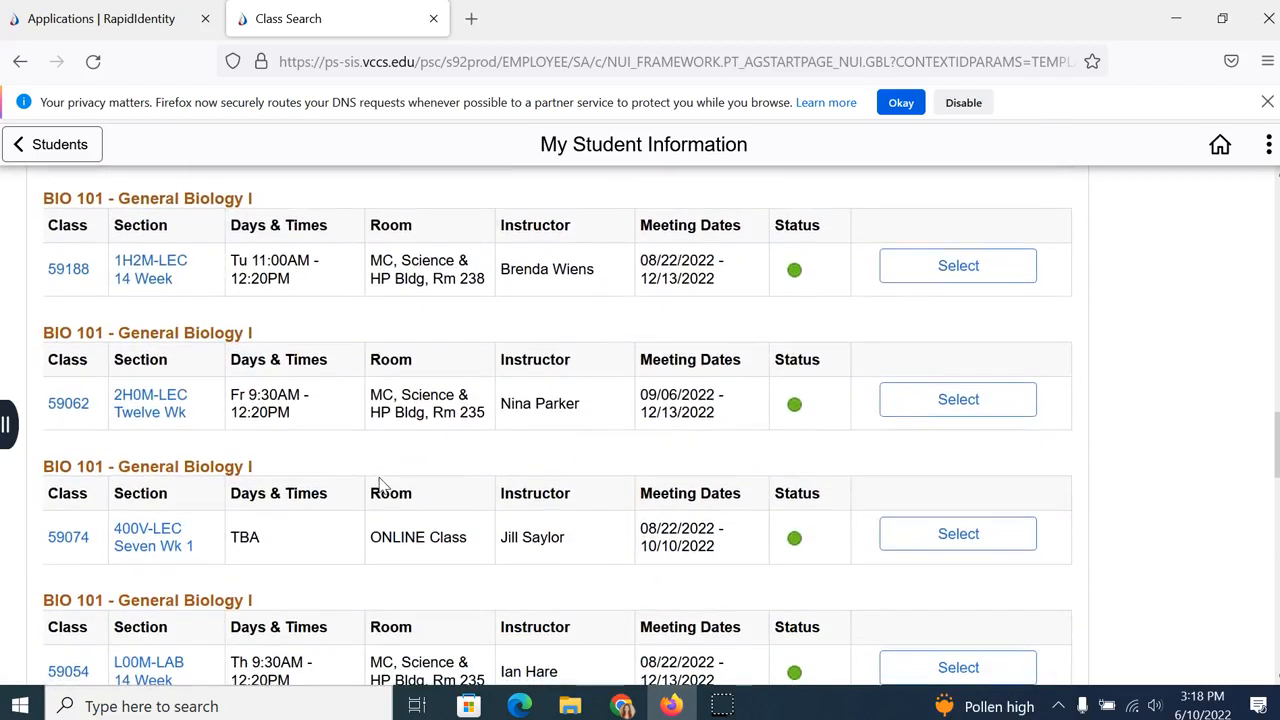
mouse_move(150, 403)
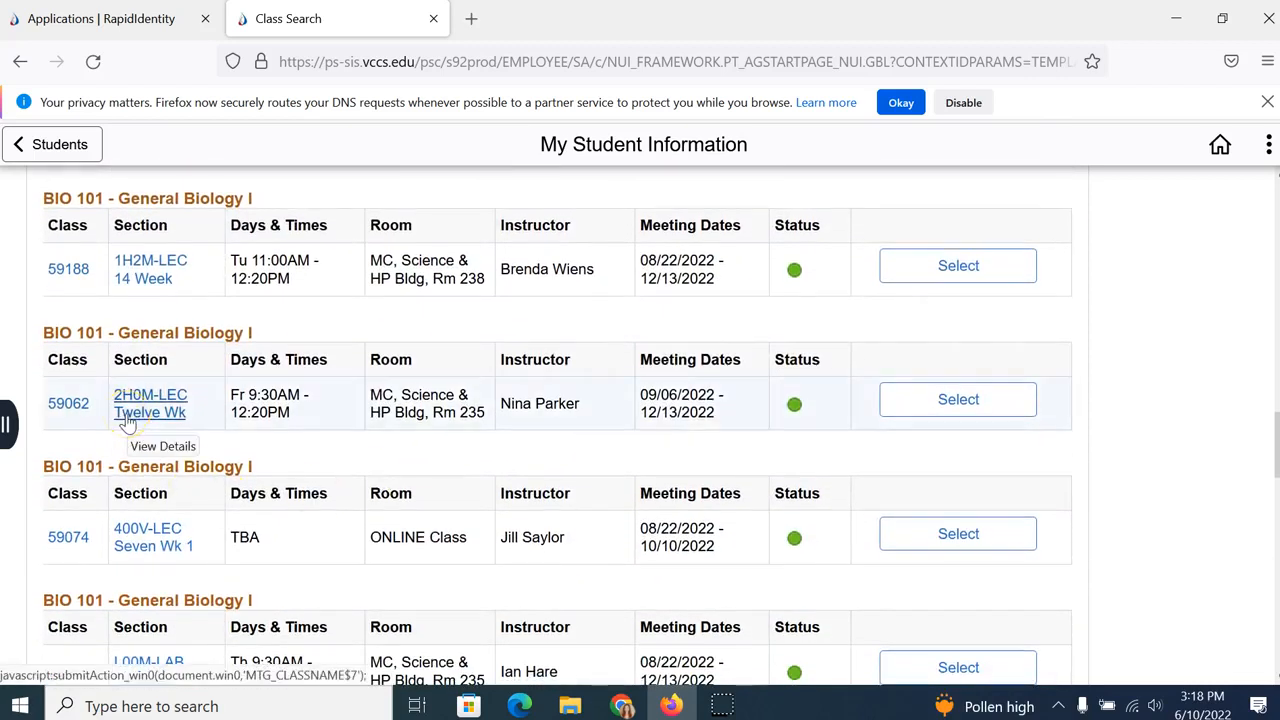
scroll("down", 3)
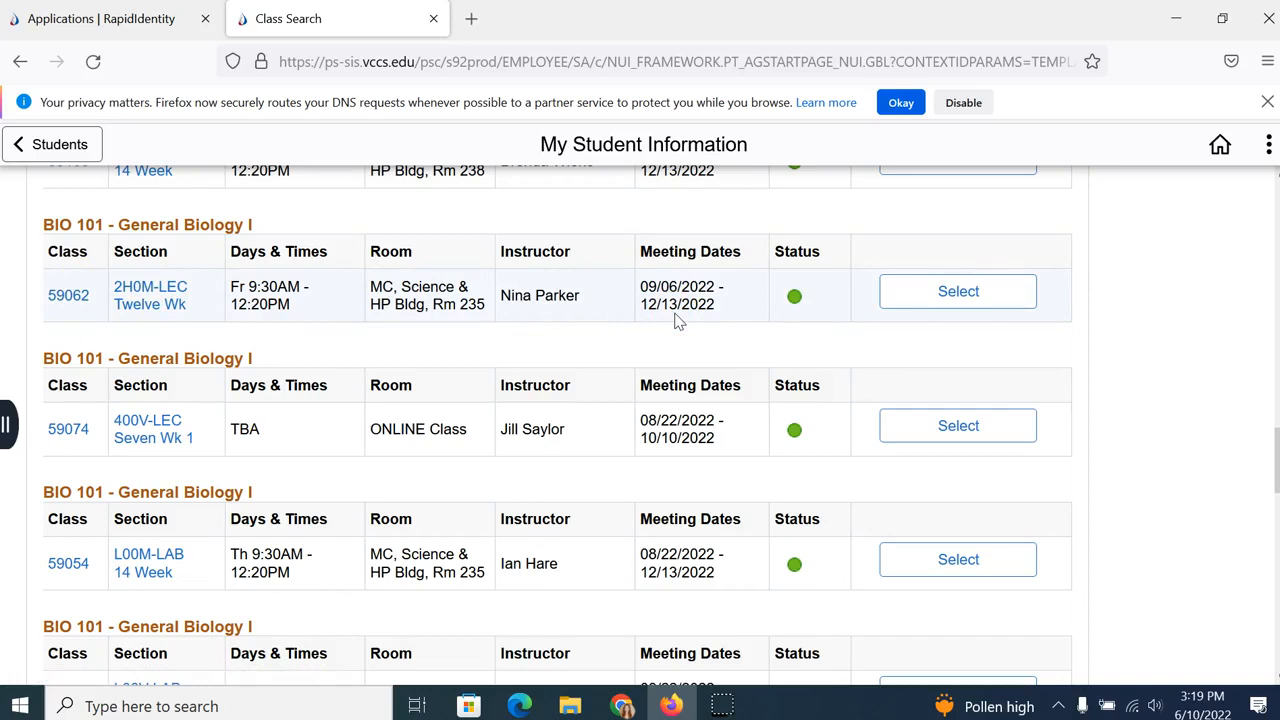
scroll("down", 3)
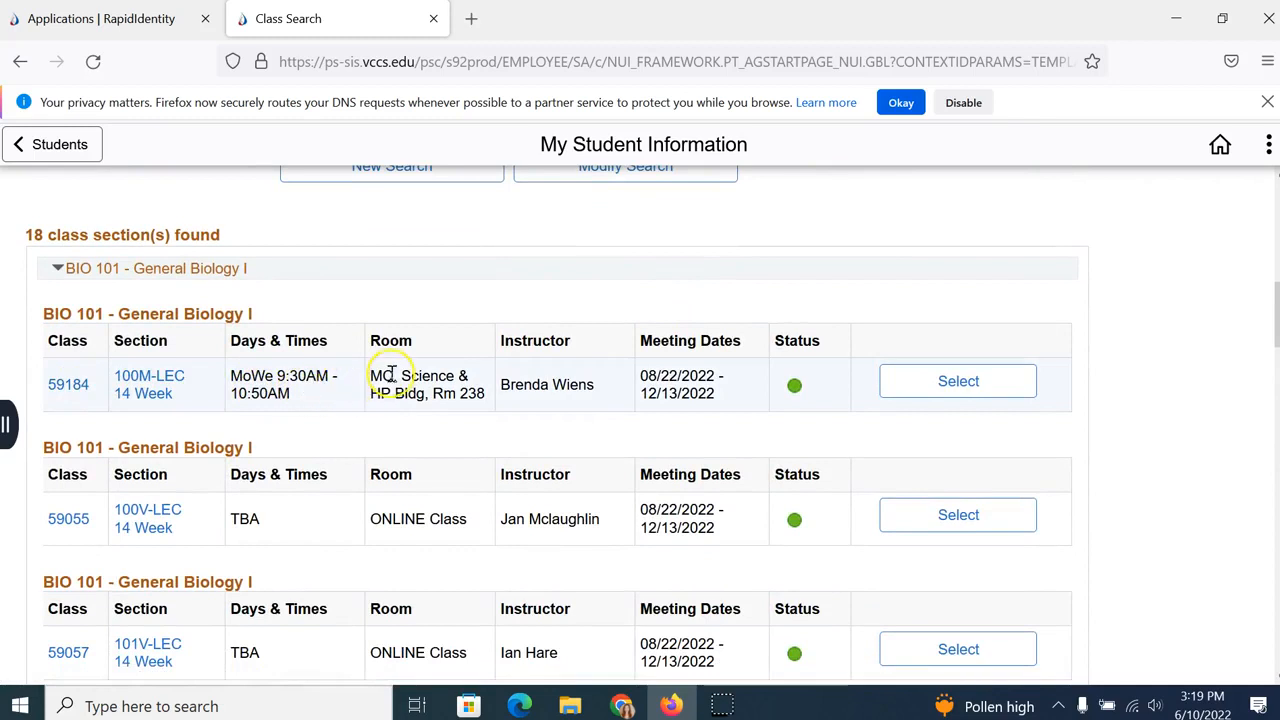
mouse_move(414, 385)
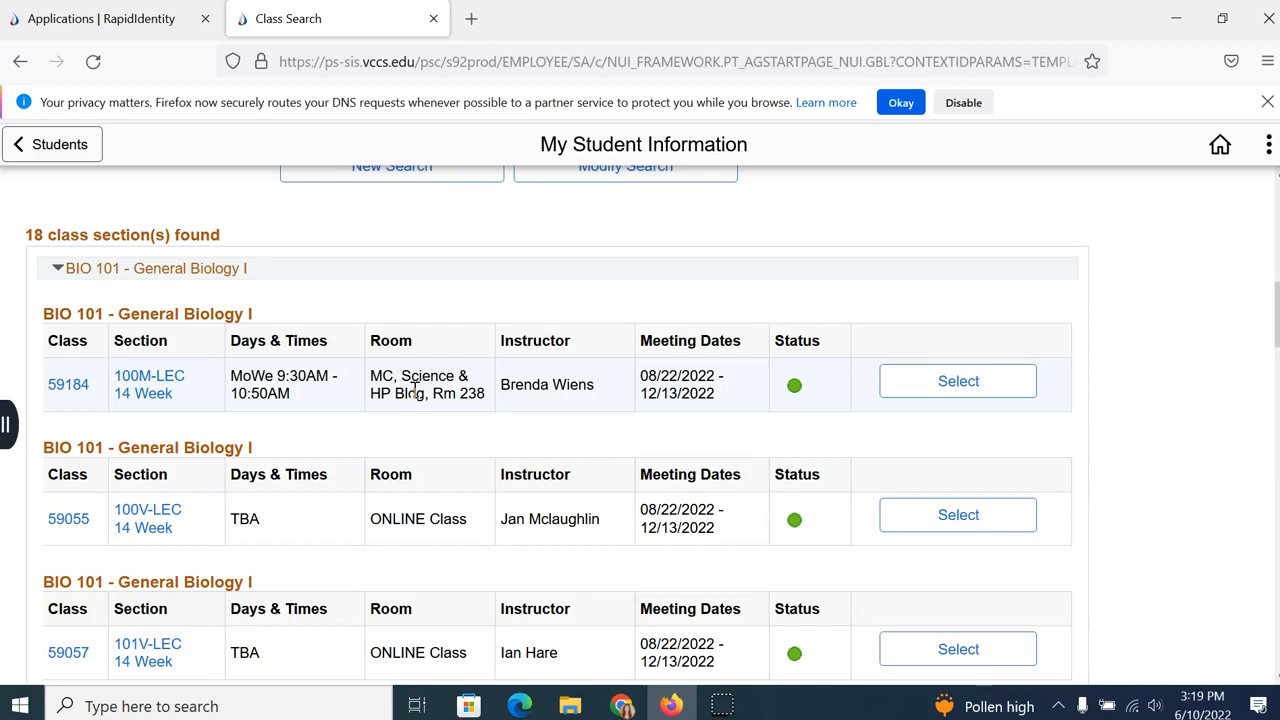
mouse_move(416, 388)
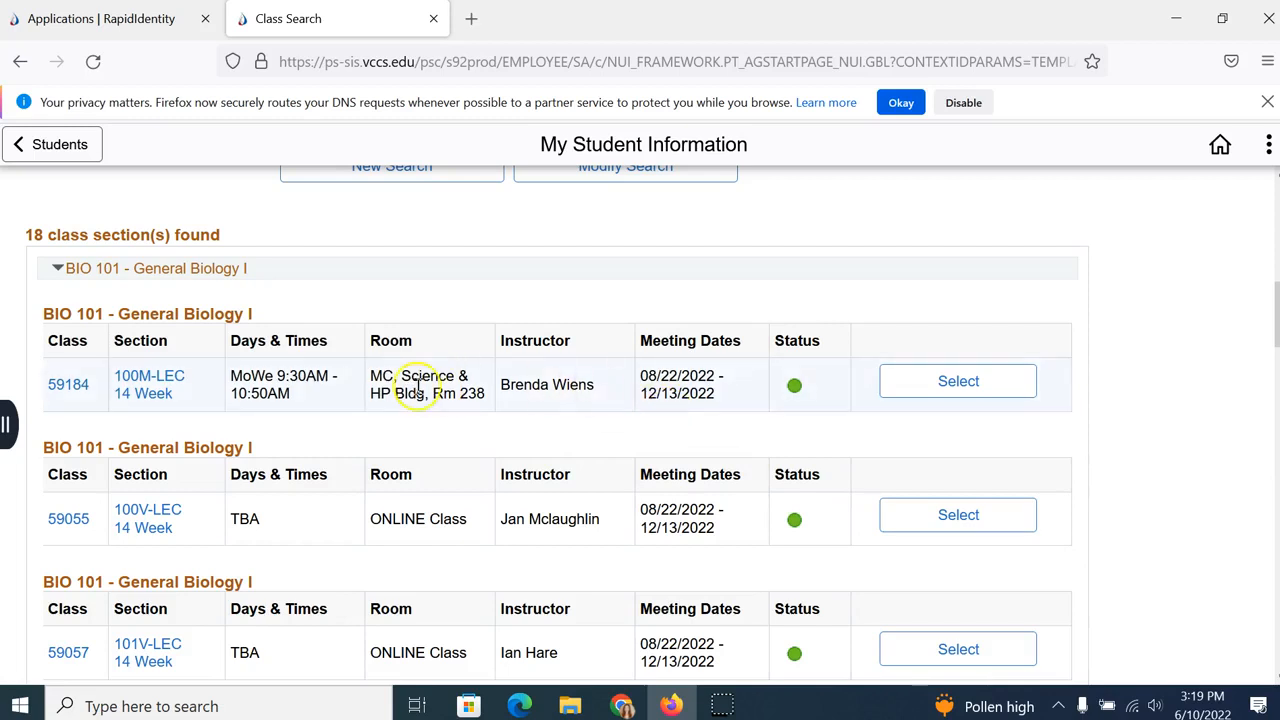
Select BIO 101 lecture 59184 (100M) with Monday lab L01M and continue.
left_click(957, 381)
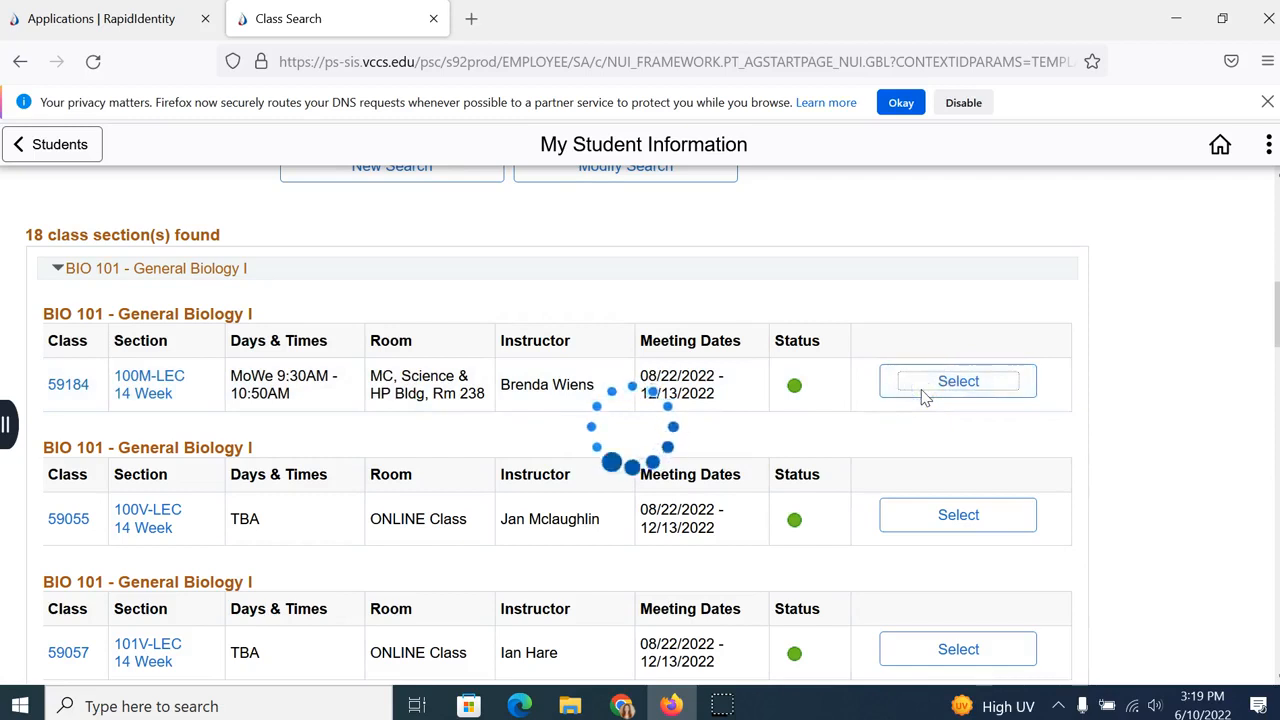
left_click(957, 381)
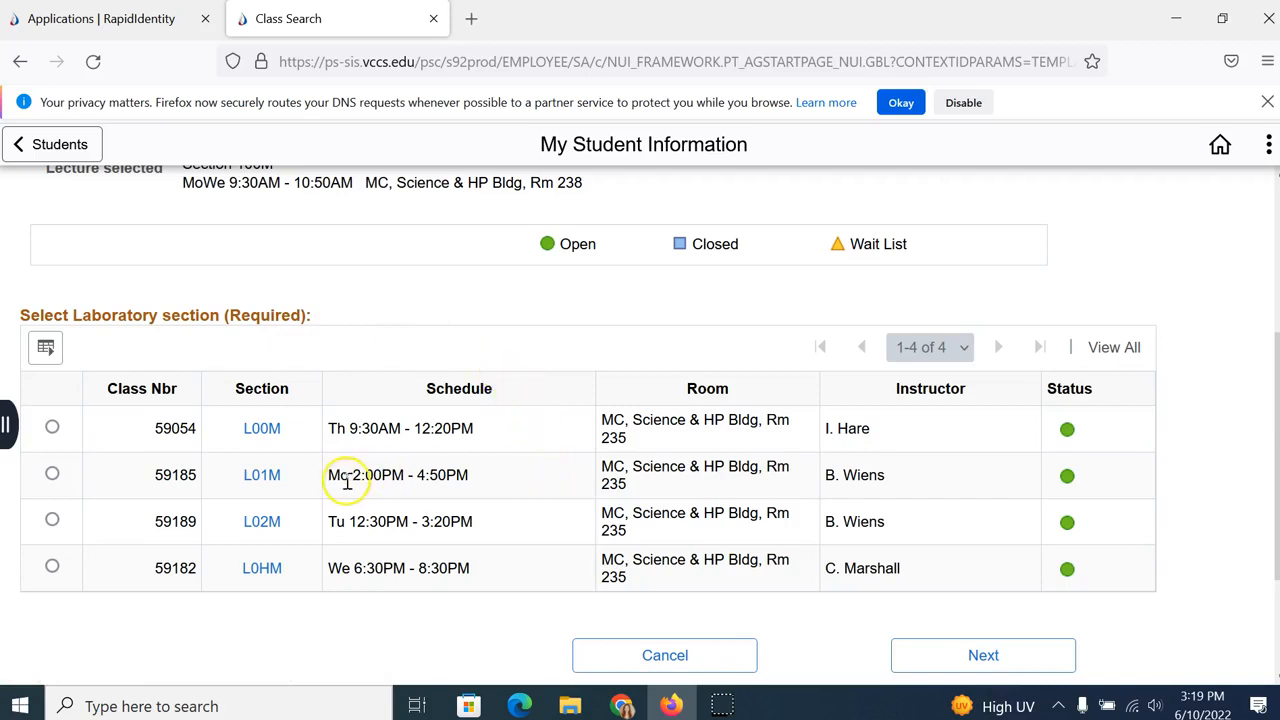
left_click(52, 474)
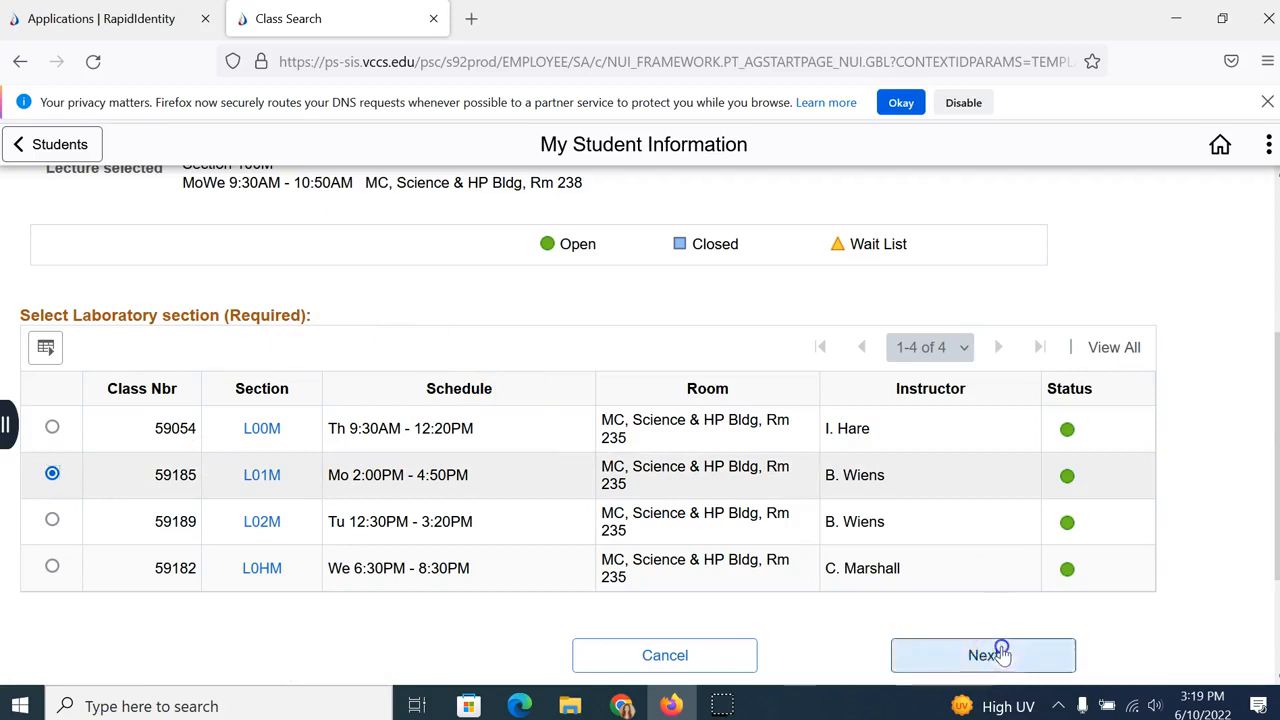
left_click(982, 655)
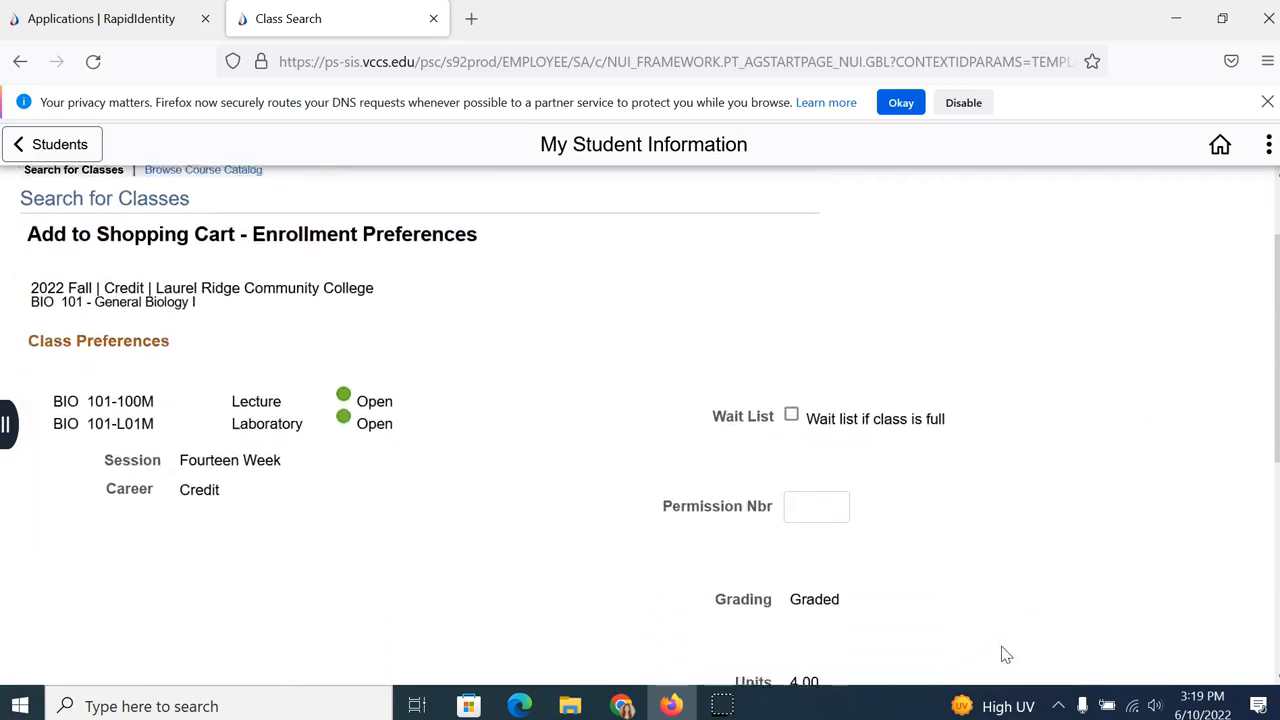
Review the 100M lecture and L01M lab preferences and add BIO 101 to the cart.
scroll("down", 3)
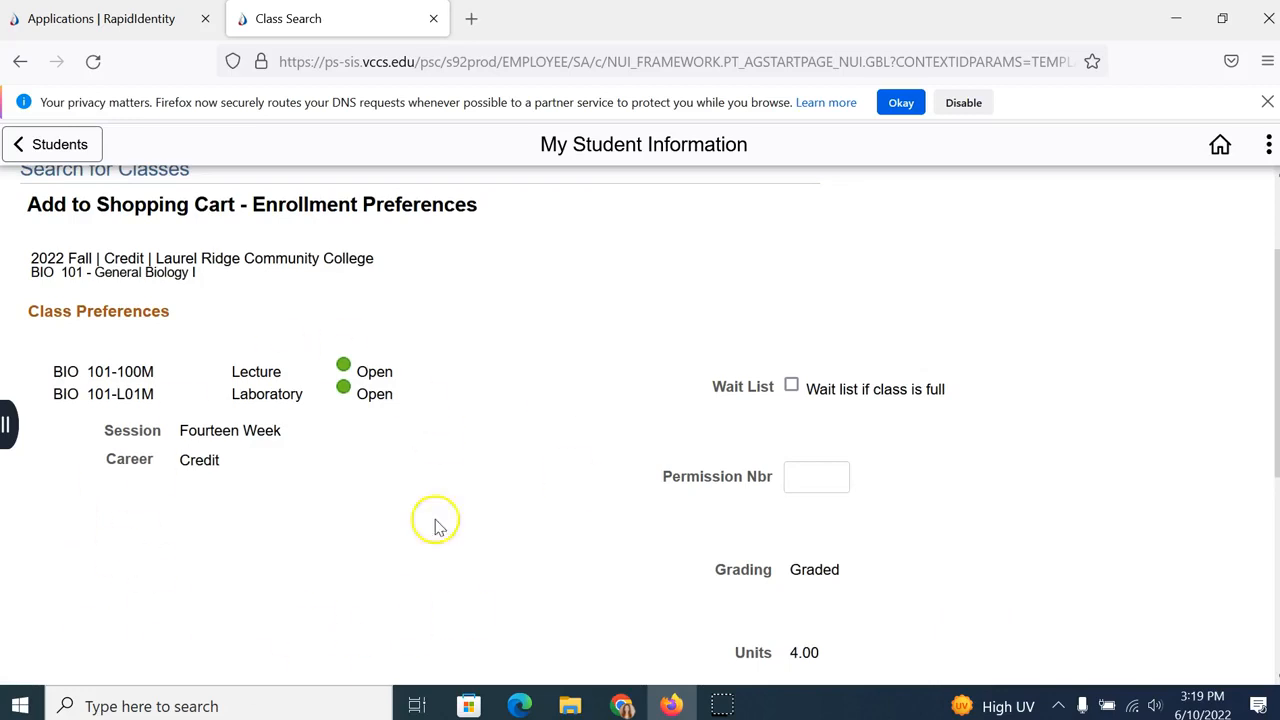
mouse_move(420, 497)
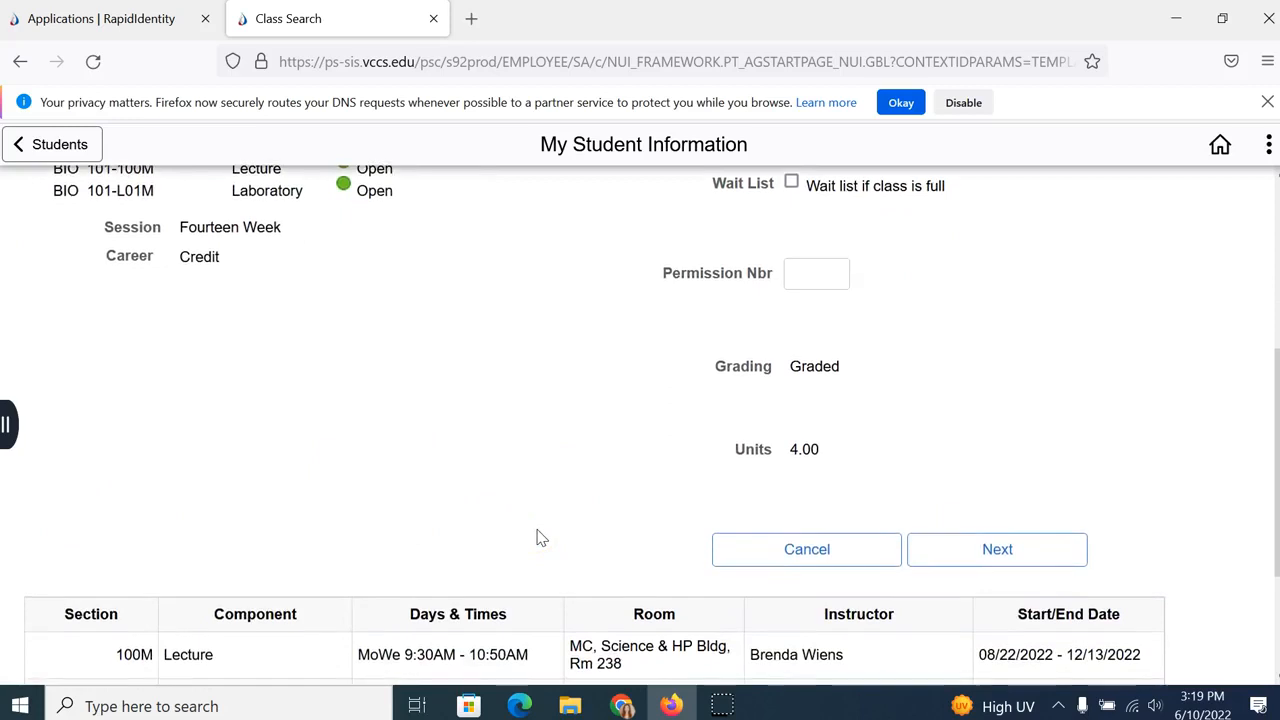
scroll("down", 3)
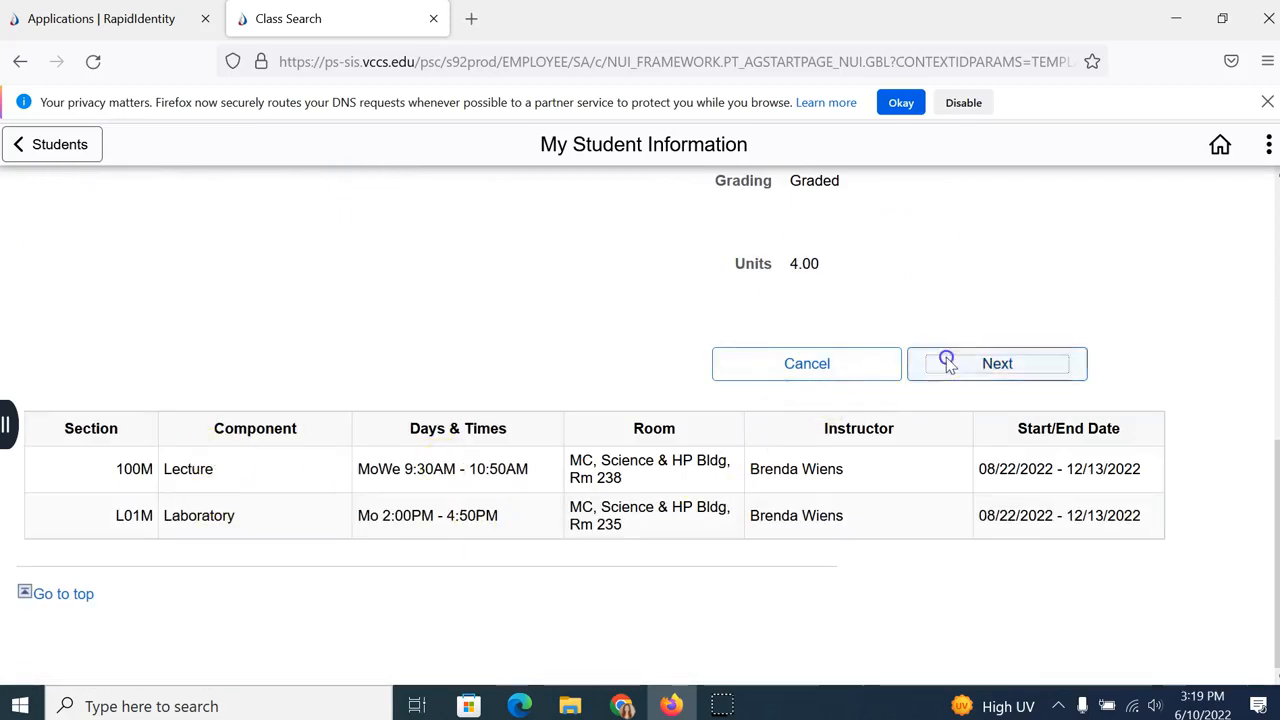
left_click(996, 363)
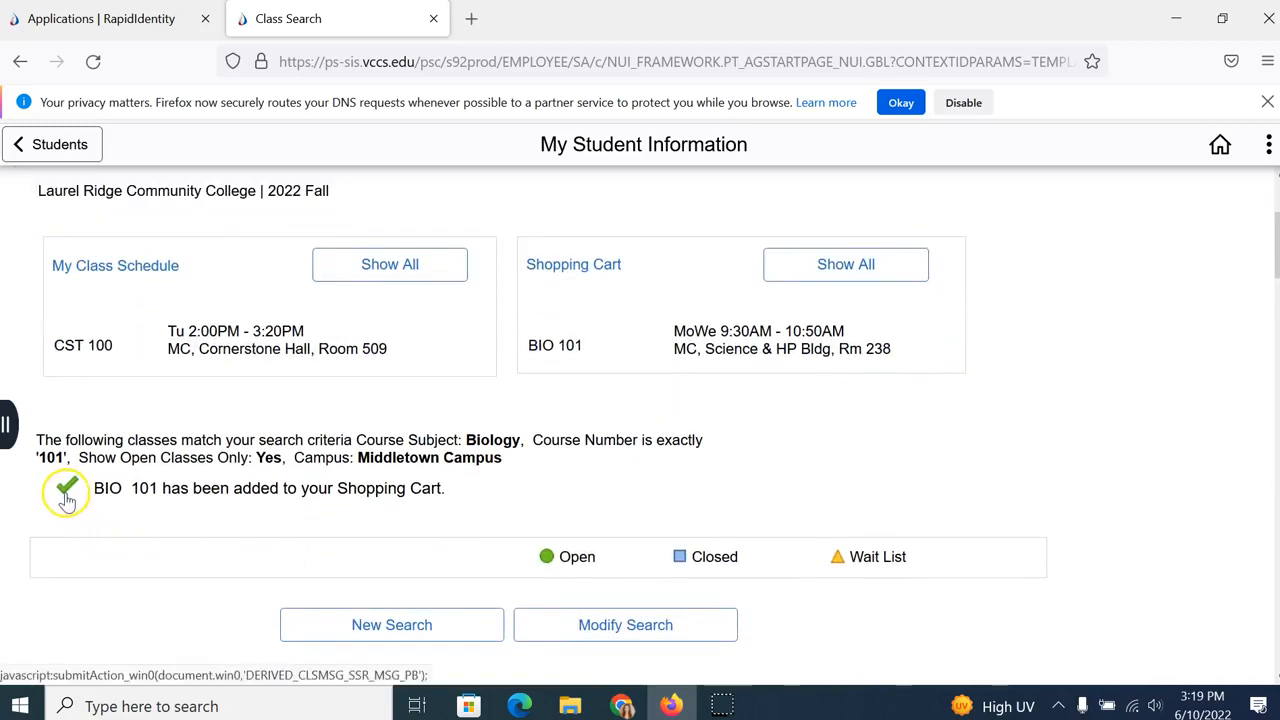
mouse_move(402, 497)
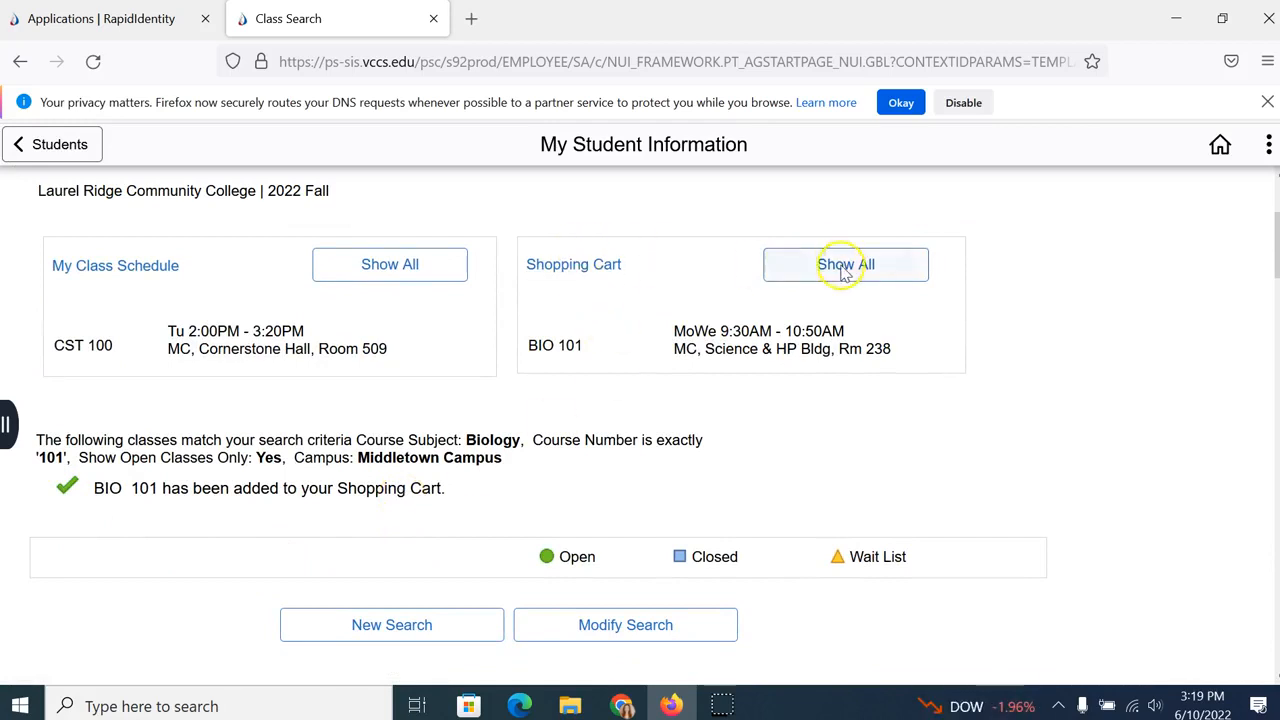
Expand the shopping cart to list BIO 101 and EGR 125, then begin a new class search.
left_click(845, 264)
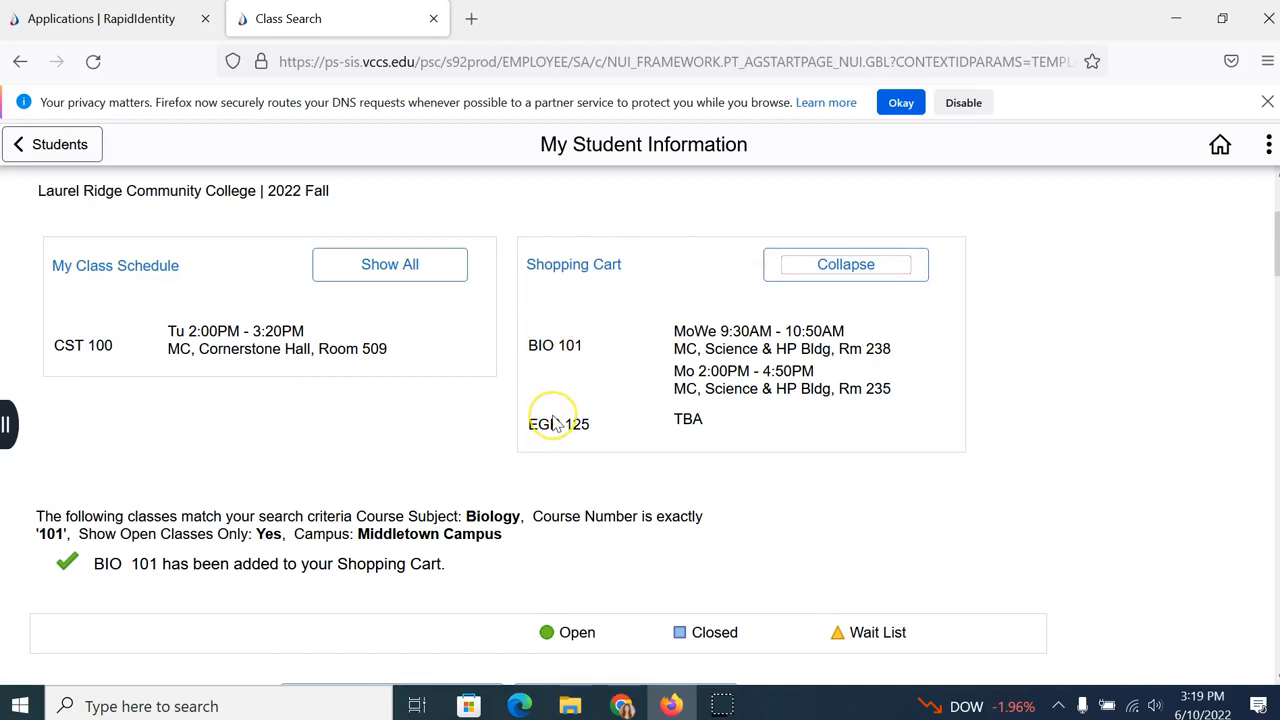
mouse_move(742, 418)
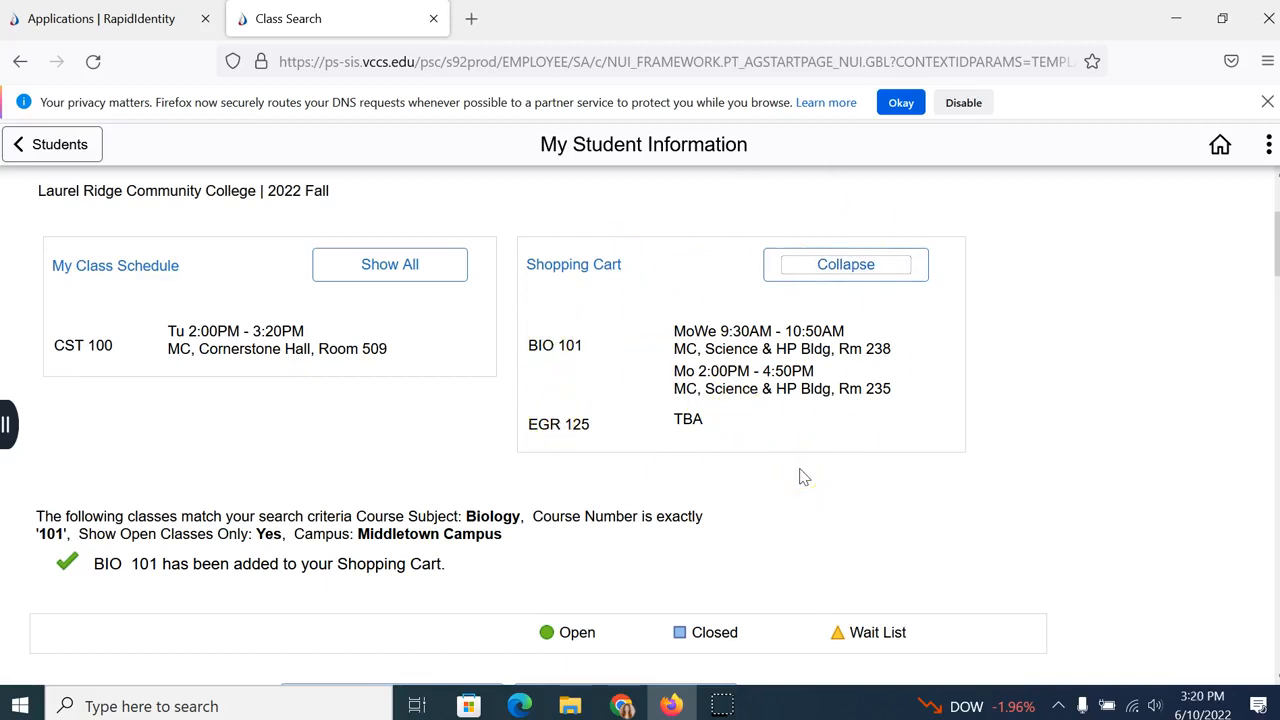
scroll("down", 3)
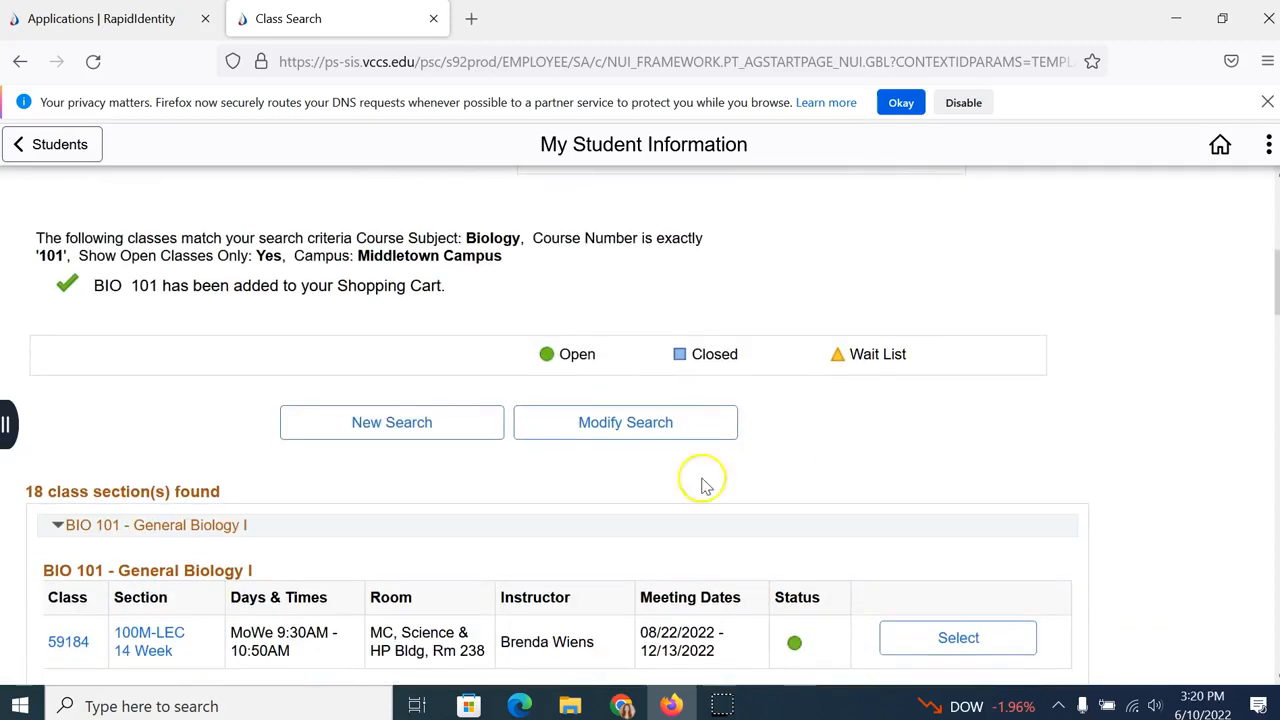
left_click(391, 421)
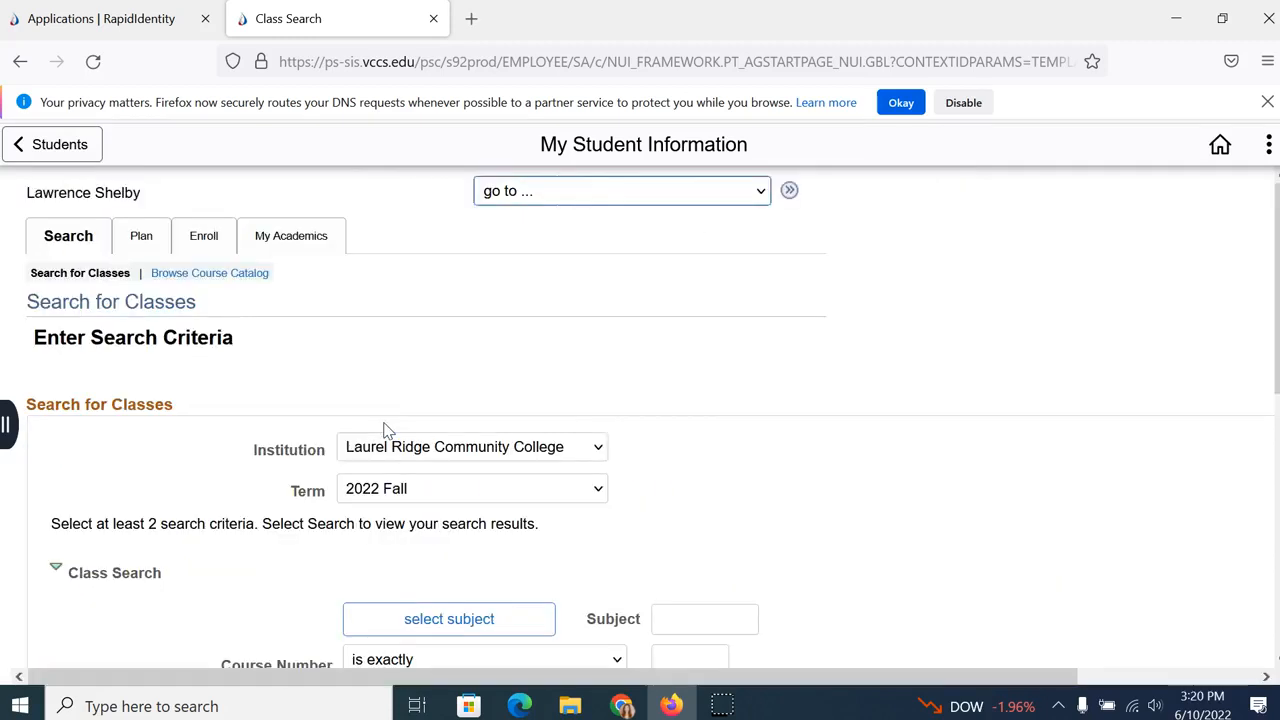
Search fall 2022 for Subject ENG, Course 111 at Middletown Campus, finding 31 sections.
scroll("down", 3)
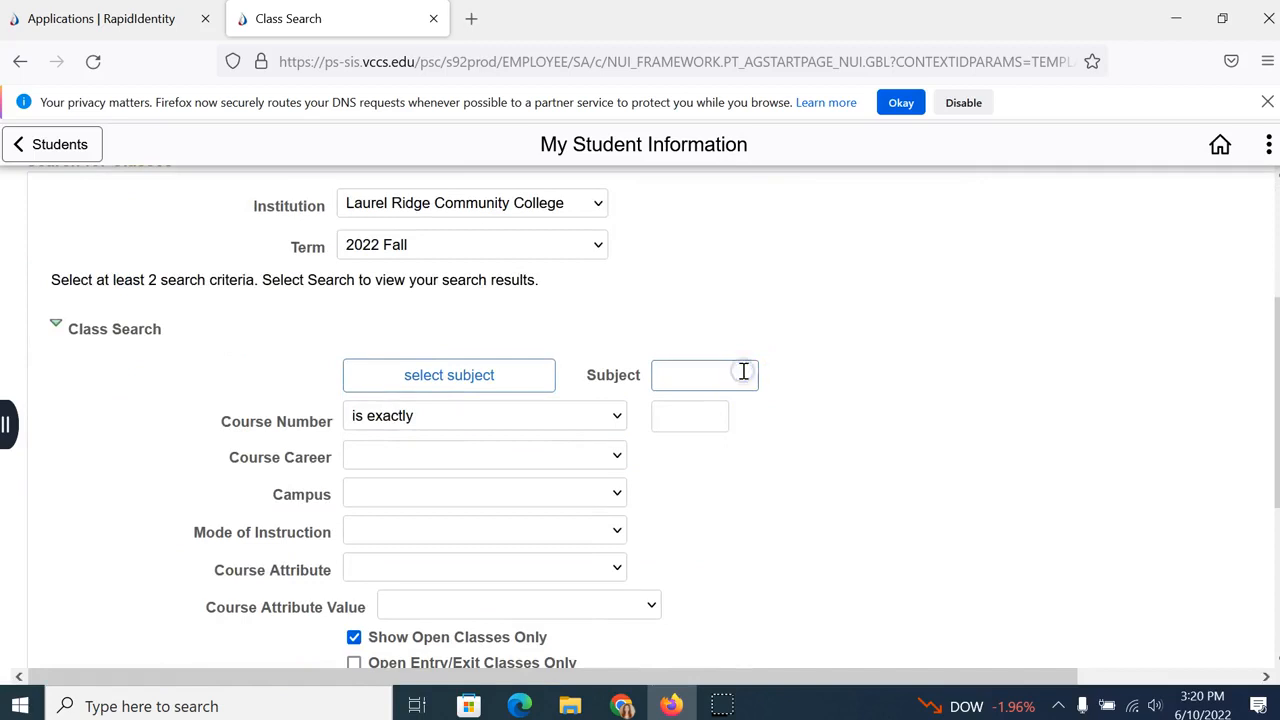
type("ENG")
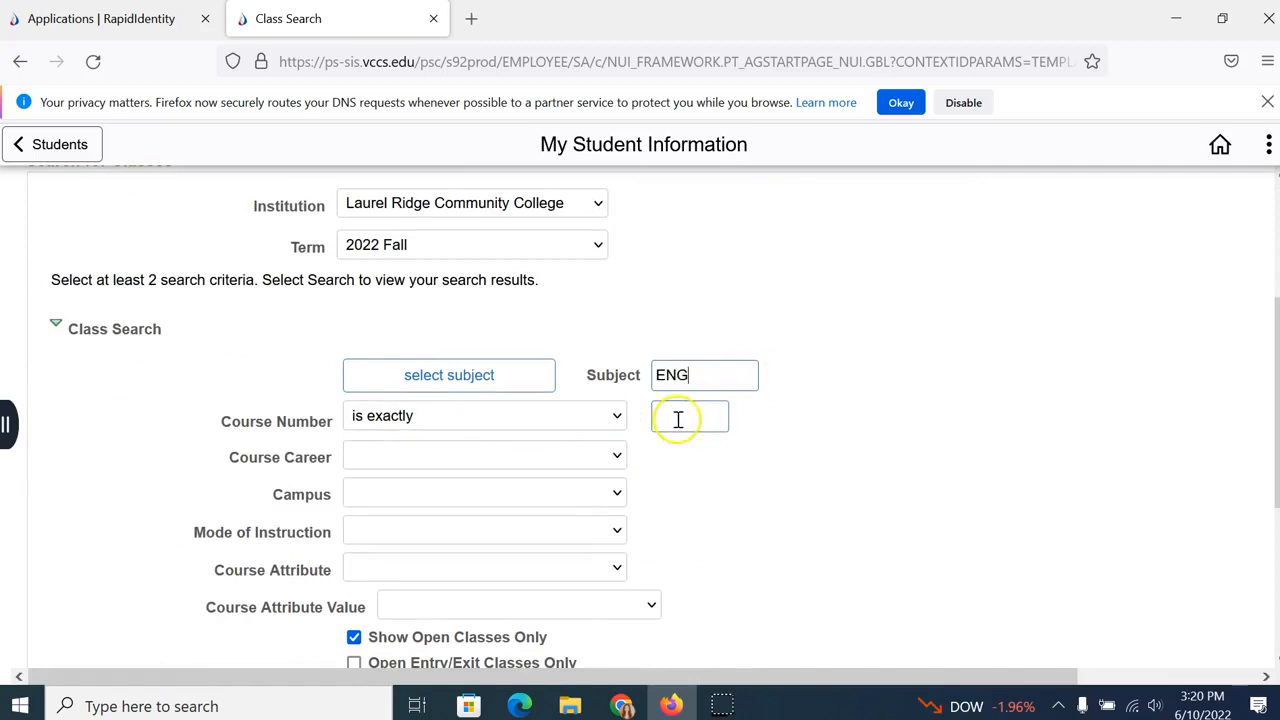
type("111")
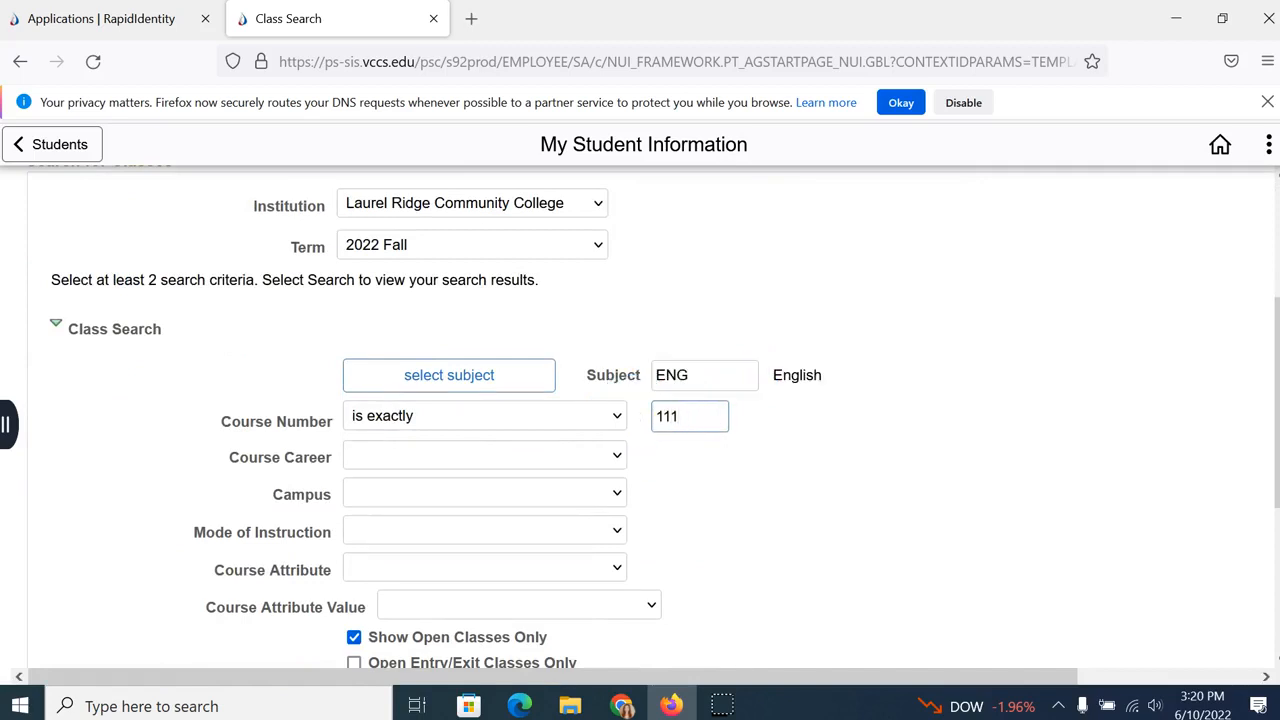
left_click(484, 492)
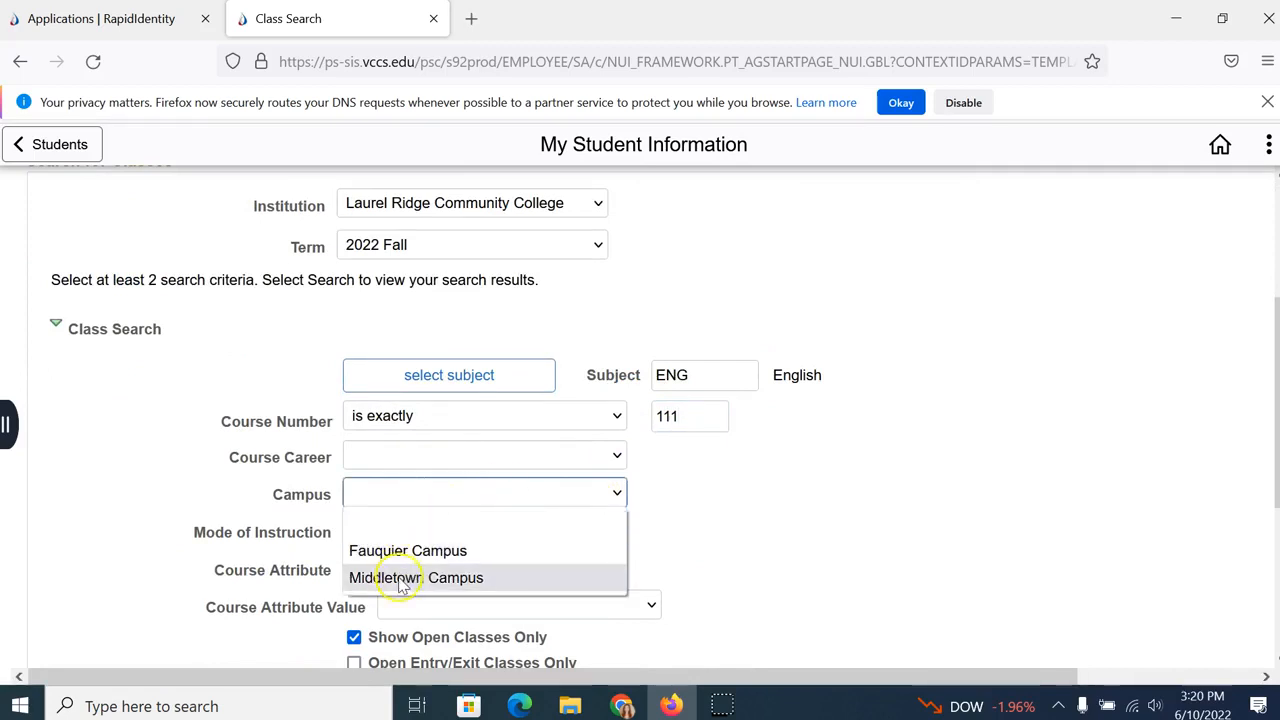
left_click(416, 577)
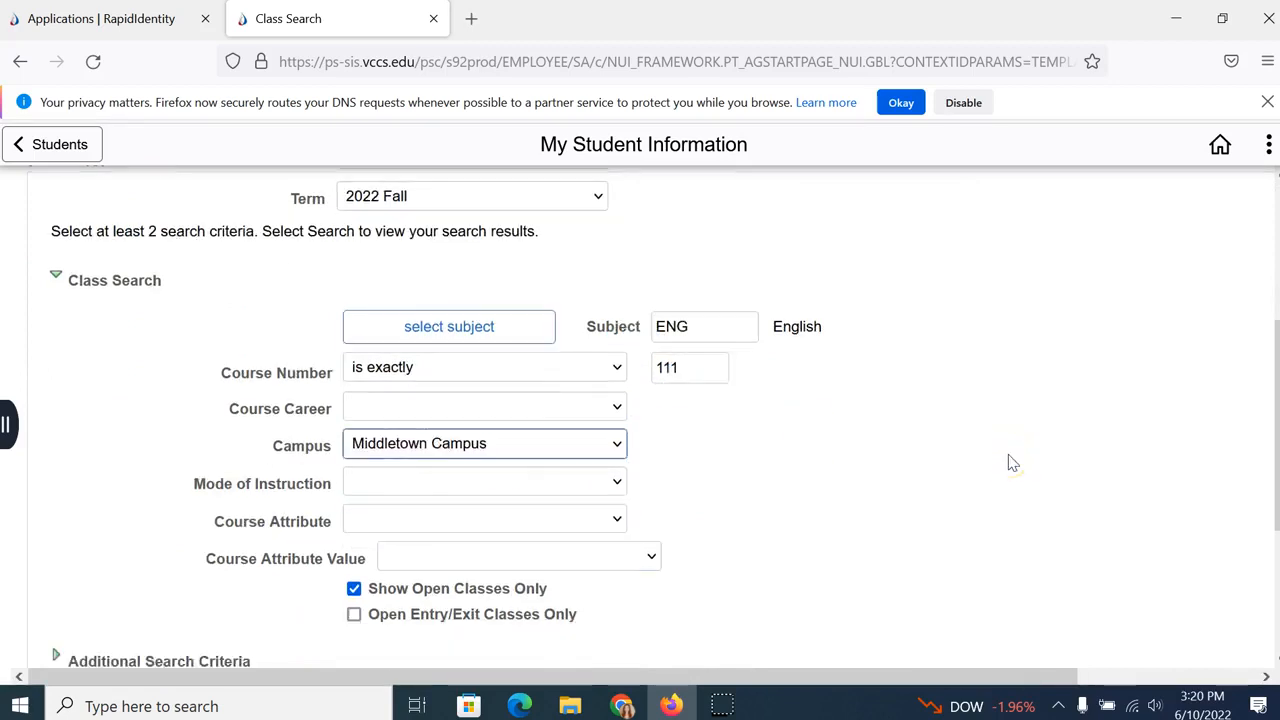
scroll("down", 3)
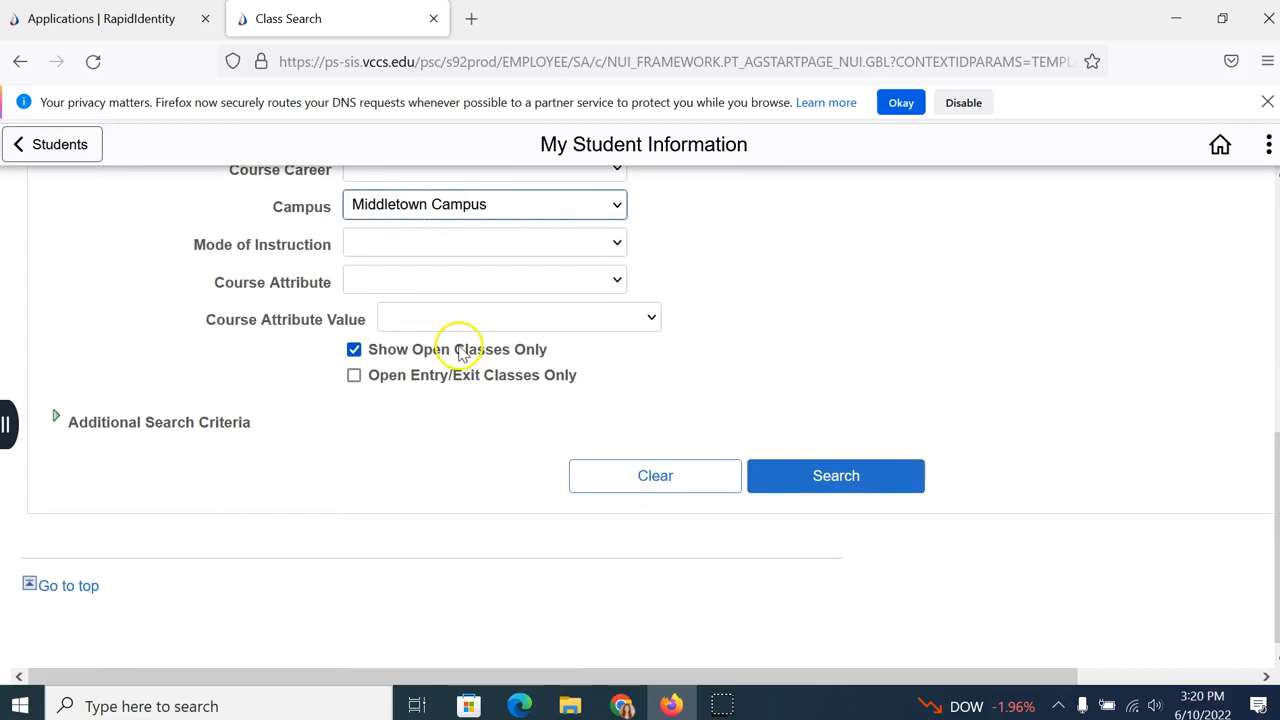
left_click(835, 475)
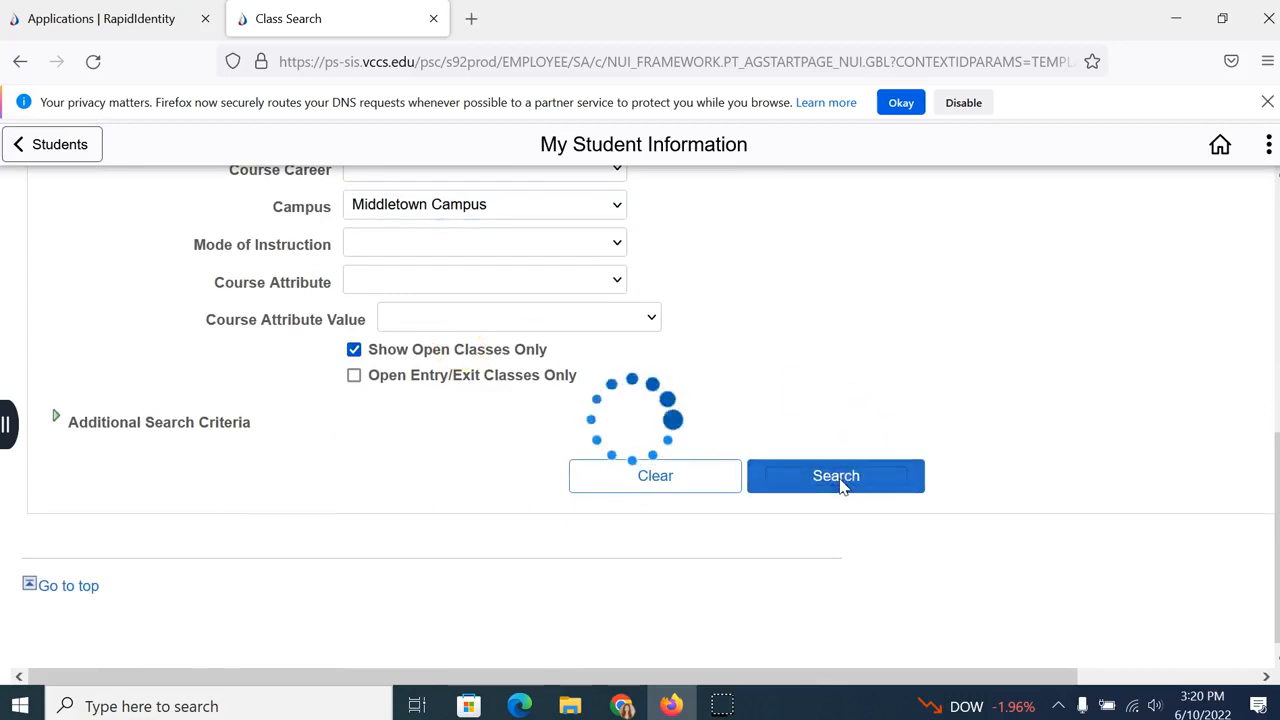
left_click(835, 475)
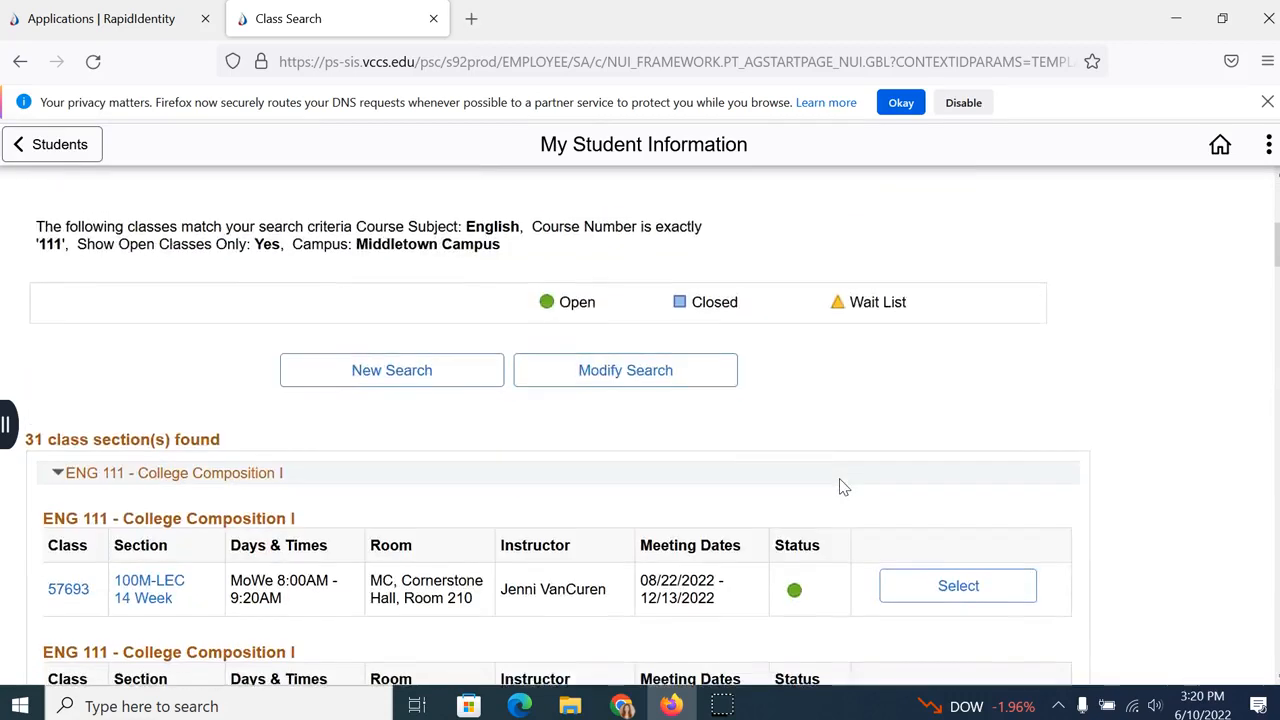
Select ENG 111 class 57690, section 2H0M-LEC, Fridays 12:00PM–3:00PM in Cornerstone Hall 210.
scroll("down", 3)
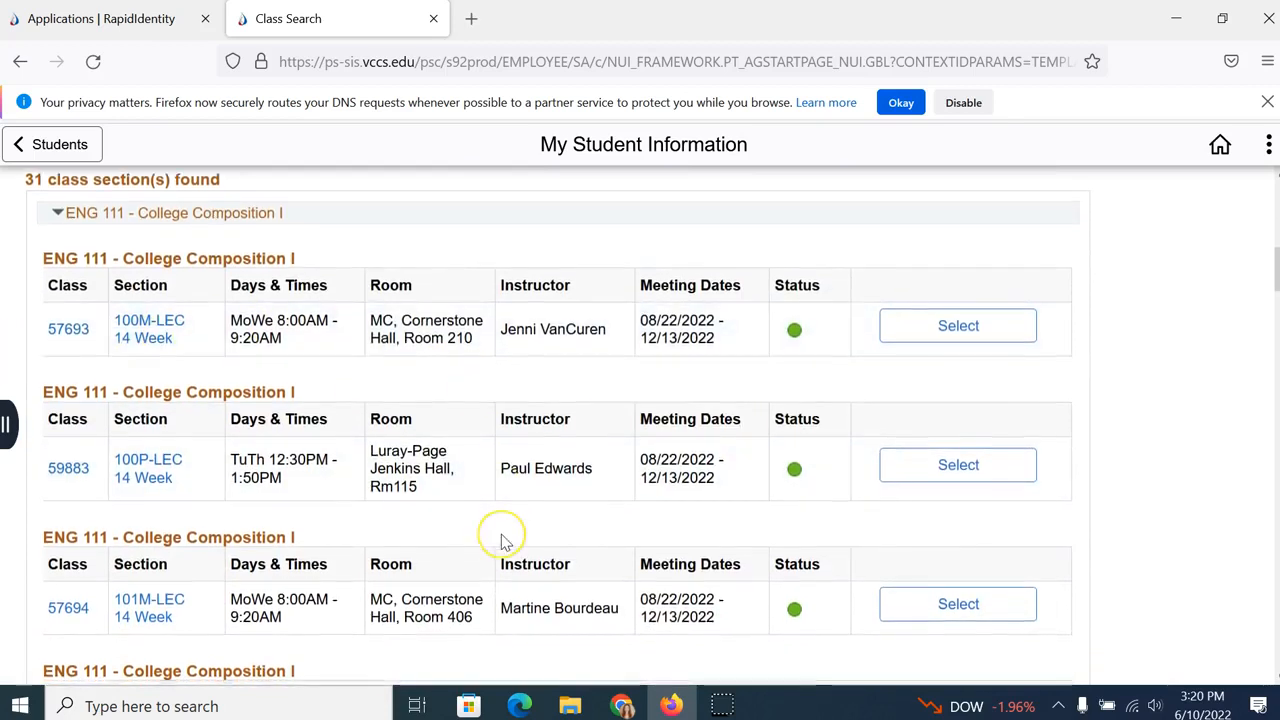
scroll("down", 3)
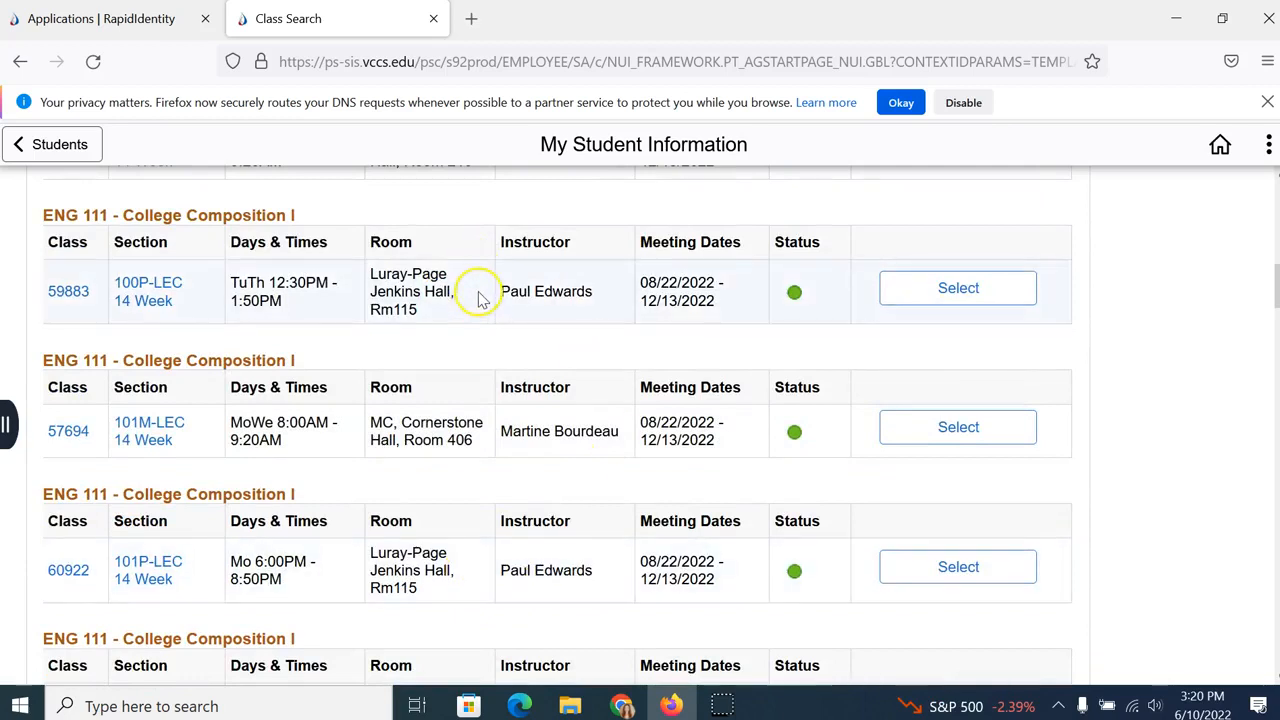
mouse_move(1220, 500)
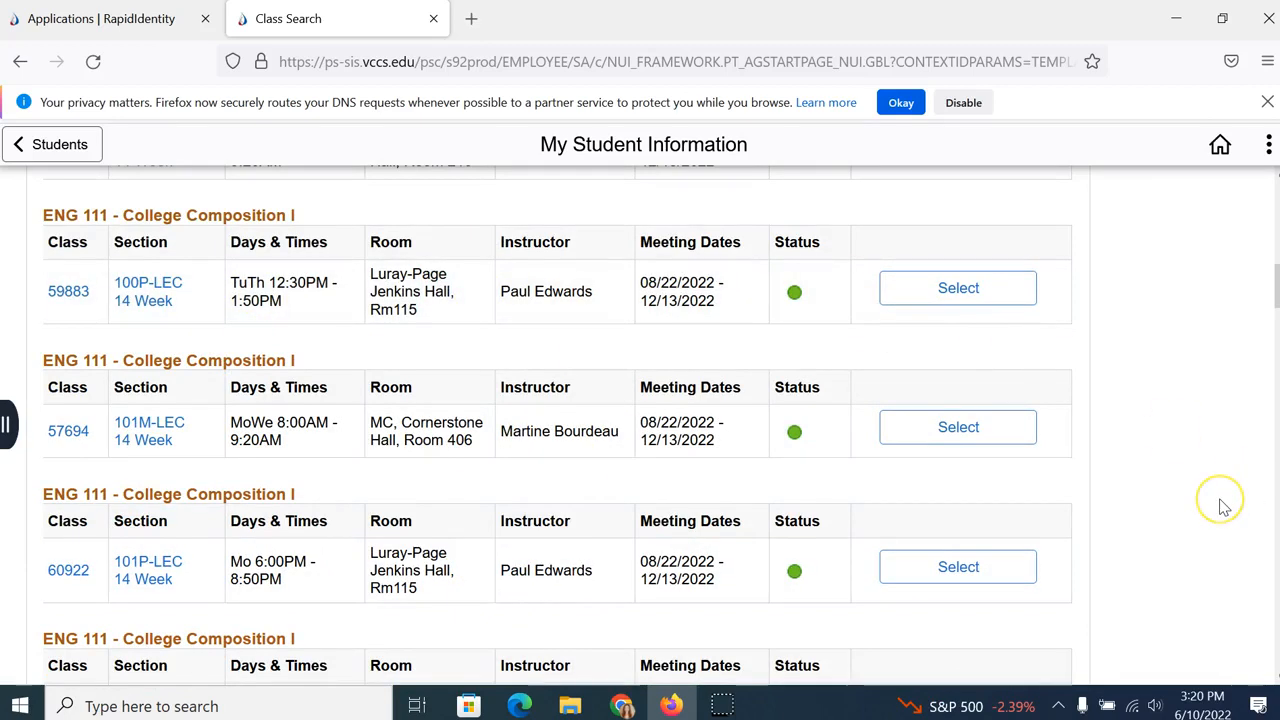
scroll("down", 3)
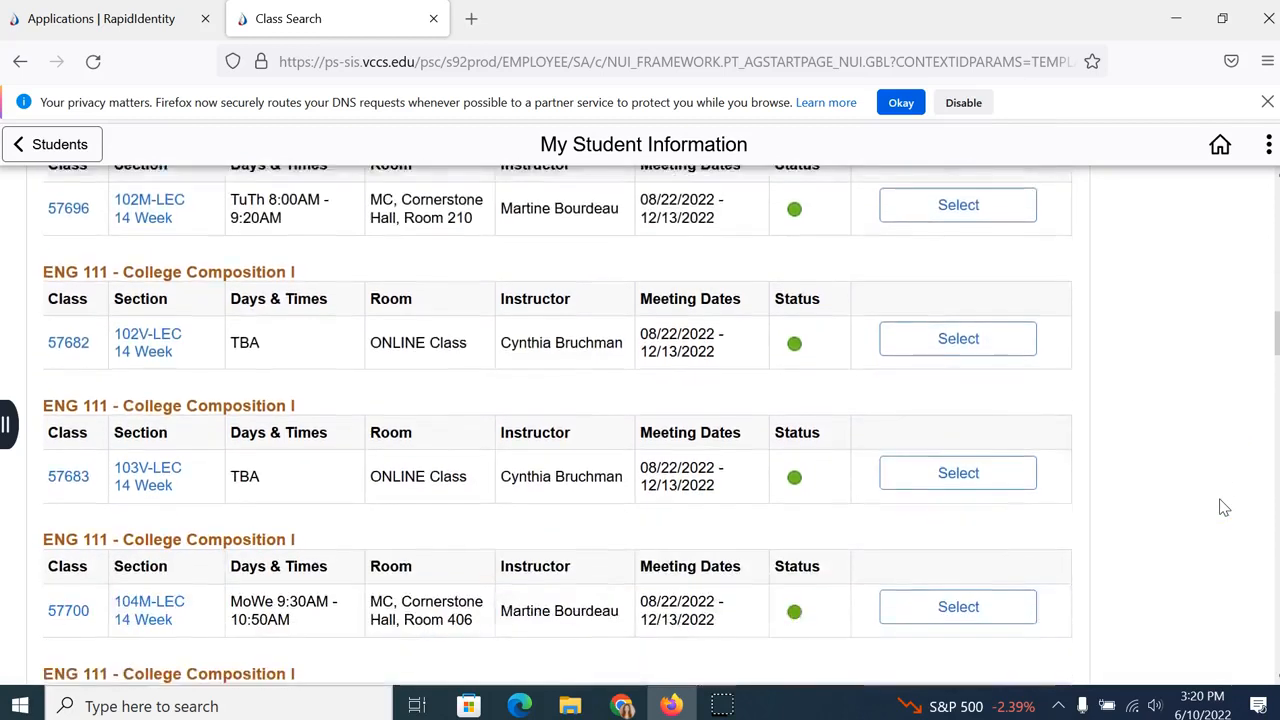
scroll("down", 3)
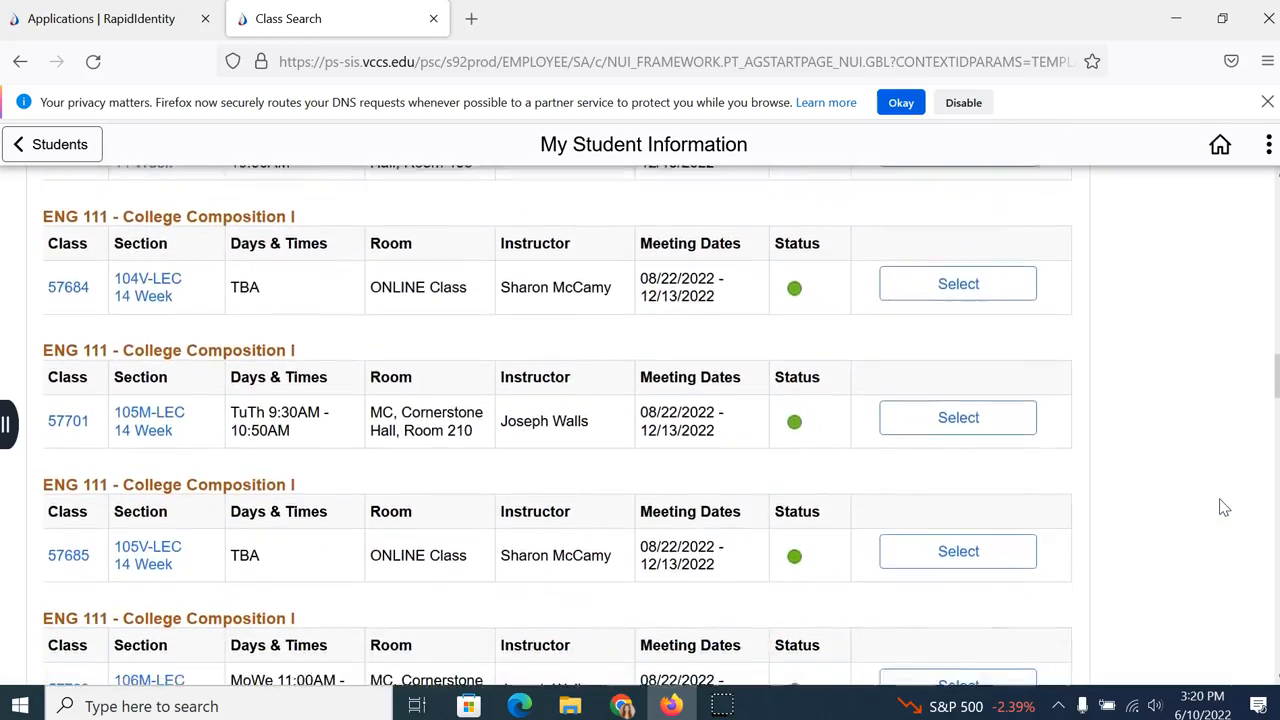
scroll("down", 3)
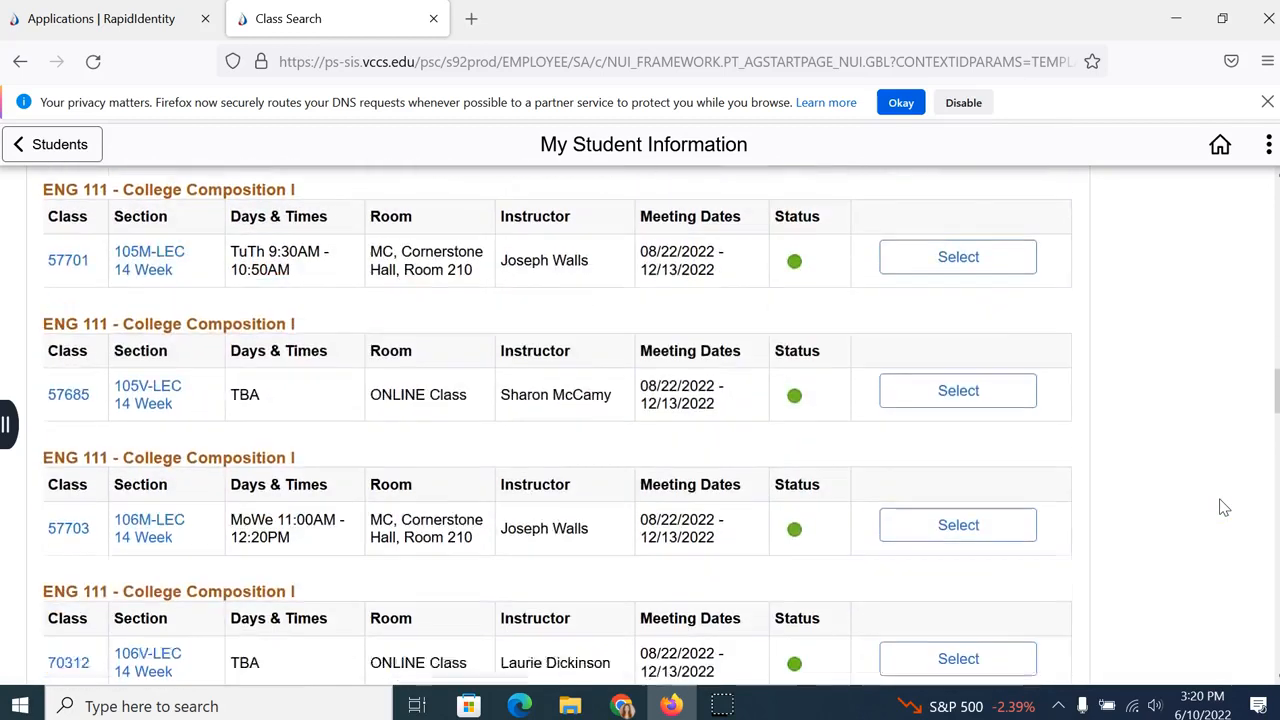
scroll("down", 3)
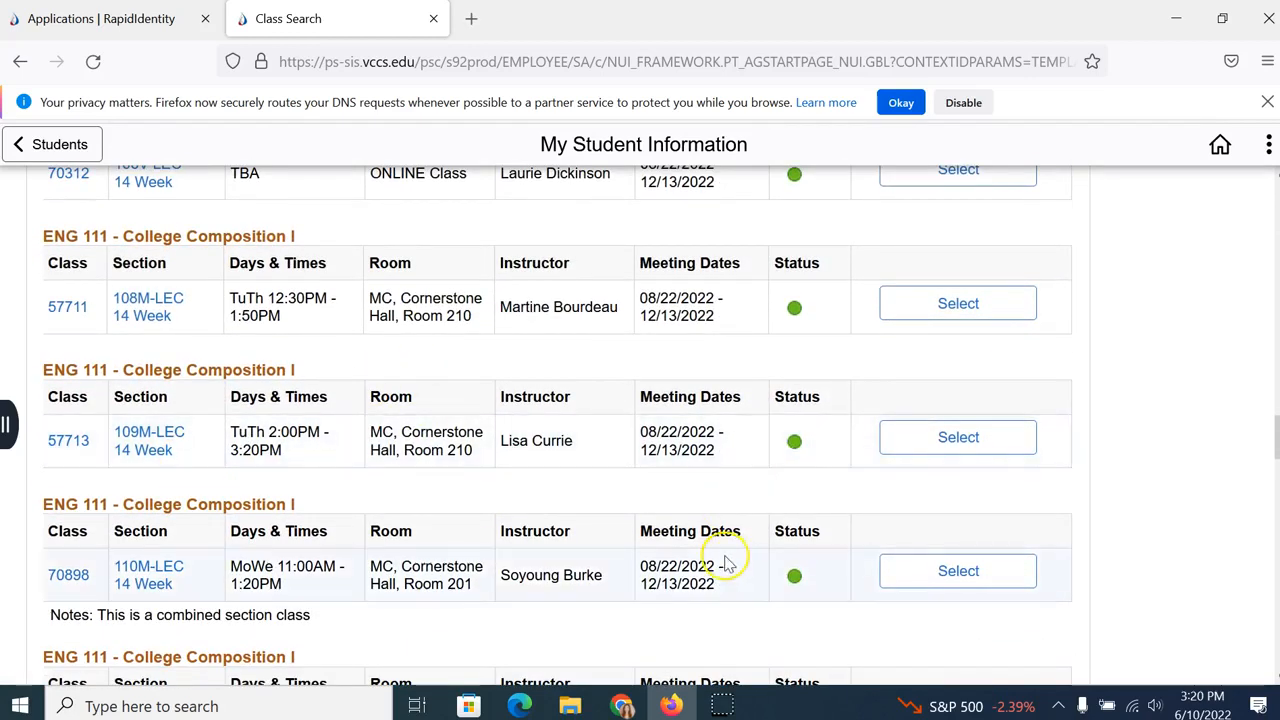
scroll("down", 3)
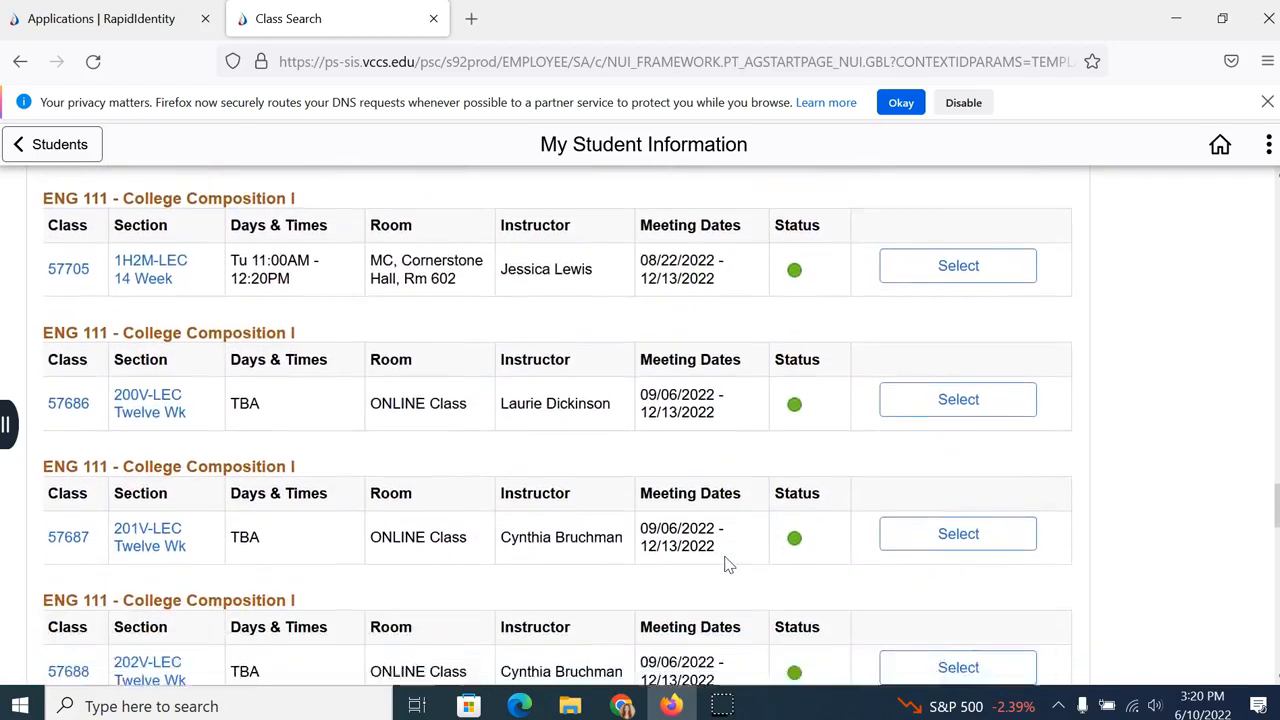
scroll("down", 3)
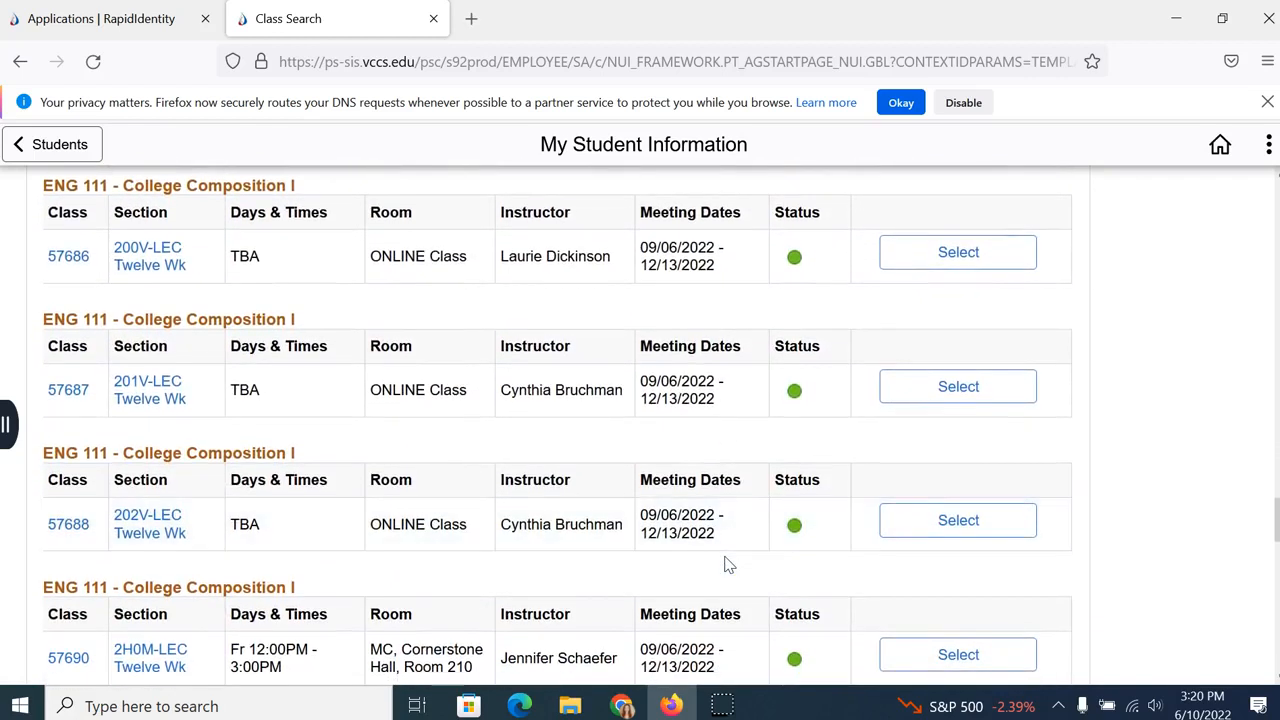
scroll("down", 3)
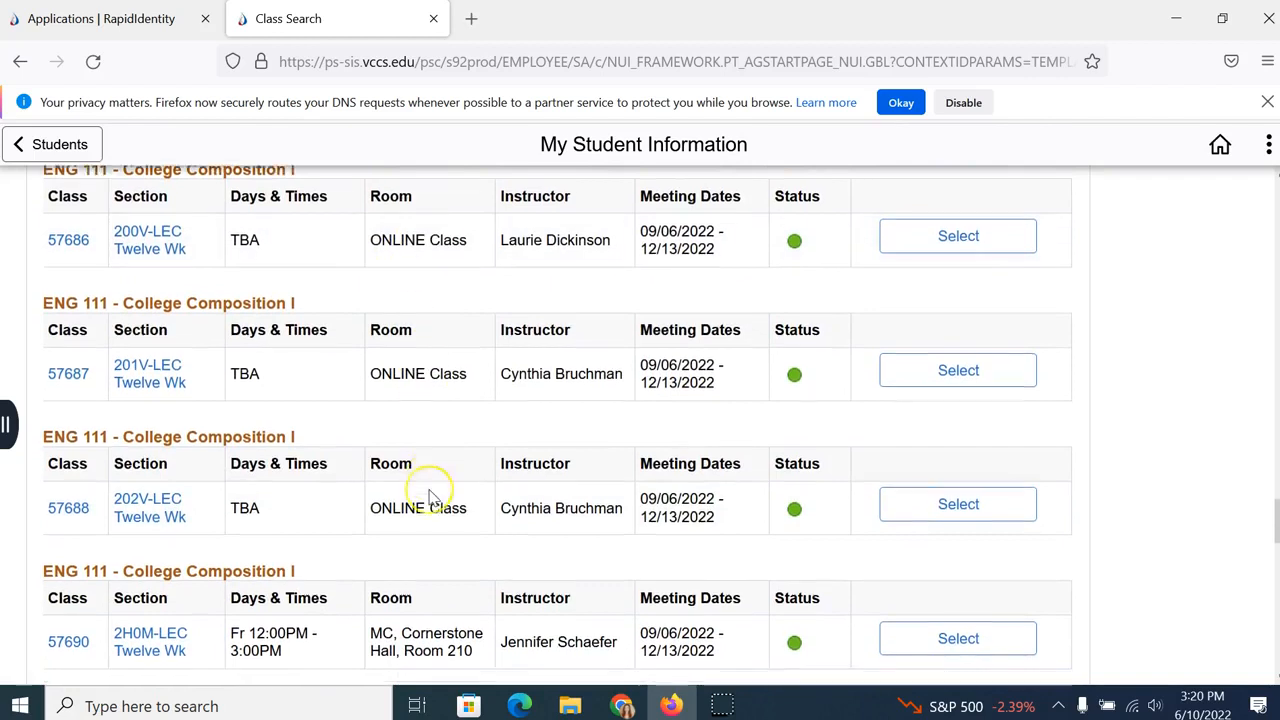
scroll("down", 3)
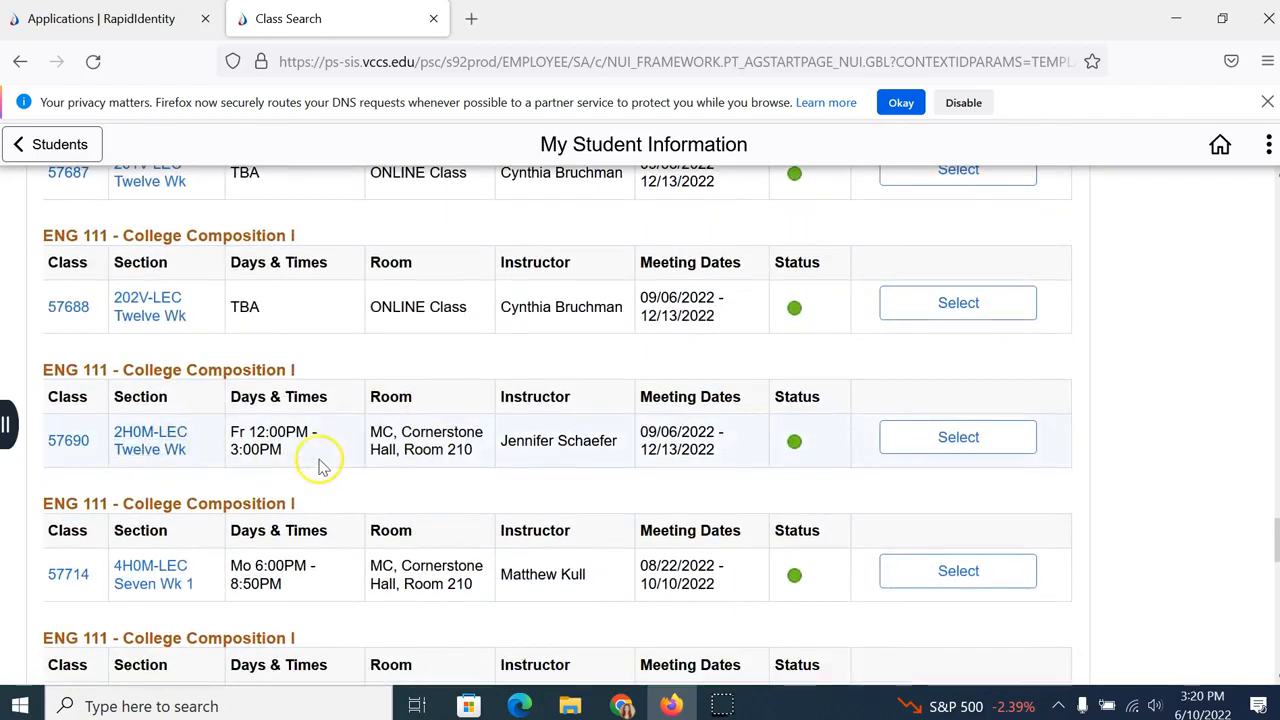
mouse_move(323, 458)
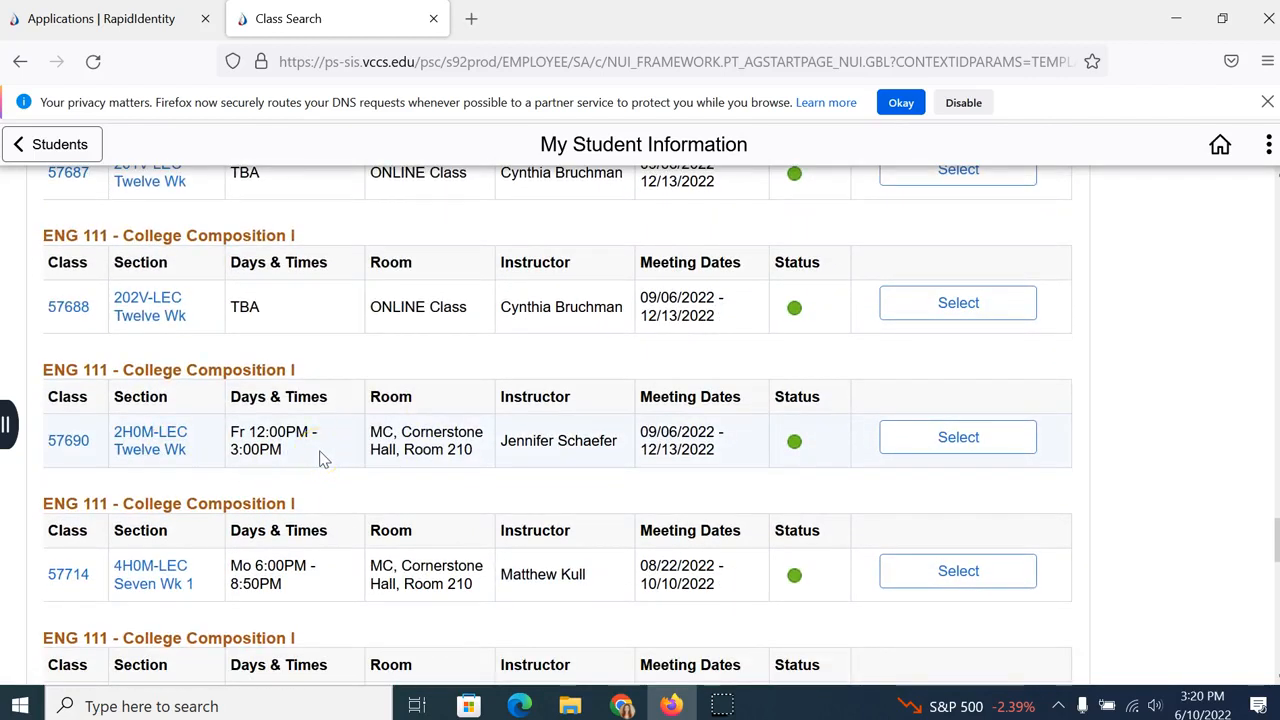
left_click(957, 437)
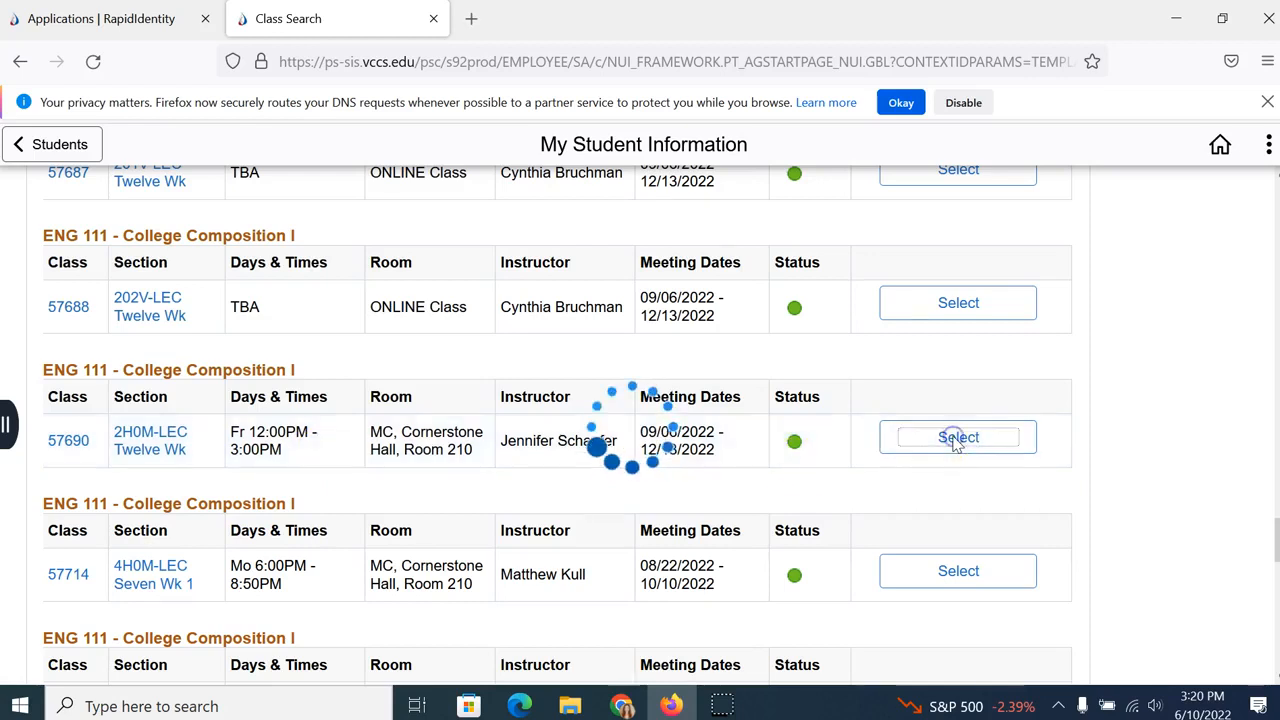
Accept the enrollment preferences for ENG 111-2H0M, adding it to the shopping cart.
left_click(957, 438)
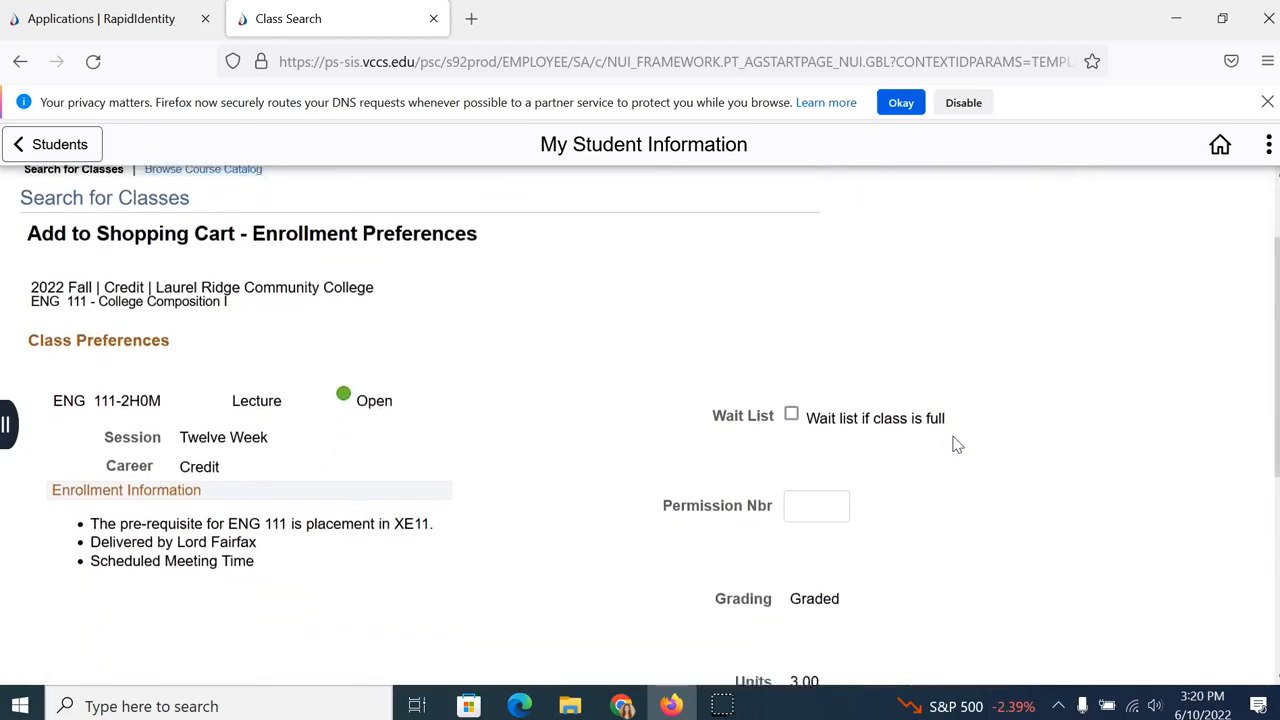
scroll("down", 3)
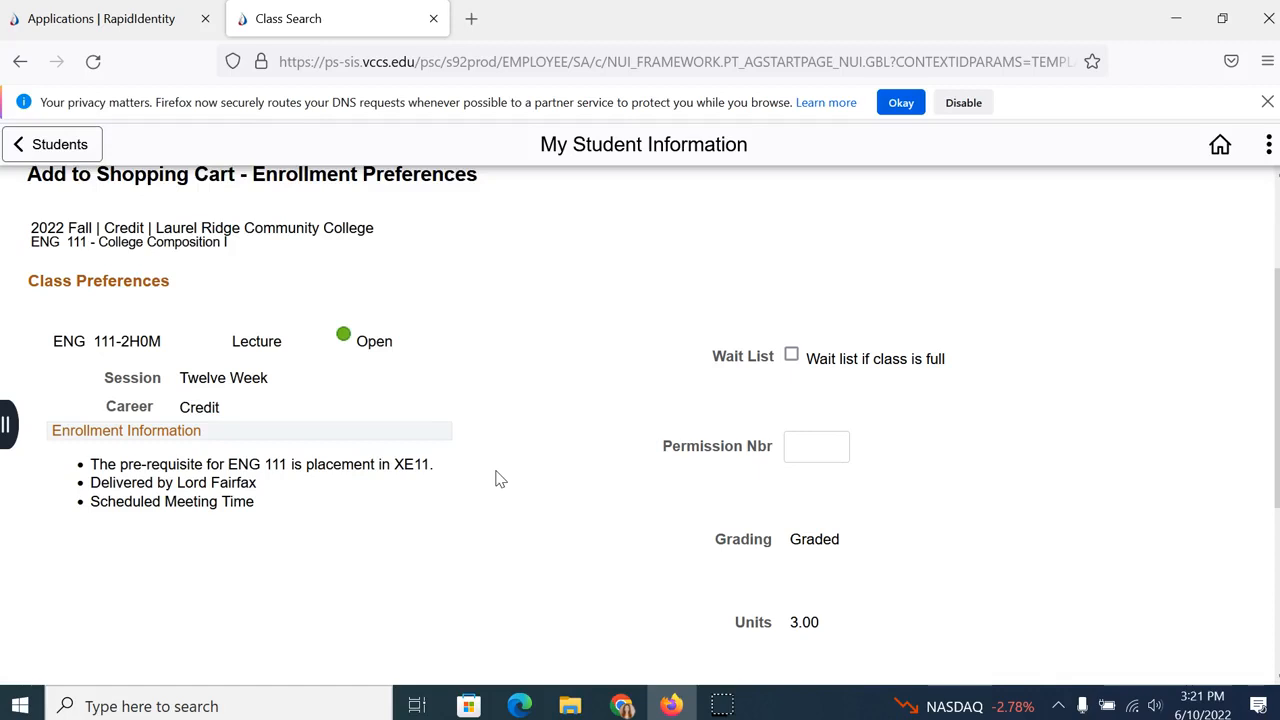
scroll("down", 3)
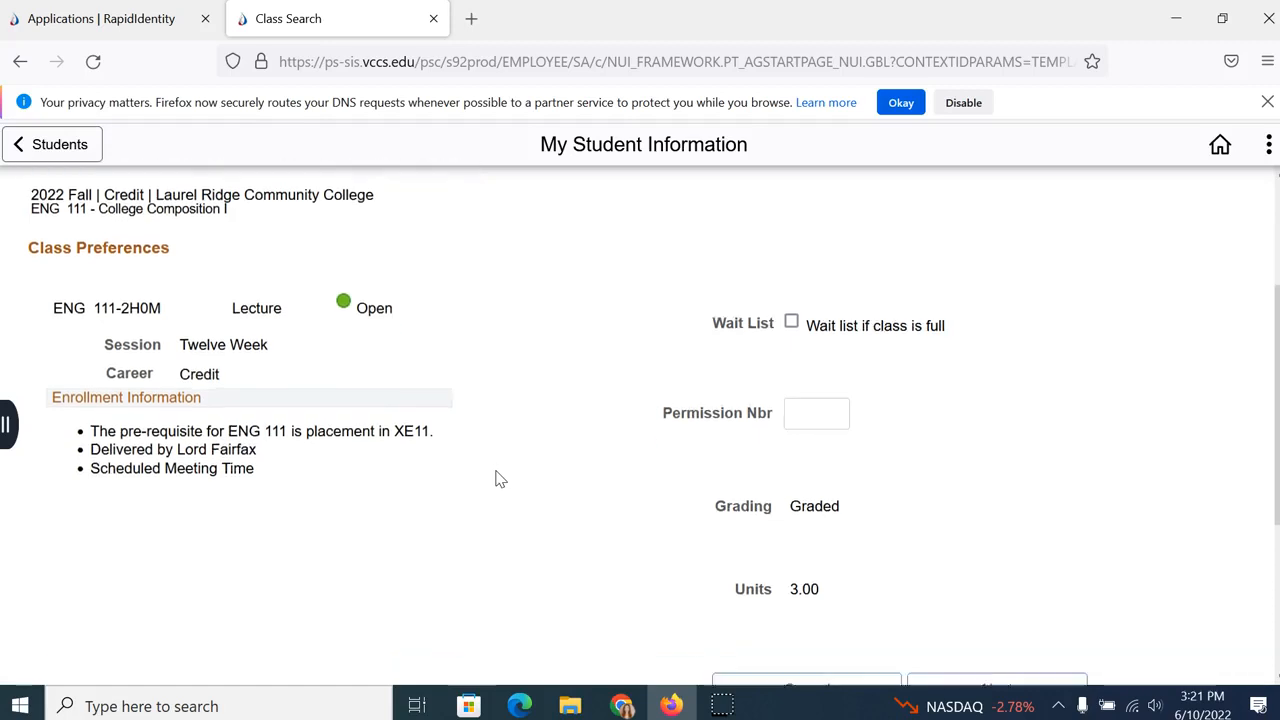
scroll("down", 3)
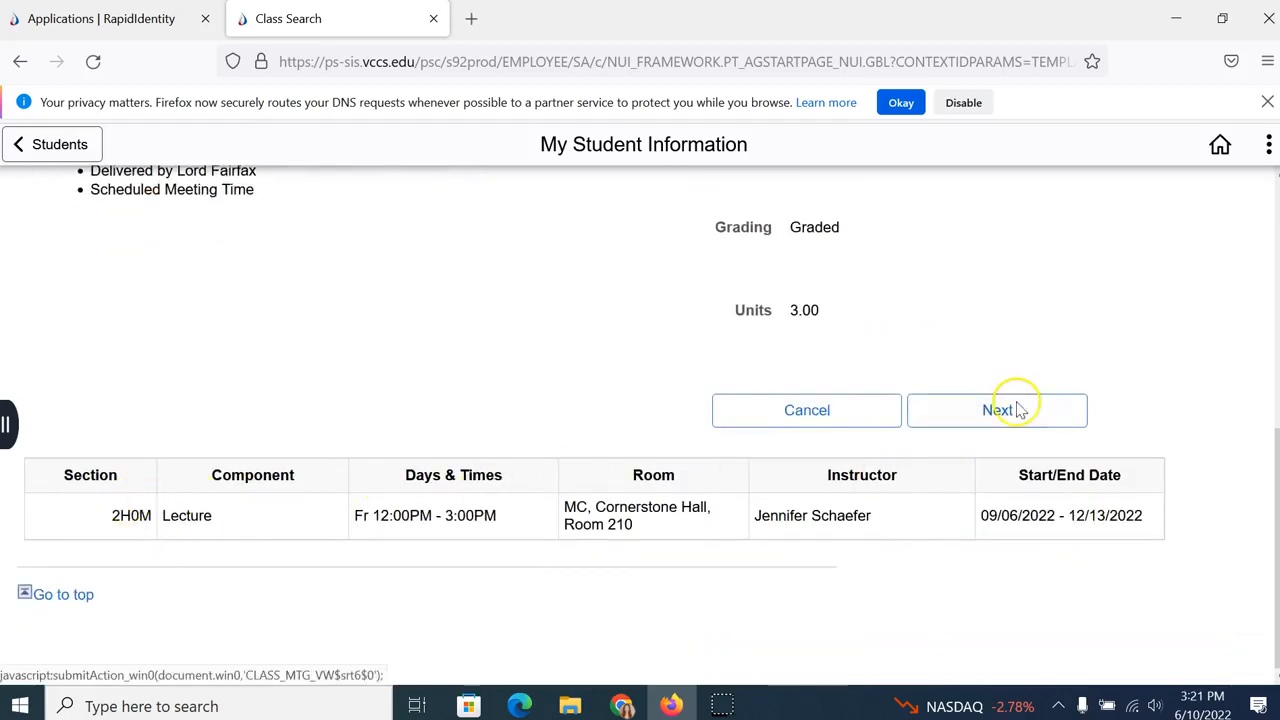
left_click(997, 410)
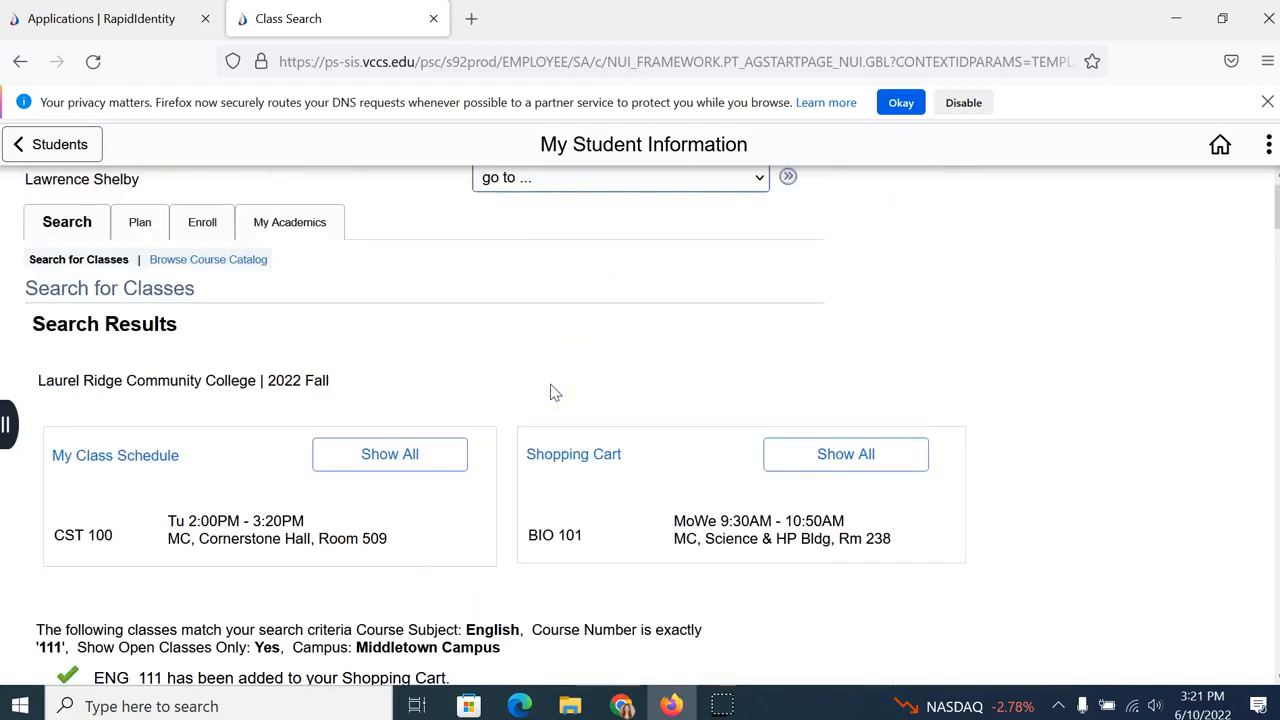
Check BIO 101-100M and ENG 111-2H0M for enrollment in the fall 2022 shopping cart.
left_click(573, 454)
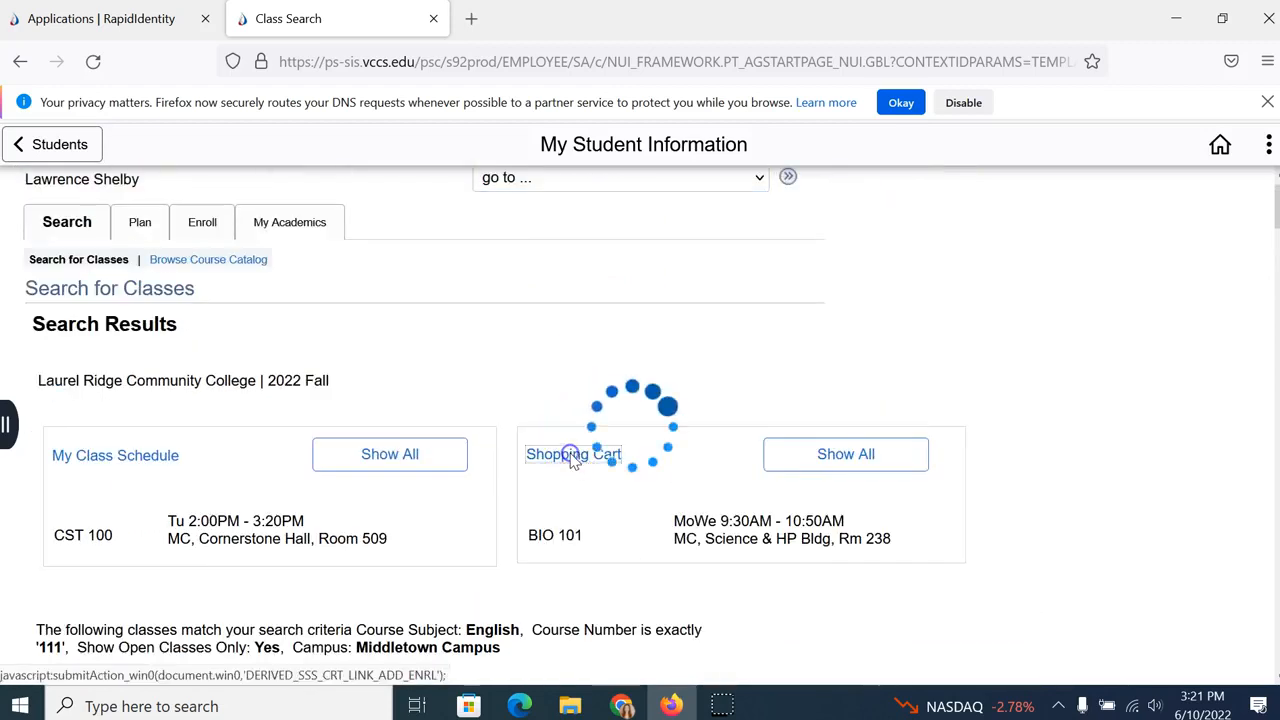
left_click(573, 454)
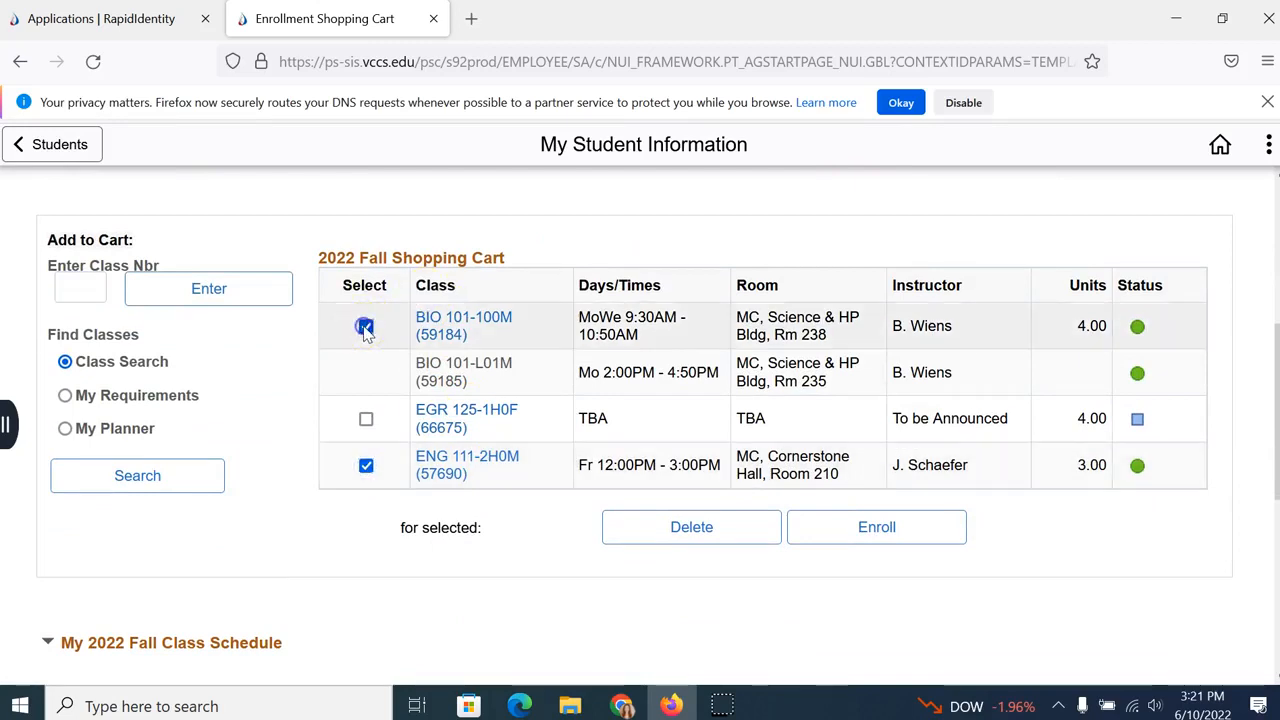
left_click(365, 326)
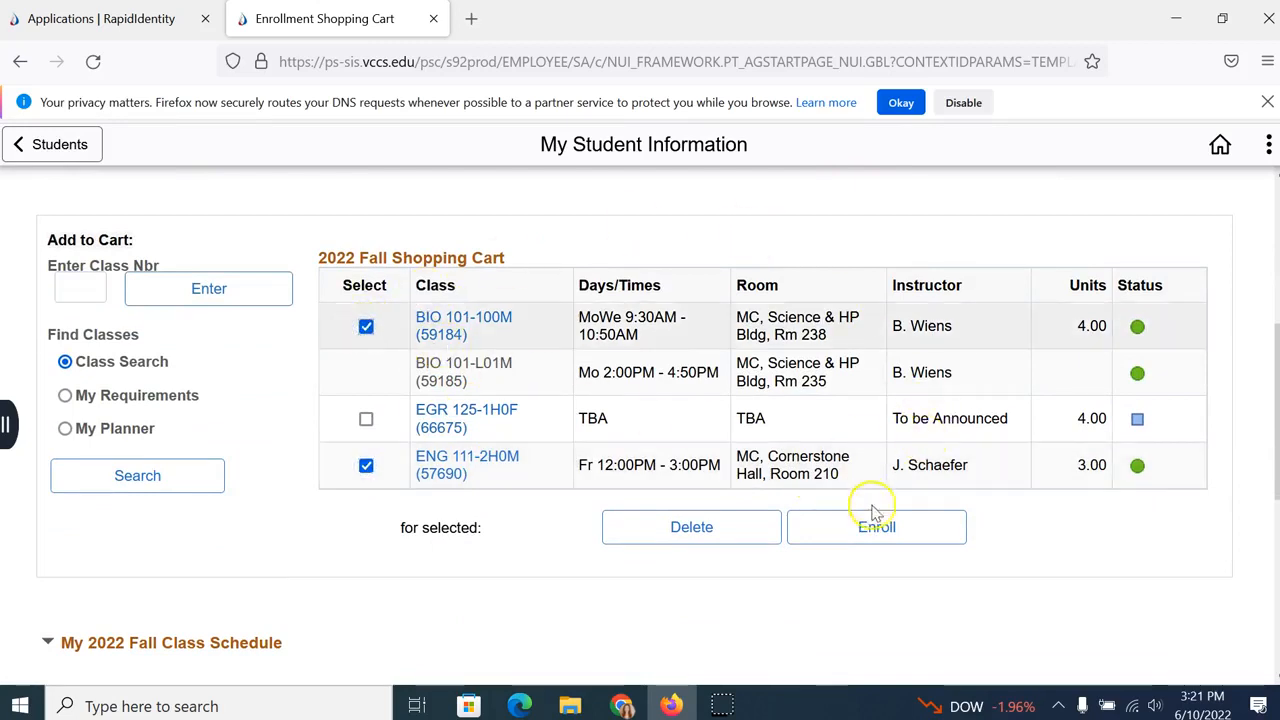
Enroll the checked classes, confirming BIO 101 lecture, lab and ENG 111, and finish enrolling.
left_click(876, 527)
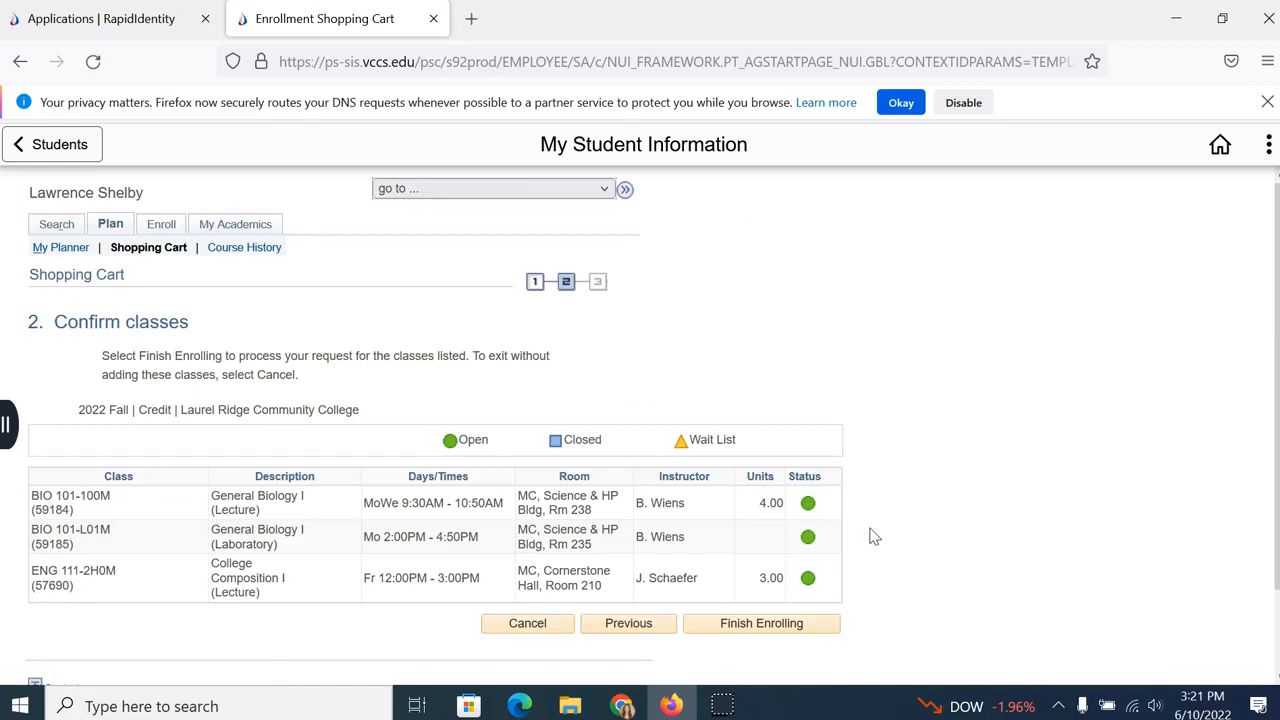
scroll("down", 3)
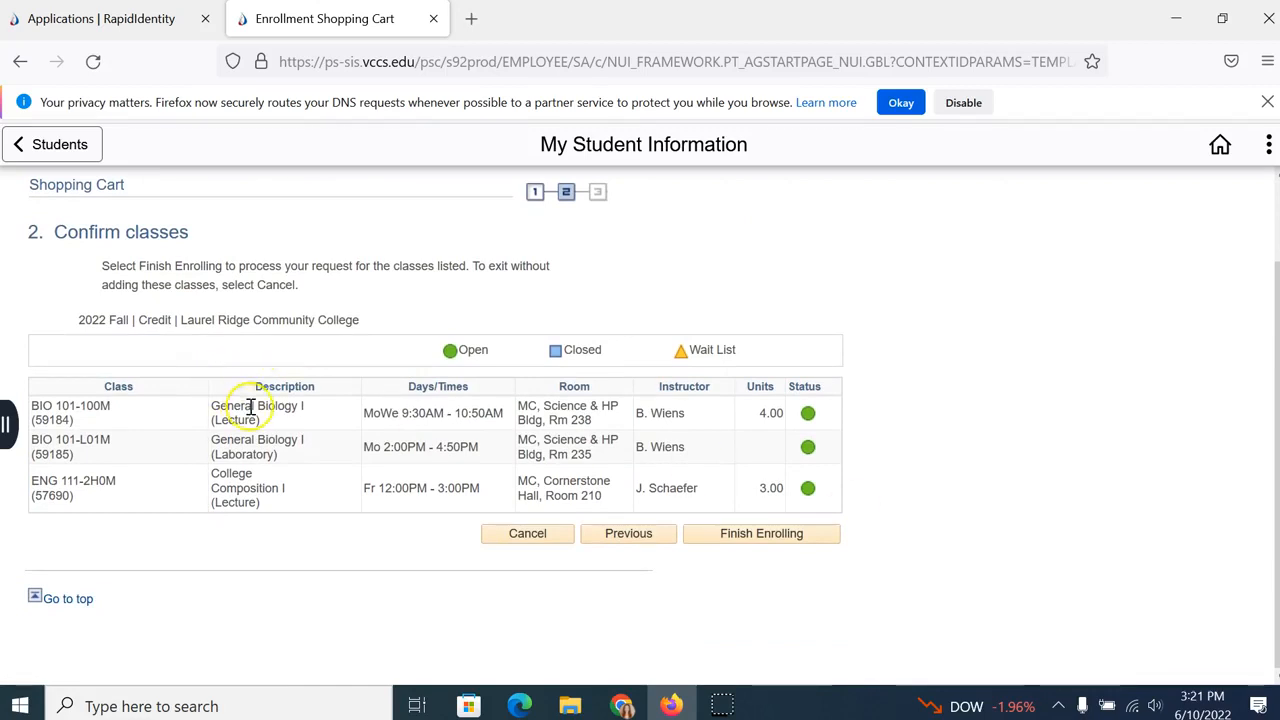
mouse_move(411, 446)
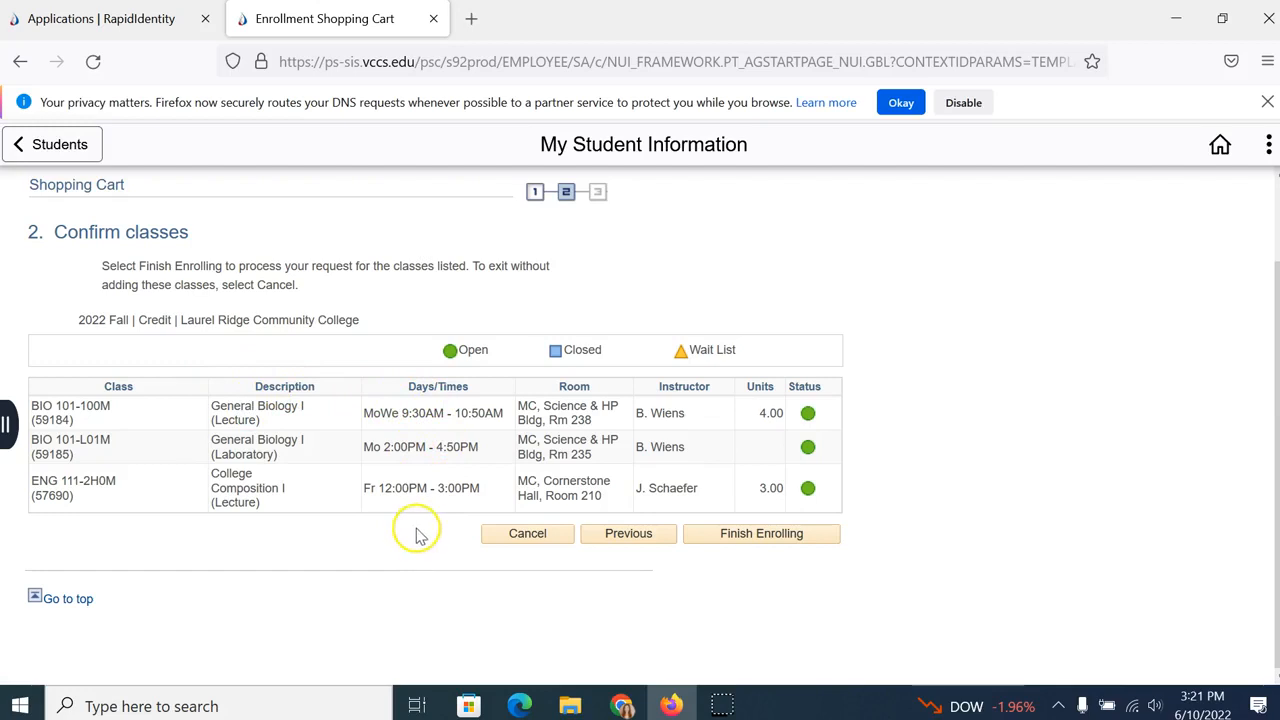
mouse_move(450, 503)
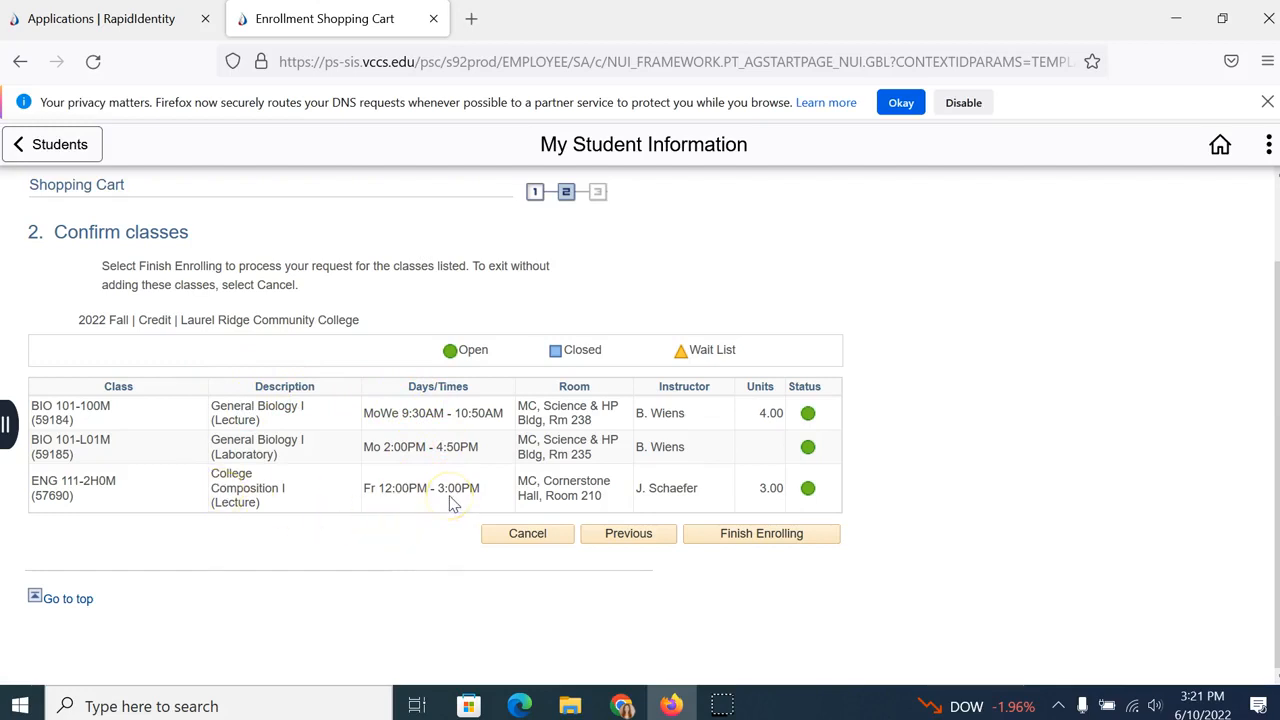
left_click(761, 533)
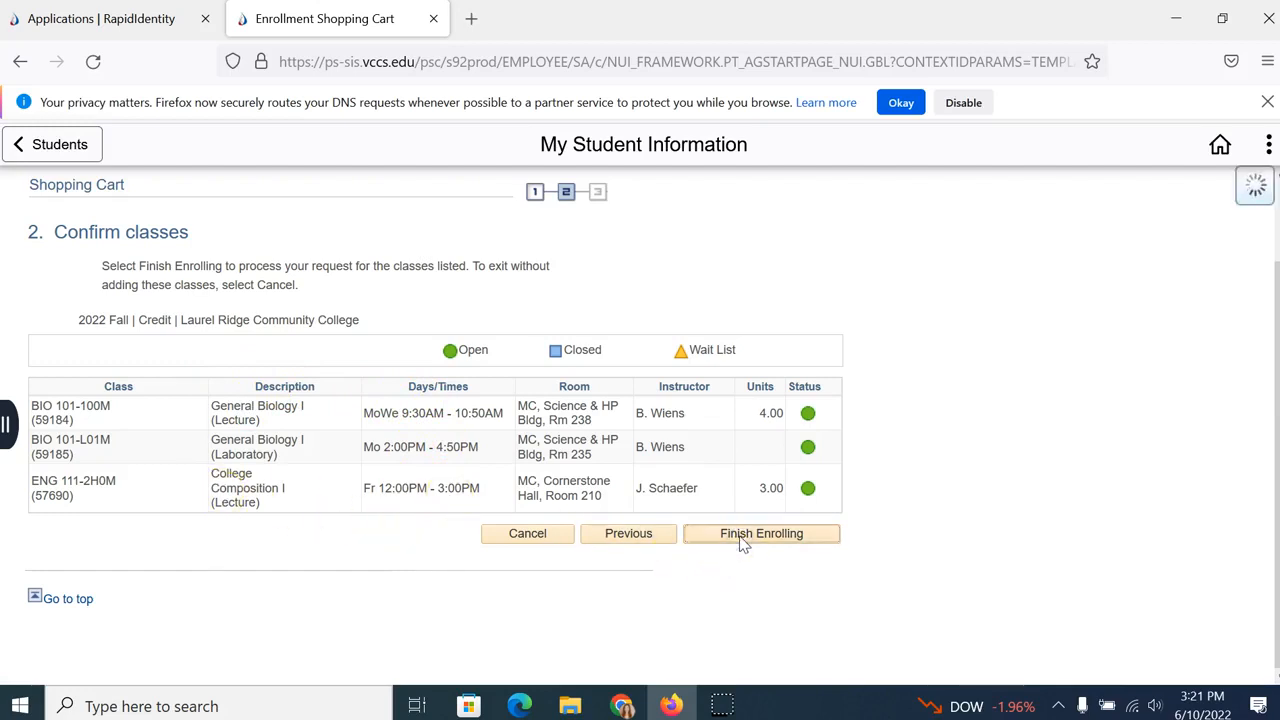
Verify BIO 101 and ENG 111 show Success, then go to My Class Schedule & Book Info.
left_click(761, 533)
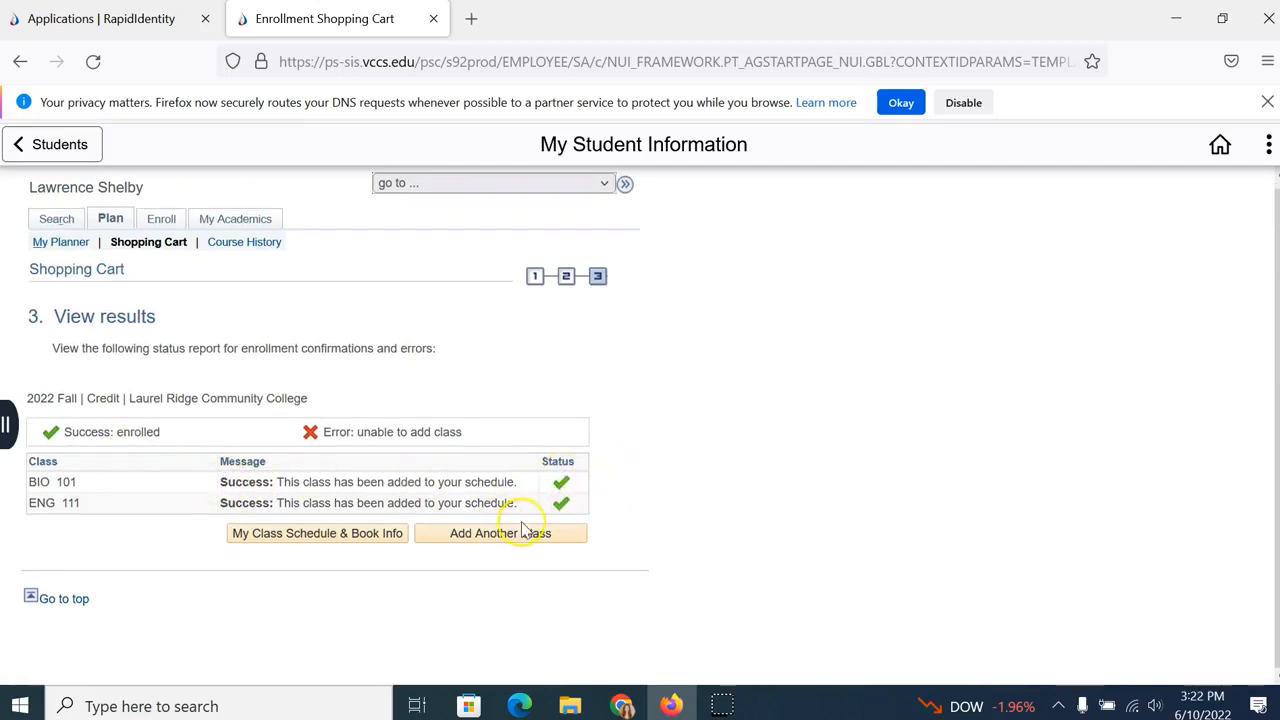
mouse_move(673, 400)
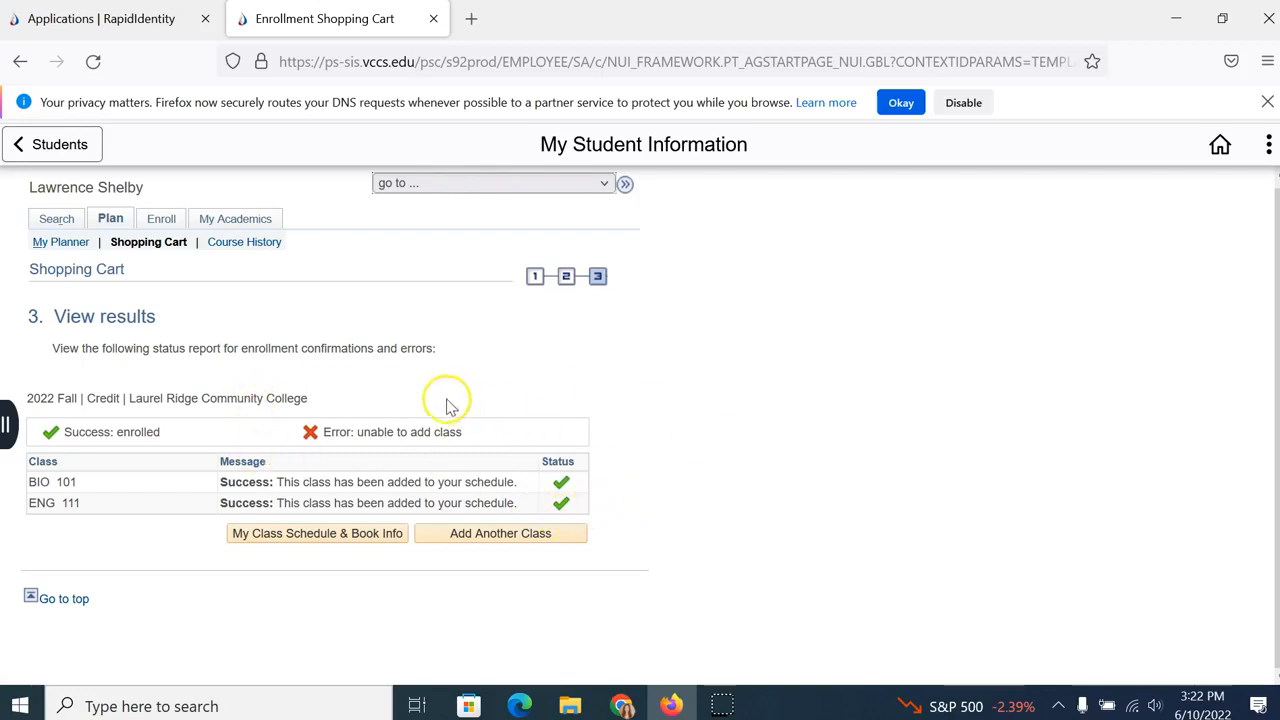
left_click(317, 533)
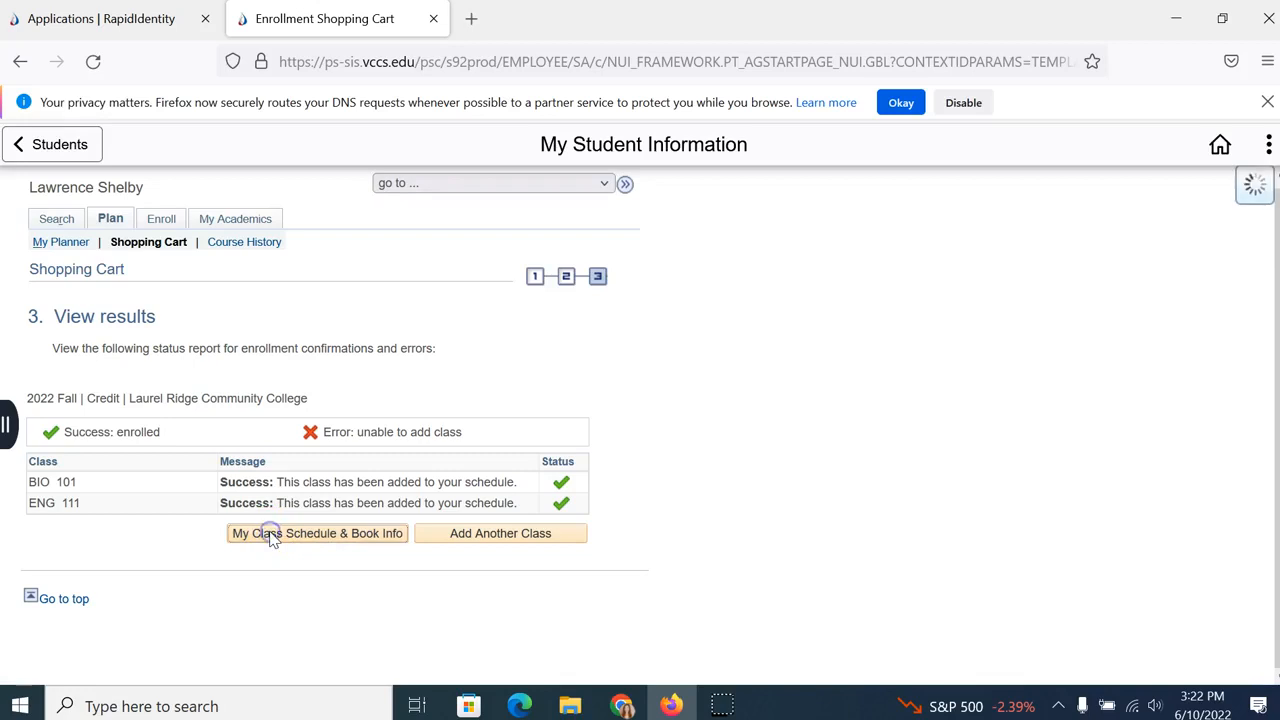
Review BIO 101, CST 100, ENG 111, MTH 130 and SDV 100 as Enrolled, then return to Student Center.
left_click(317, 533)
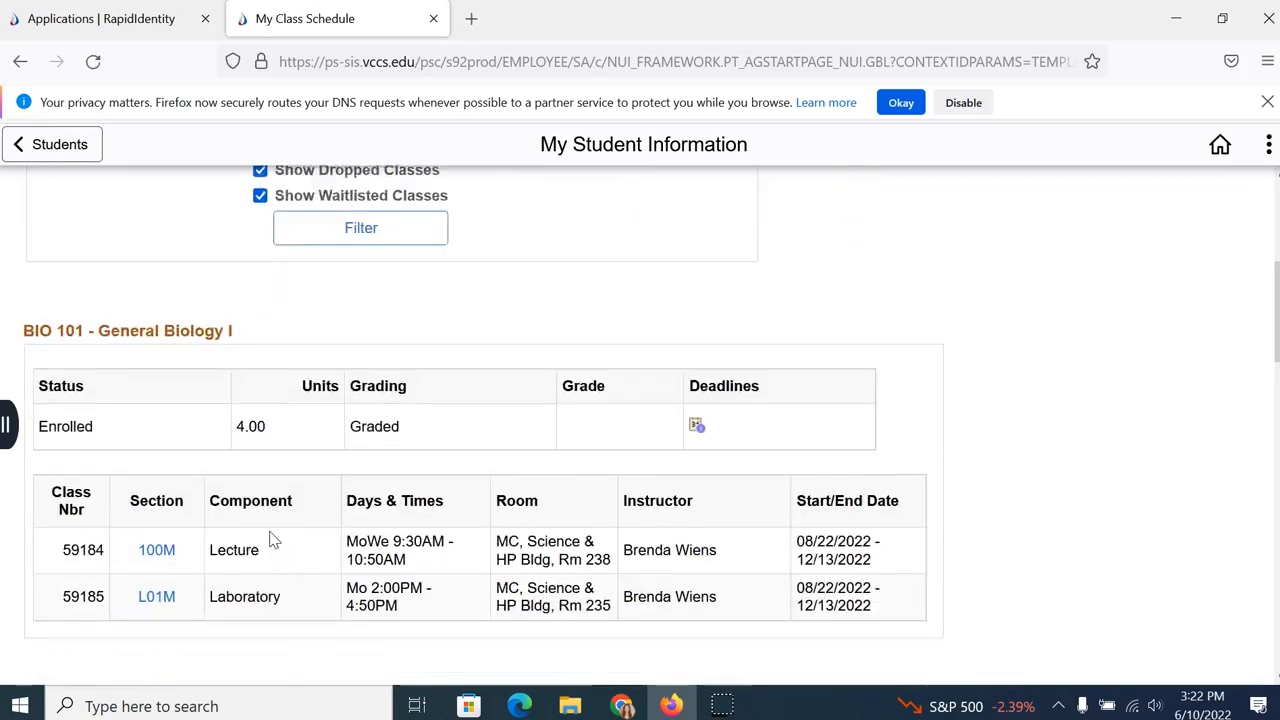
scroll("down", 3)
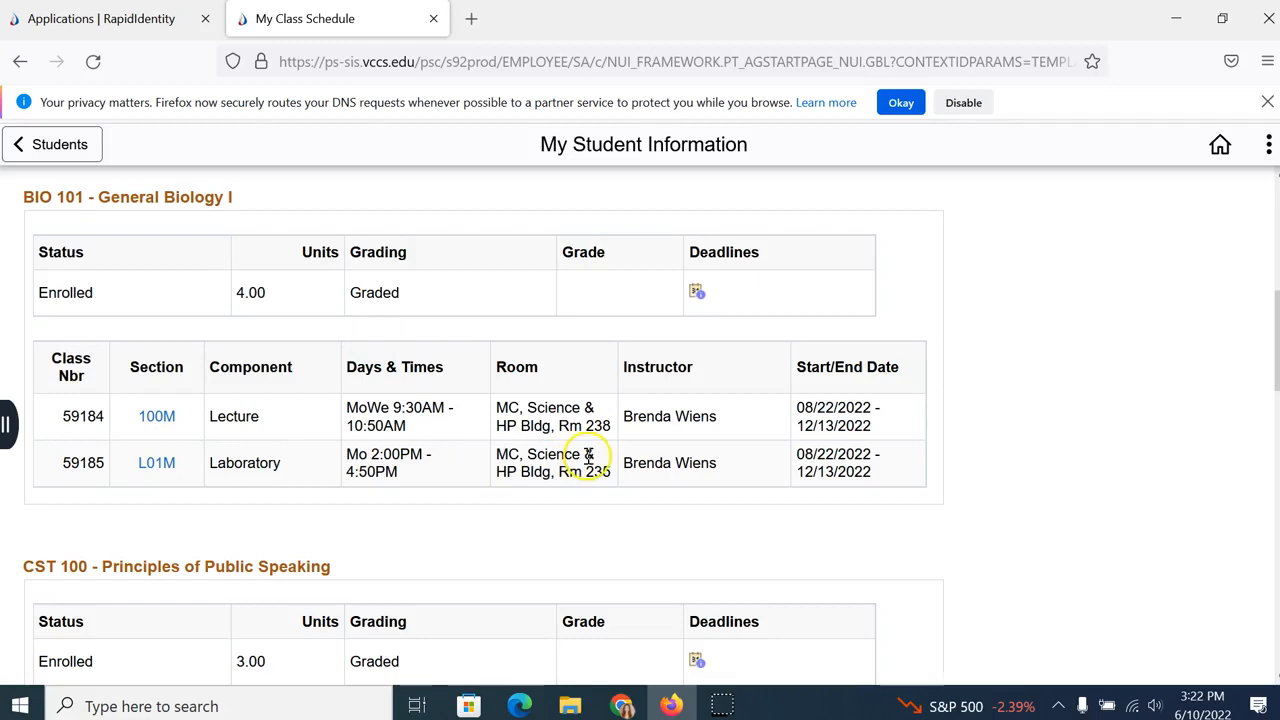
scroll("down", 3)
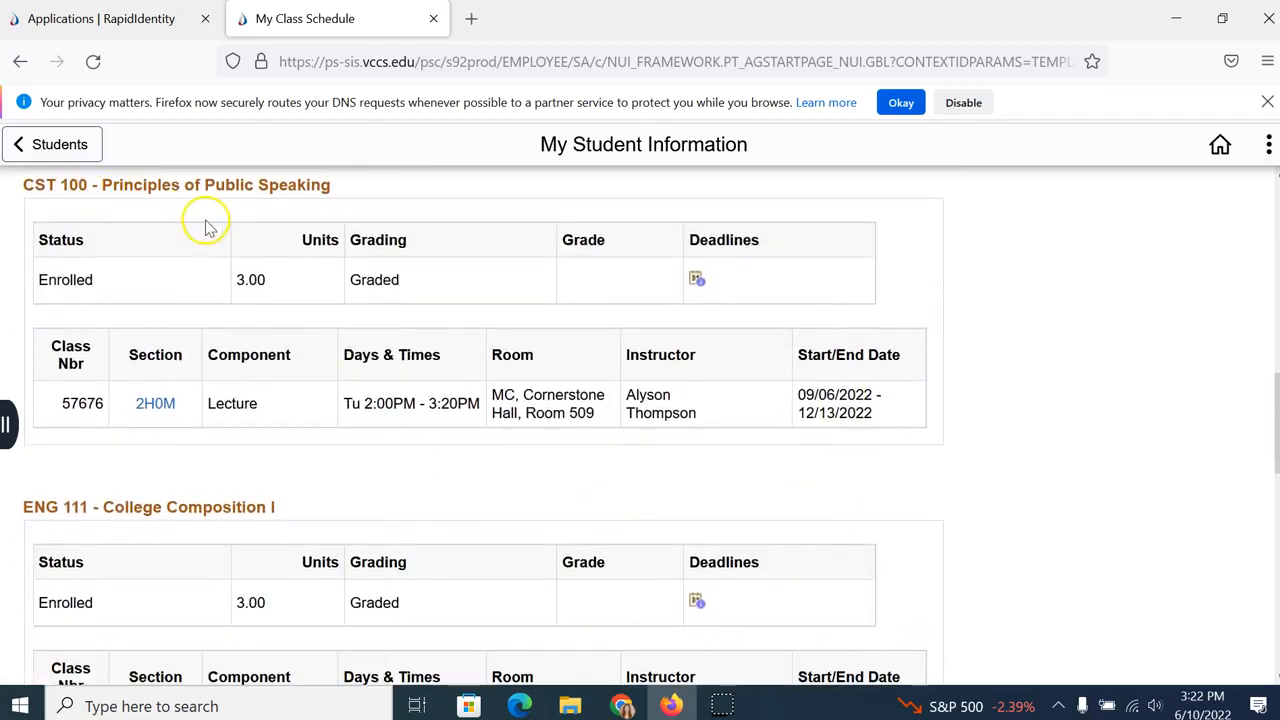
mouse_move(398, 403)
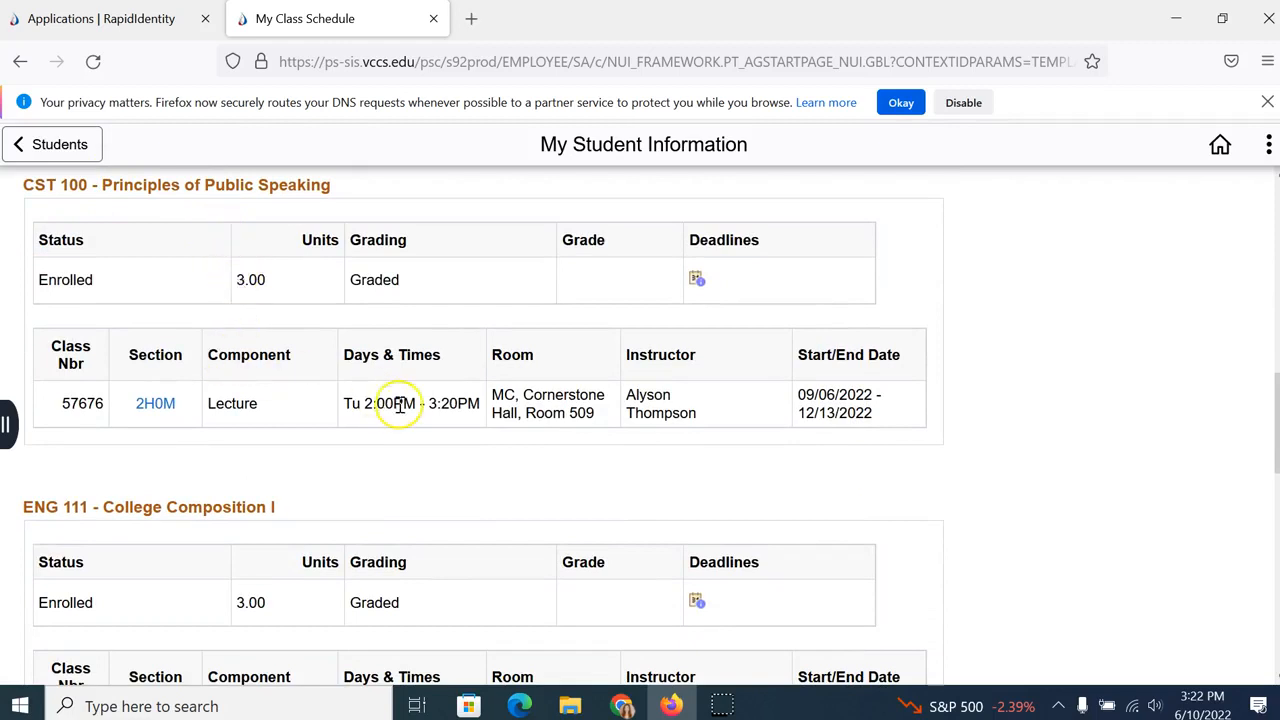
scroll("down", 3)
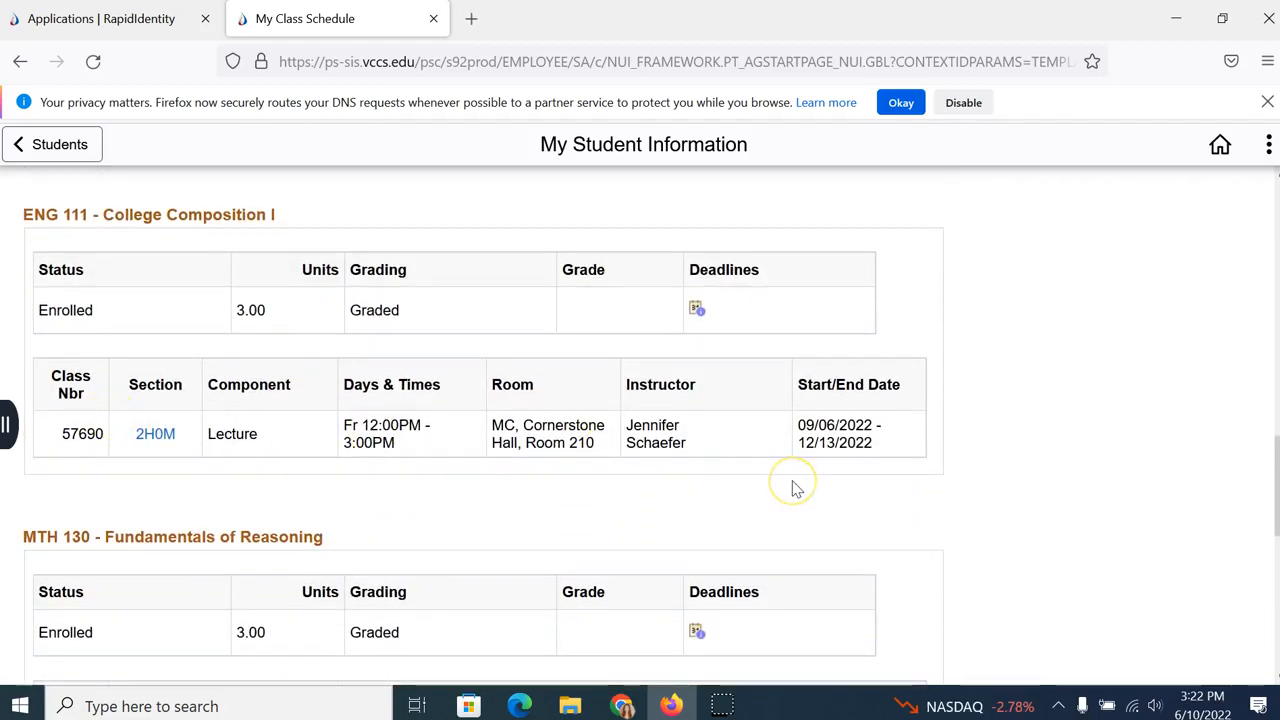
scroll("down", 3)
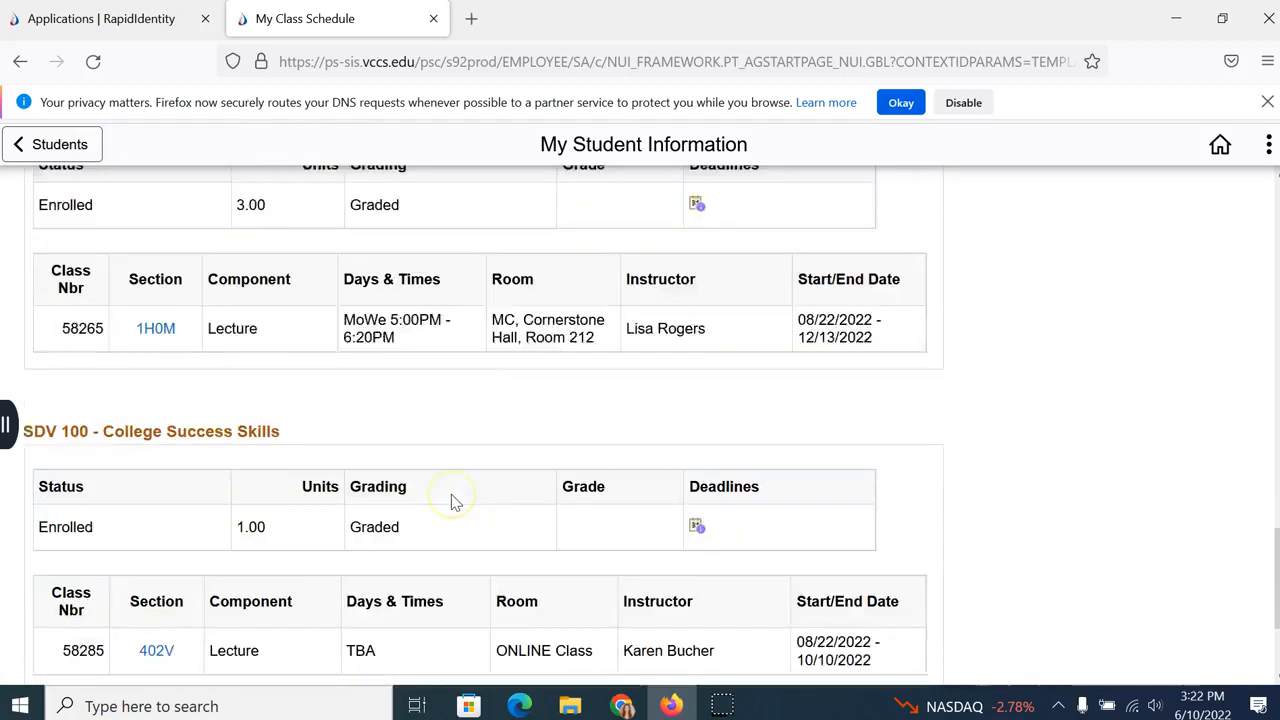
scroll("down", 3)
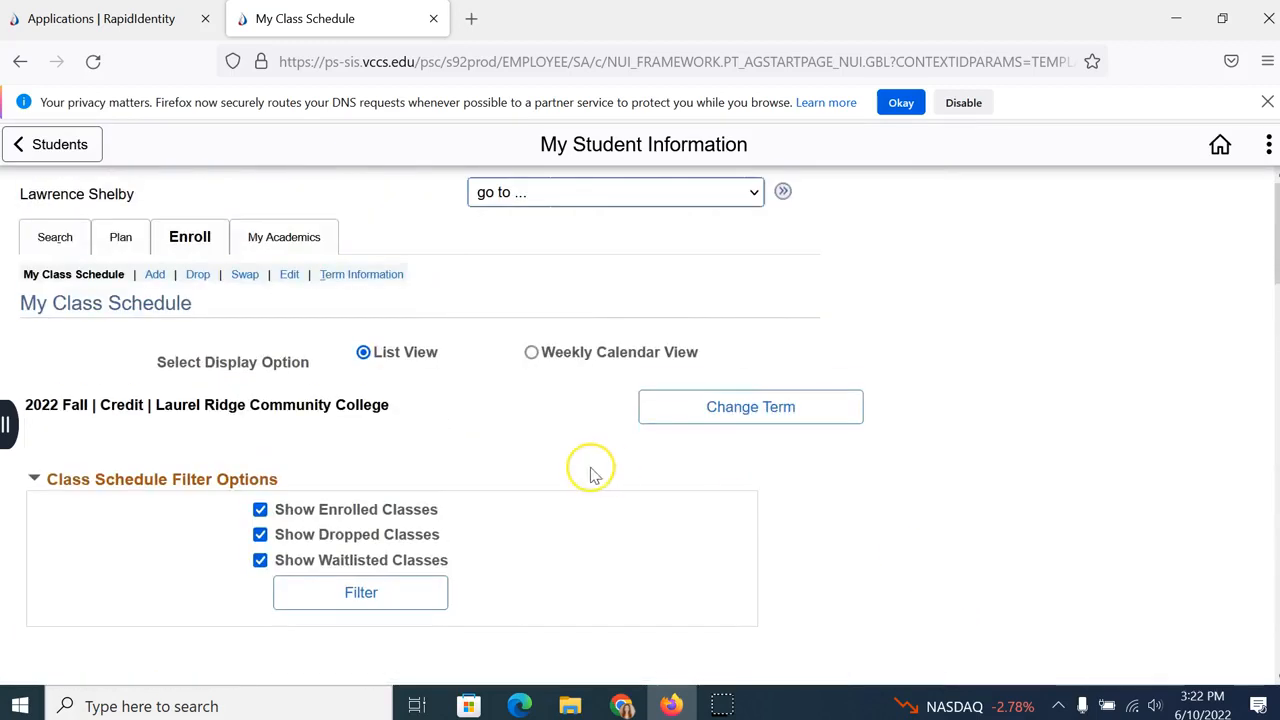
left_click(8, 424)
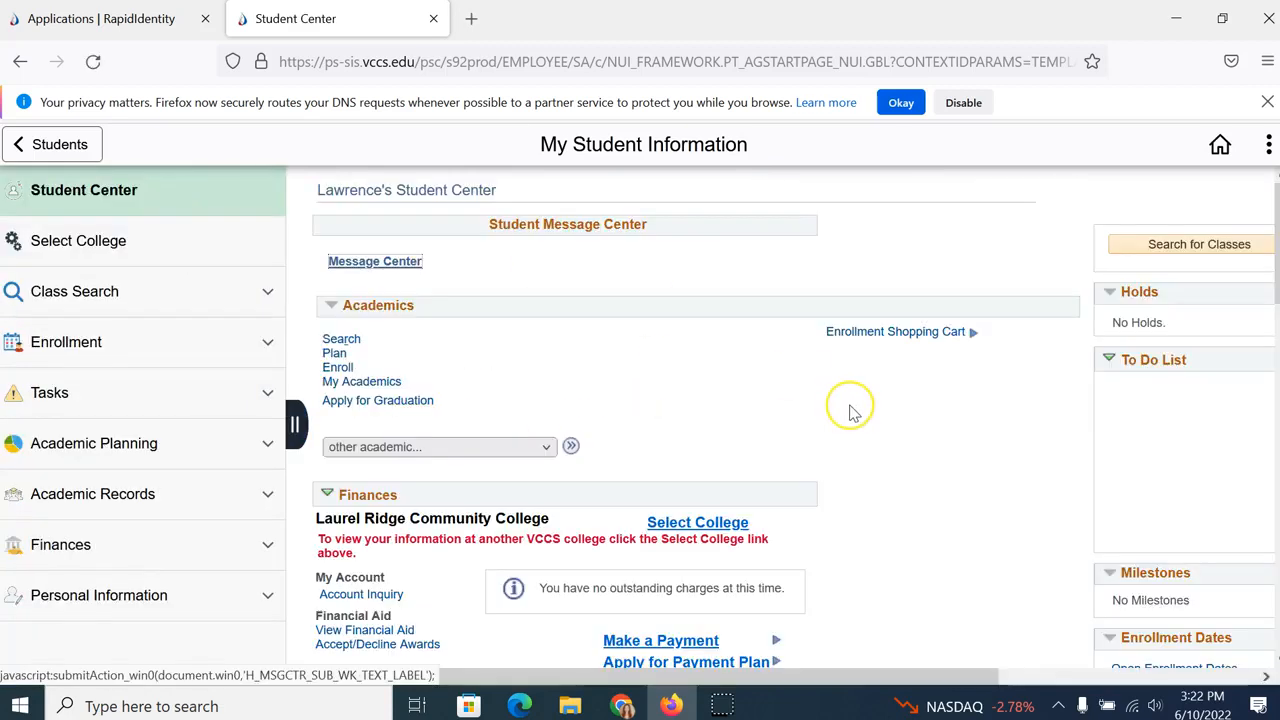
mouse_move(851, 410)
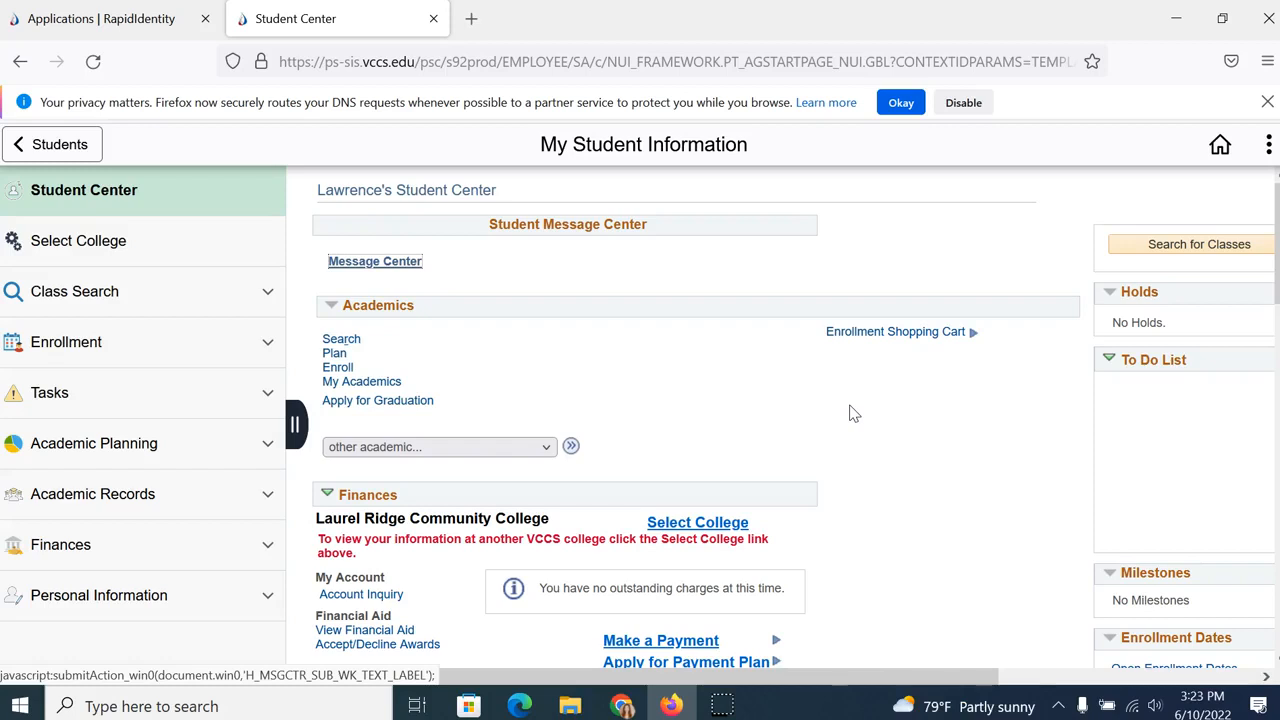
mouse_move(100, 360)
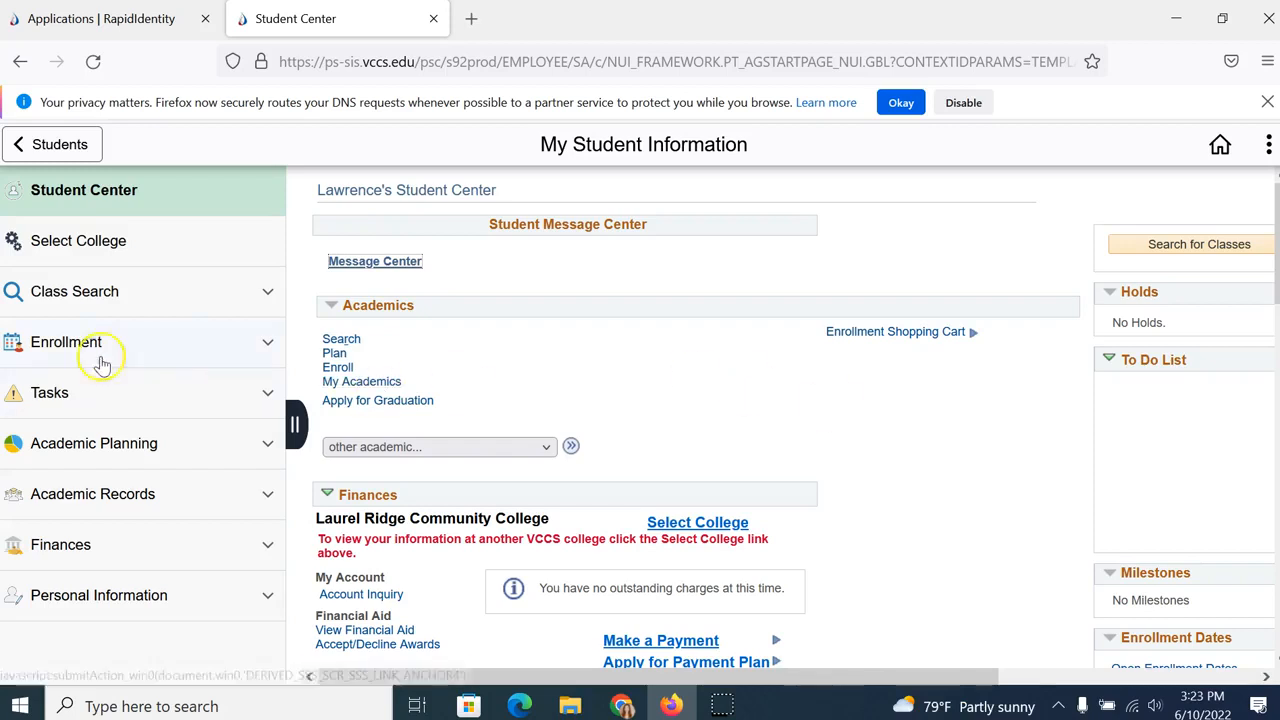